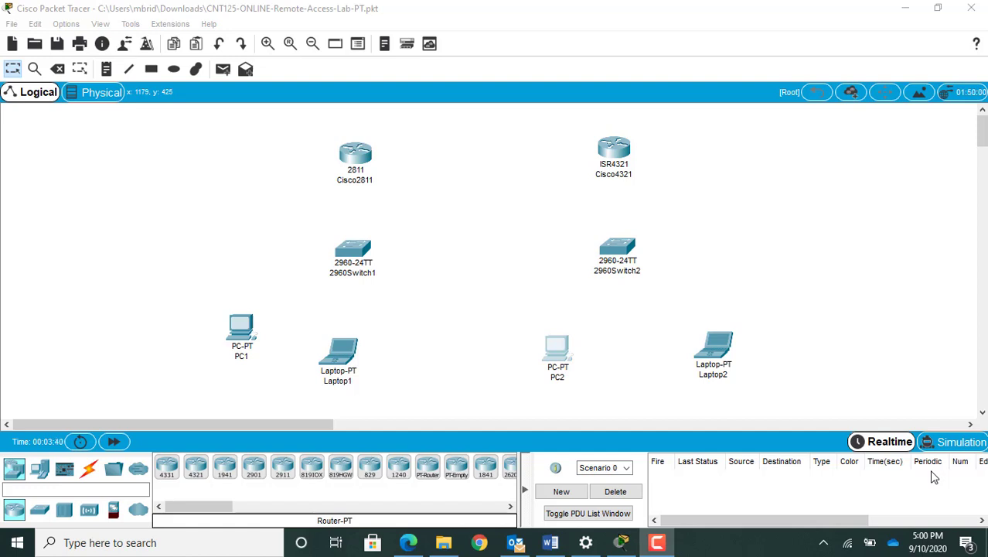
mouse_move(626, 339)
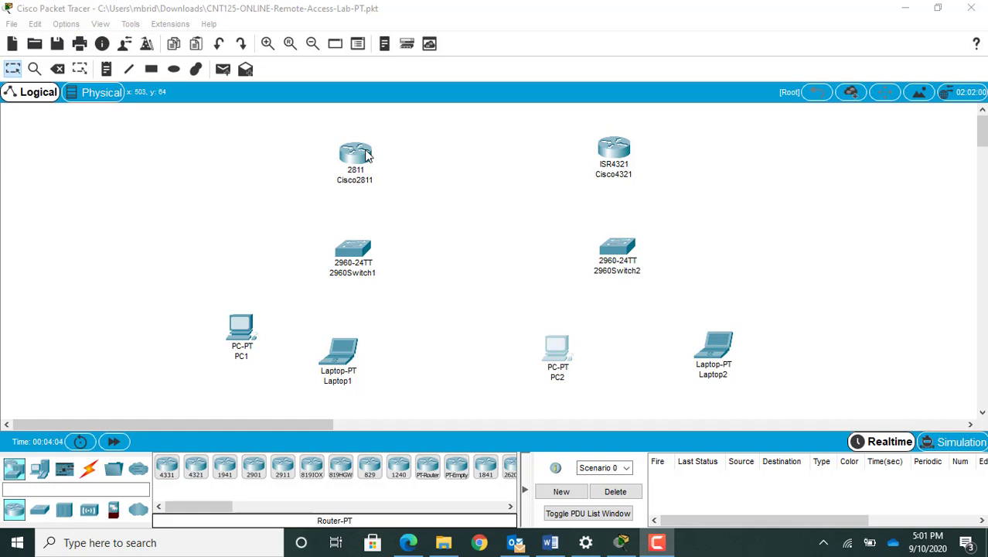
mouse_move(164, 352)
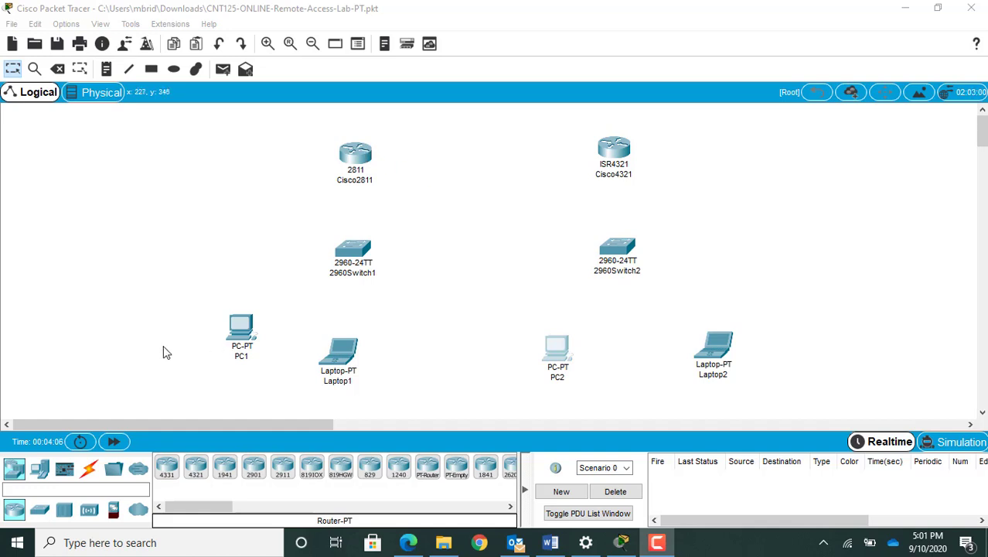
Run a crossover cable from Cisco2811 FastEthernet0/1 to Cisco4321 GigabitEthernet0/0/0.
click(88, 470)
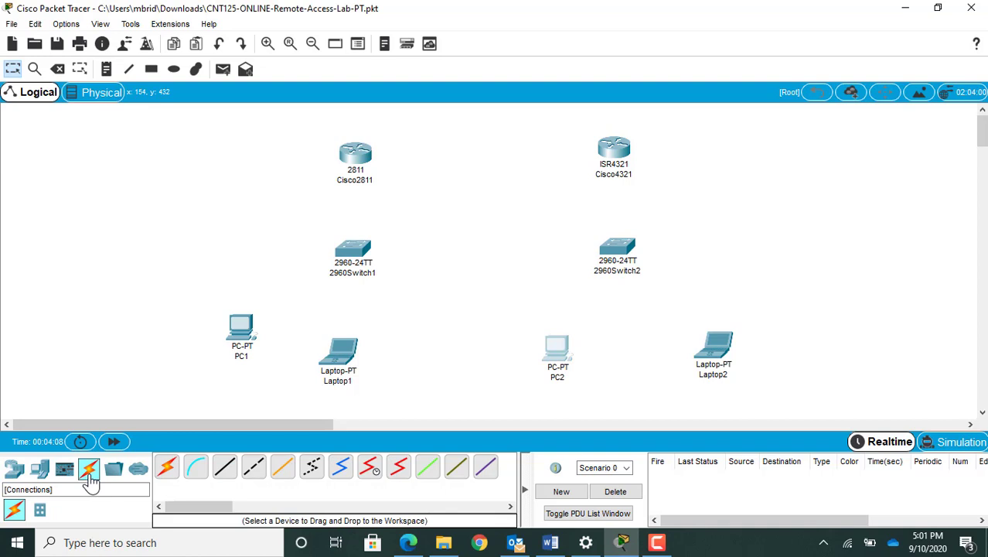
mouse_move(254, 467)
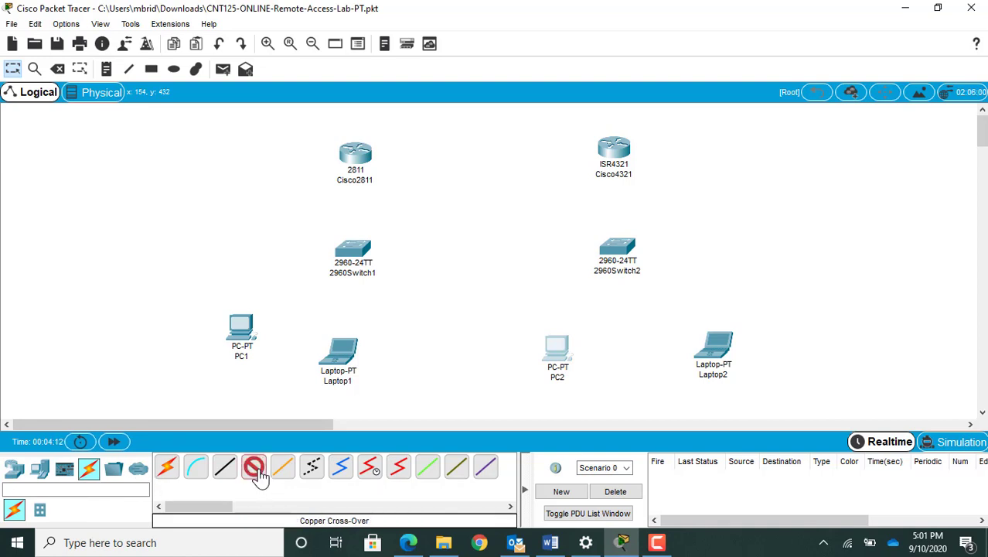
click(356, 153)
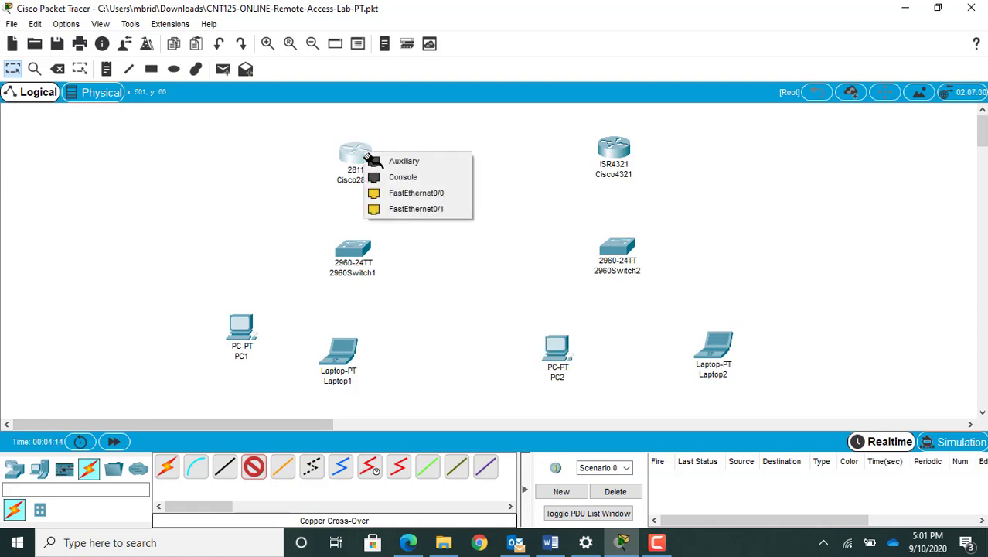
mouse_move(416, 209)
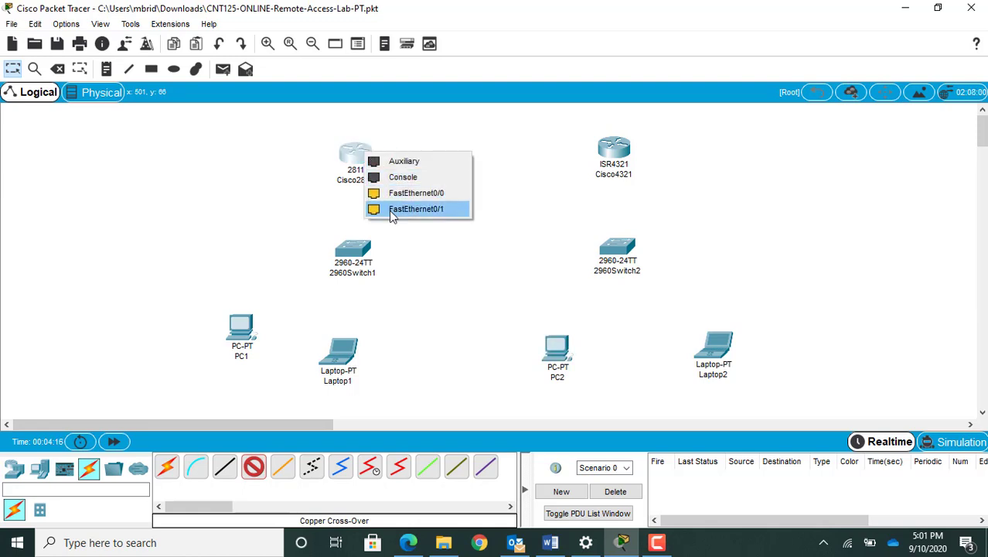
click(416, 209)
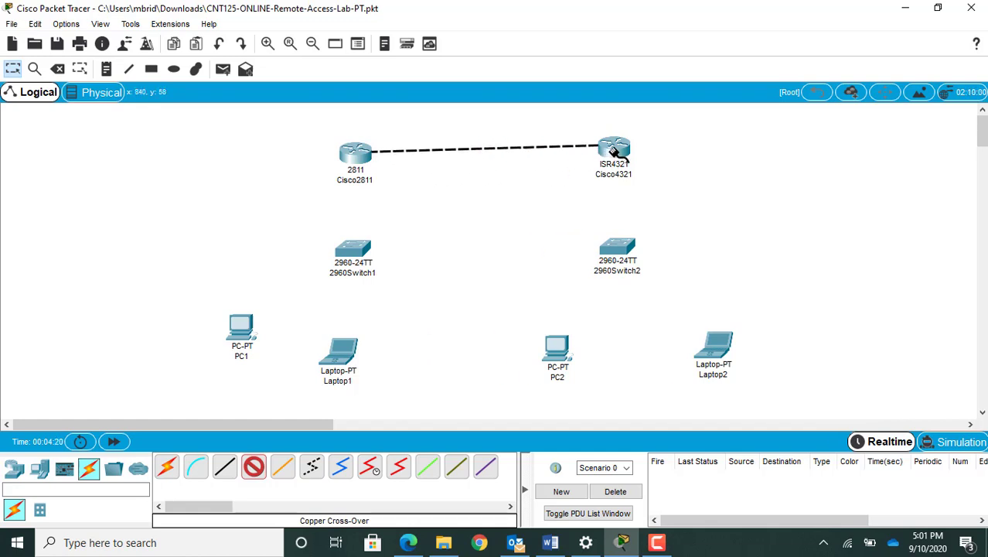
click(612, 152)
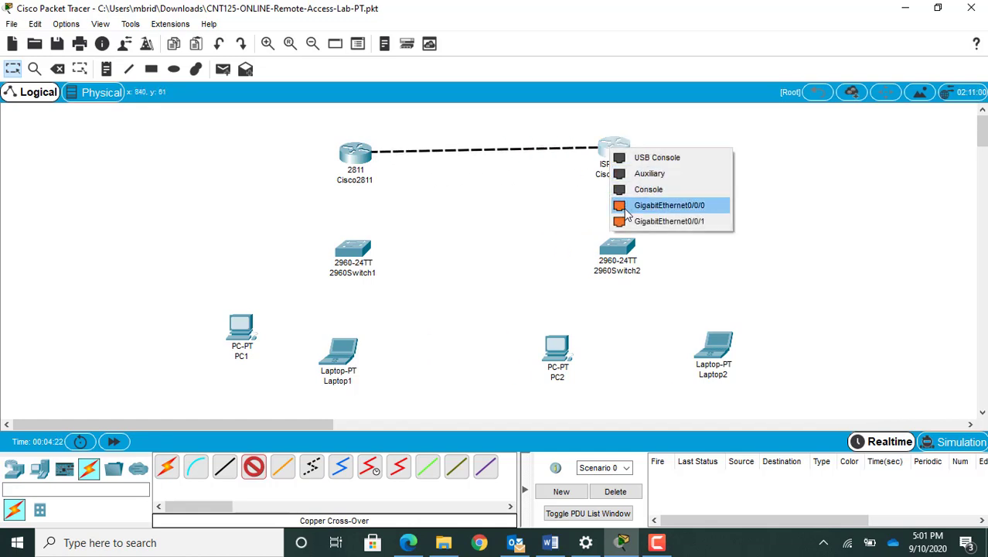
click(668, 204)
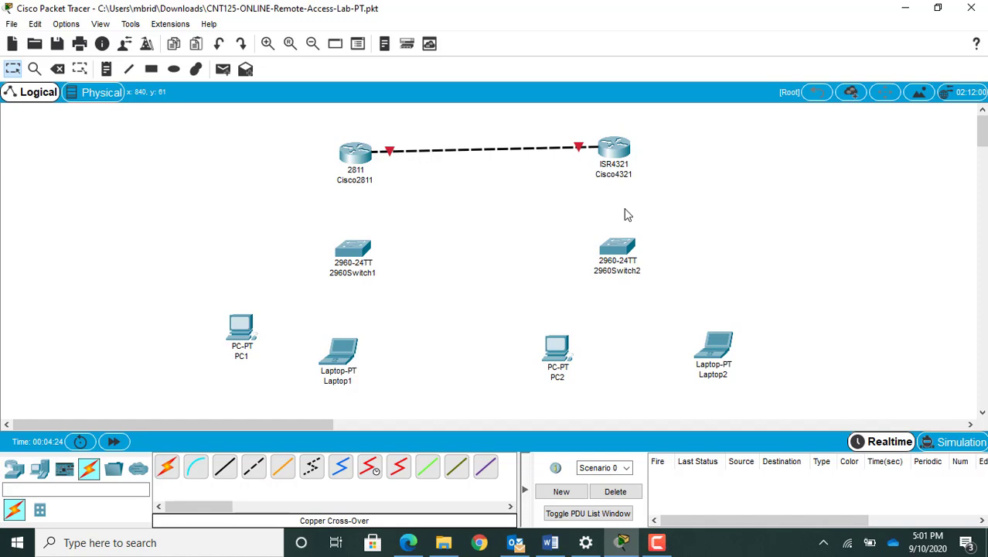
mouse_move(411, 415)
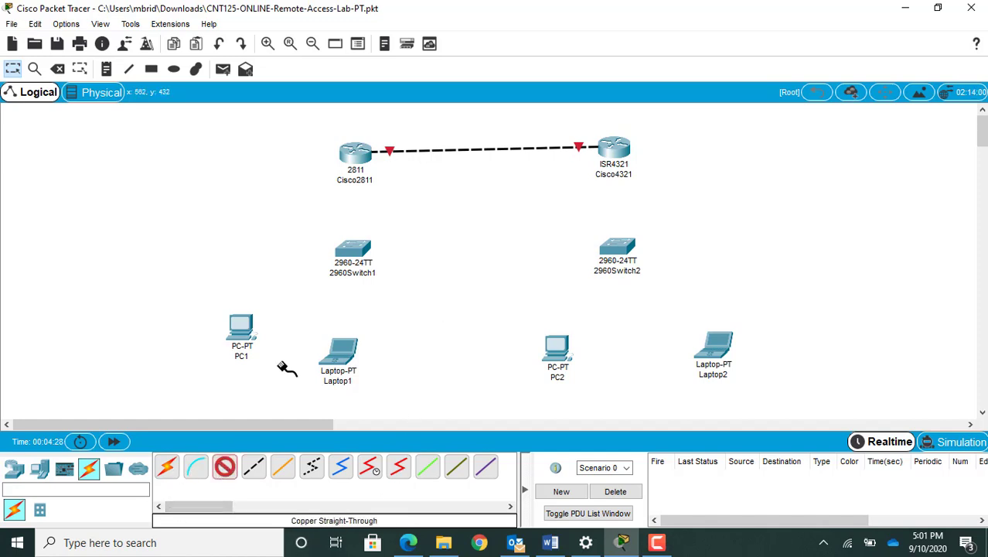
mouse_move(356, 154)
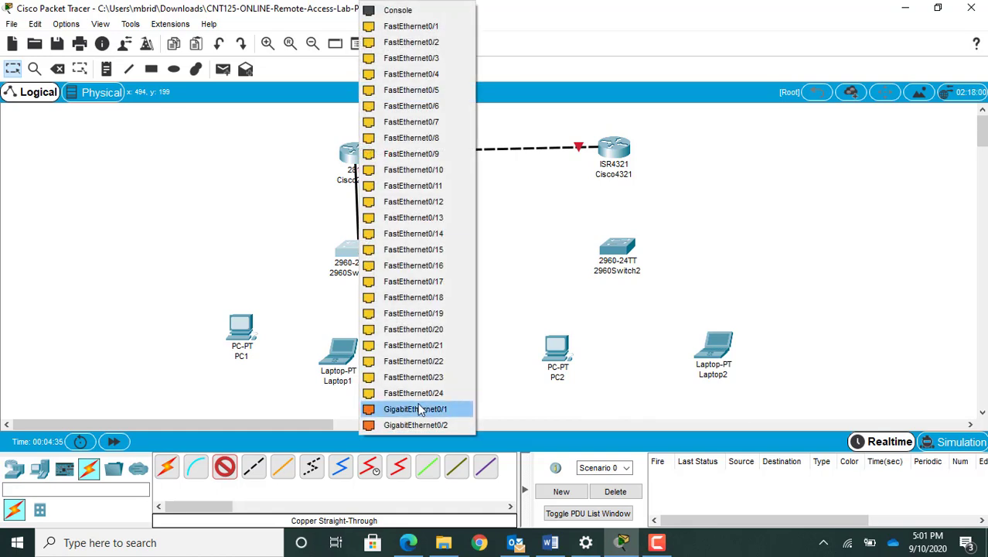
Finish the router link on 2960Switch1 GigabitEthernet0/1 and start a cable from PC1 FastEthernet0.
click(416, 408)
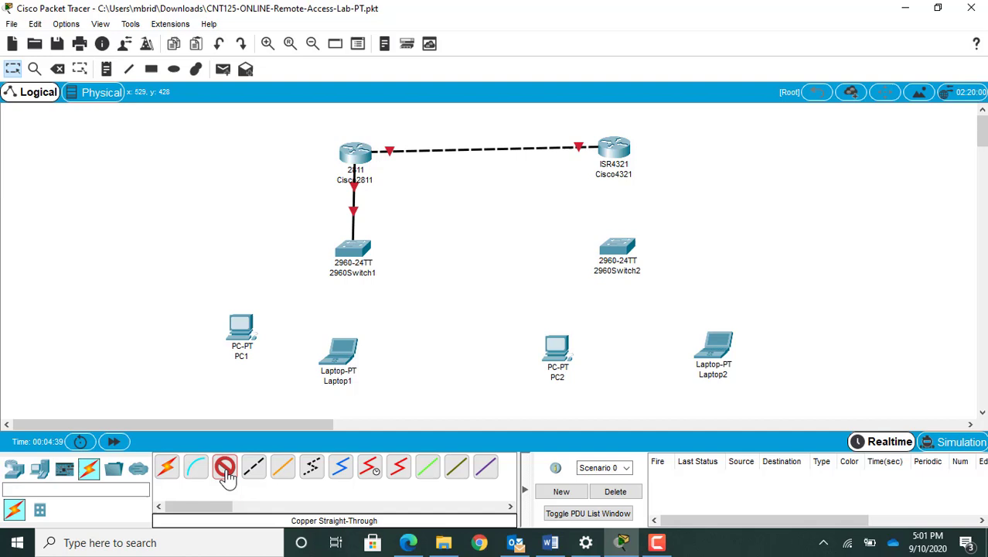
mouse_move(200, 430)
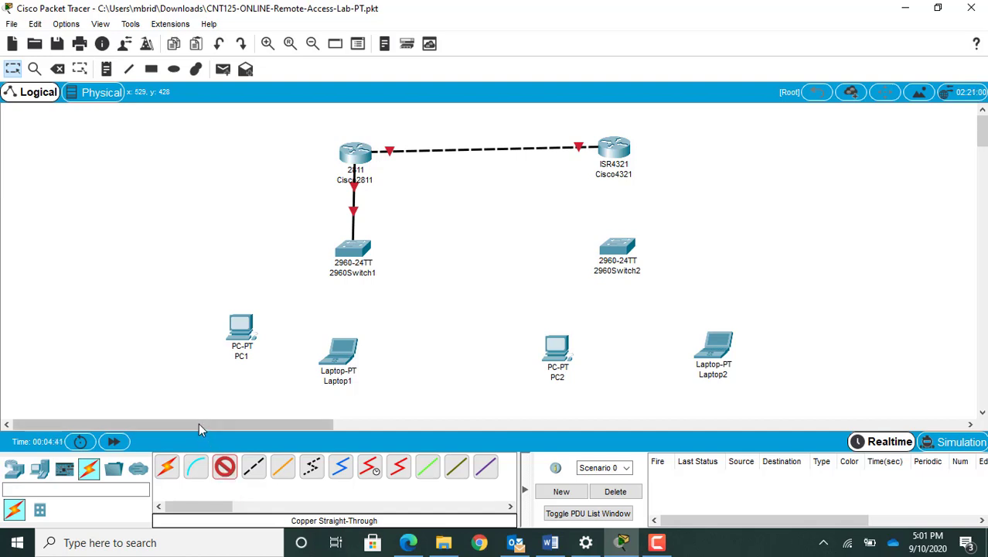
click(242, 328)
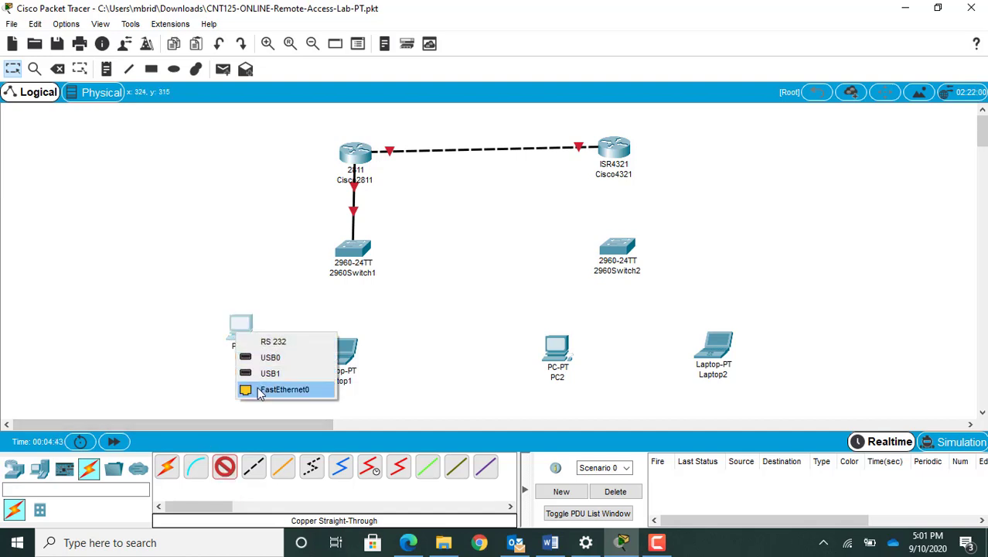
click(284, 390)
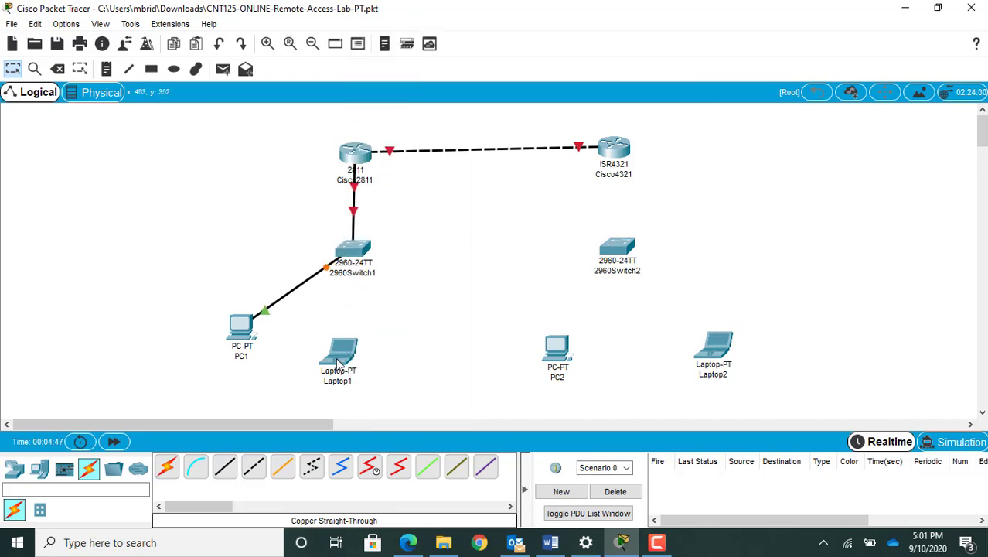
double_click(338, 353)
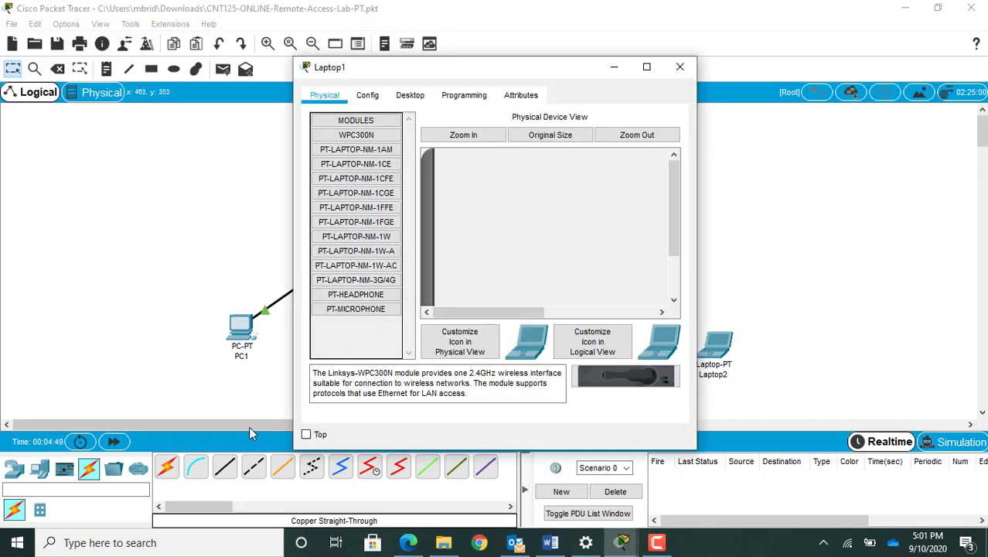
click(679, 66)
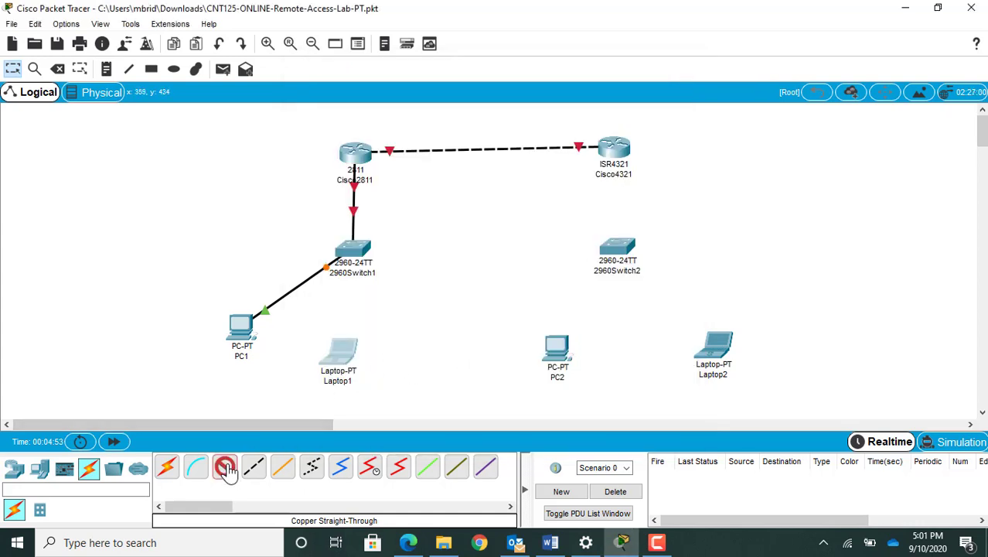
Cable Laptop1 FastEthernet0 to 2960Switch1 with a straight-through cable.
click(337, 348)
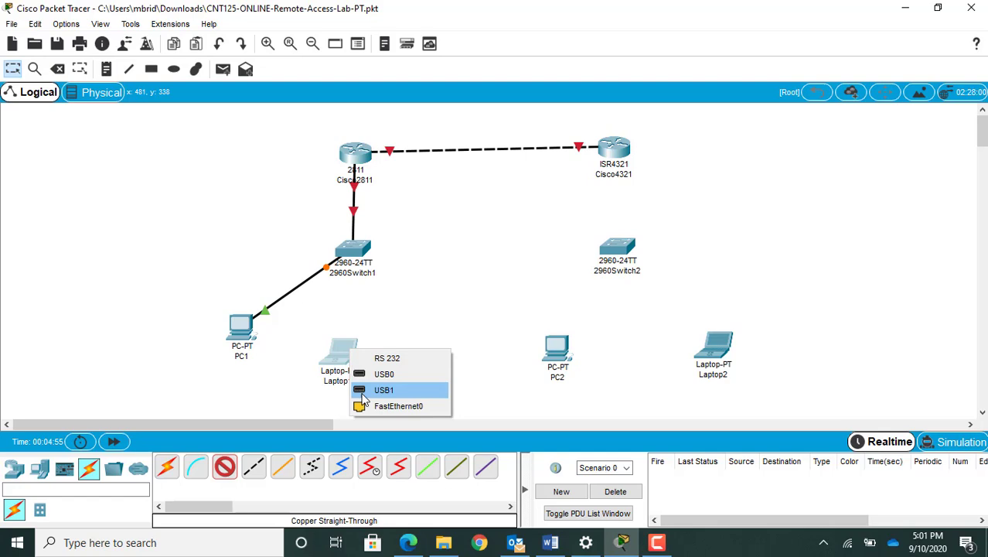
click(399, 405)
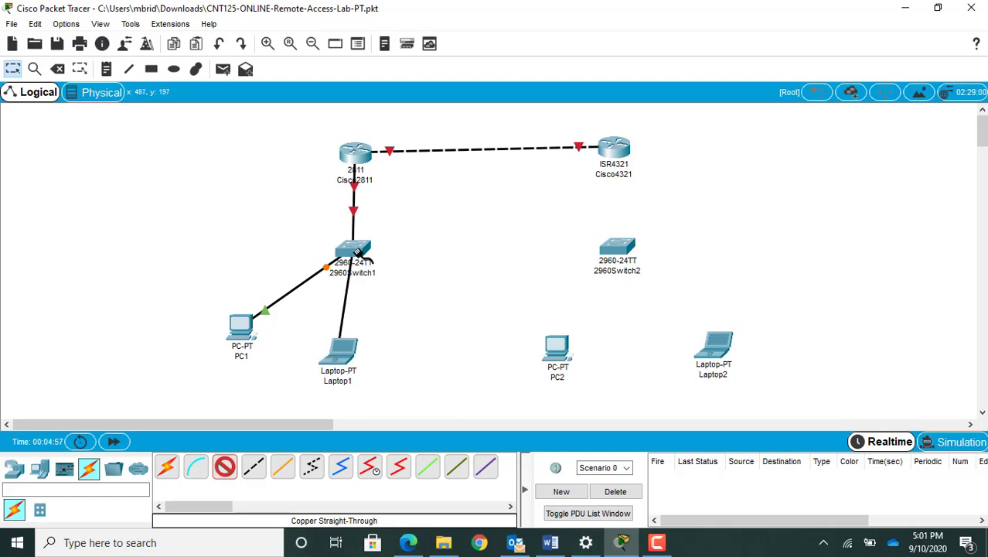
click(352, 250)
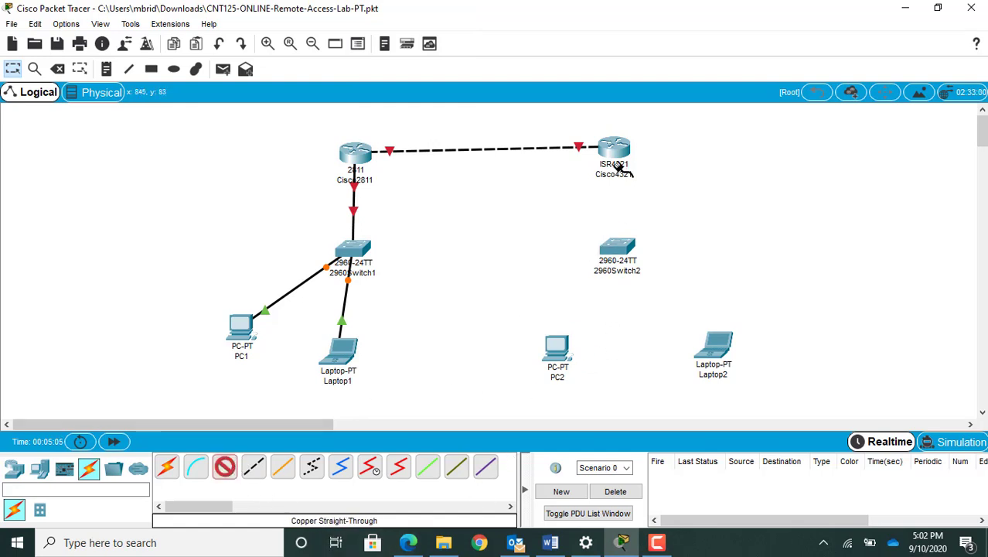
Cable Cisco4321 and PC2 to 2960Switch2 with straight-through cables.
click(612, 152)
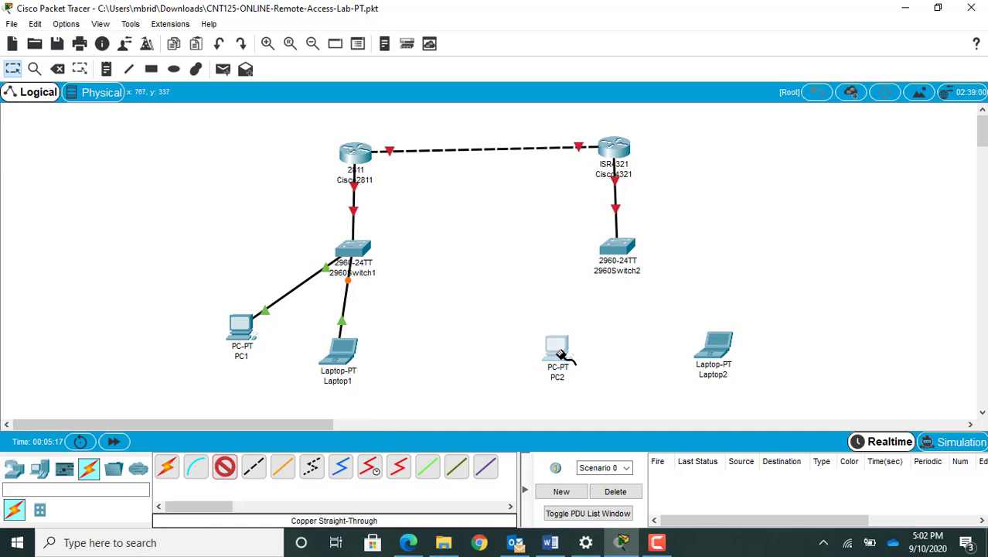
click(557, 352)
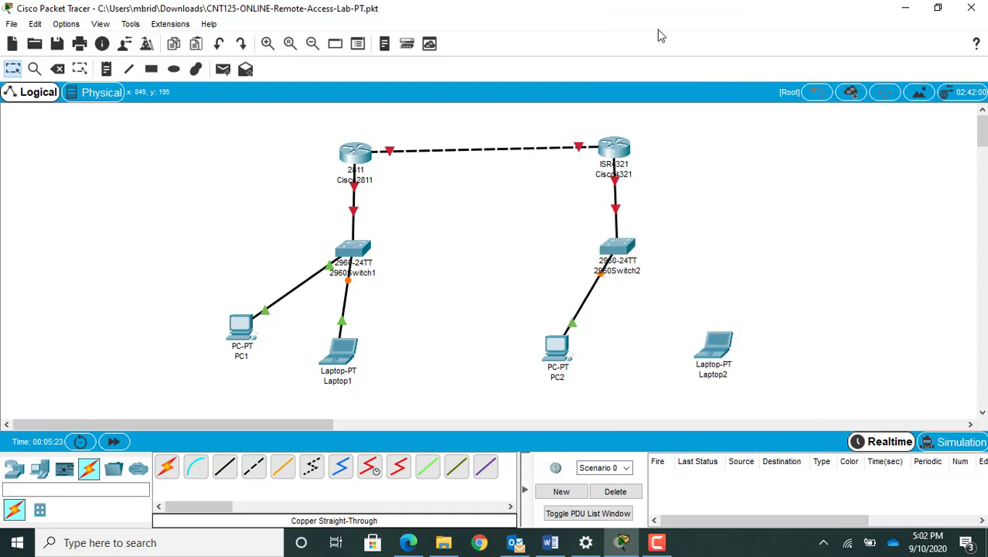
mouse_move(368, 418)
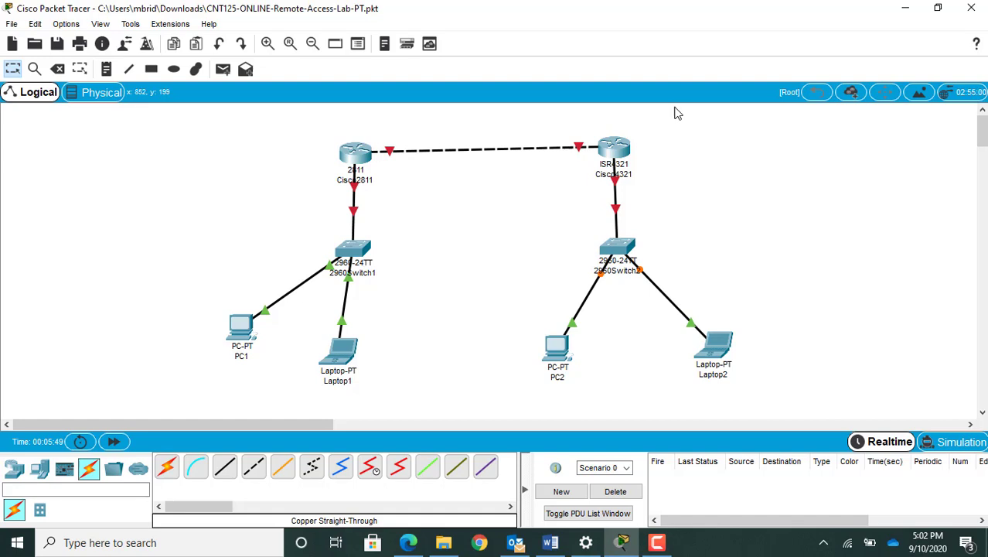
mouse_move(507, 17)
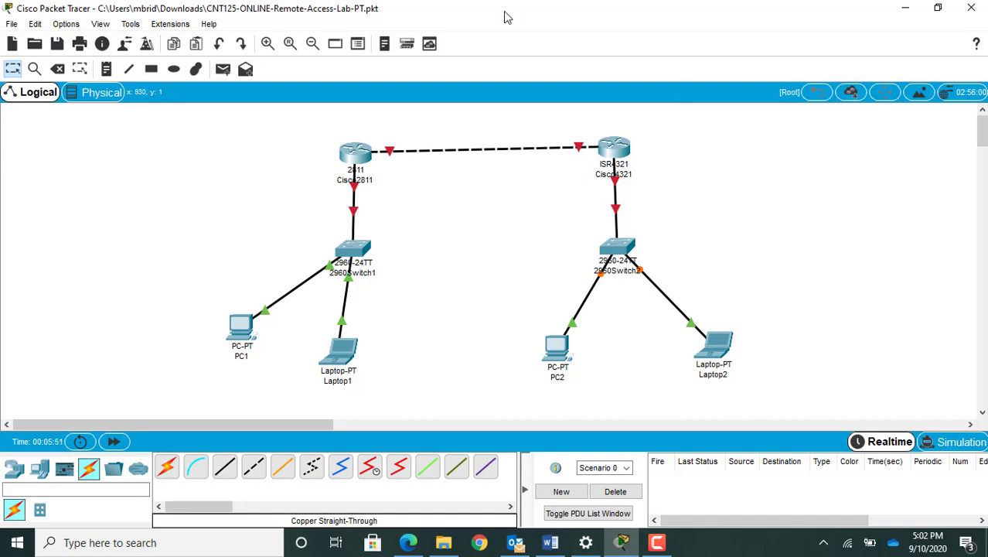
In the router CLI enter enable, conf t and set hostname Cisco2811.
double_click(356, 153)
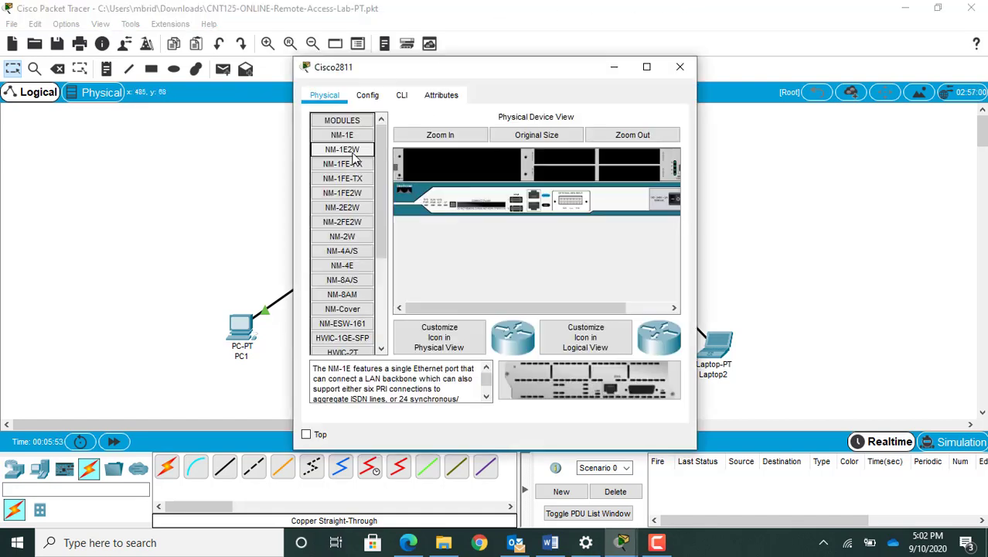
click(403, 95)
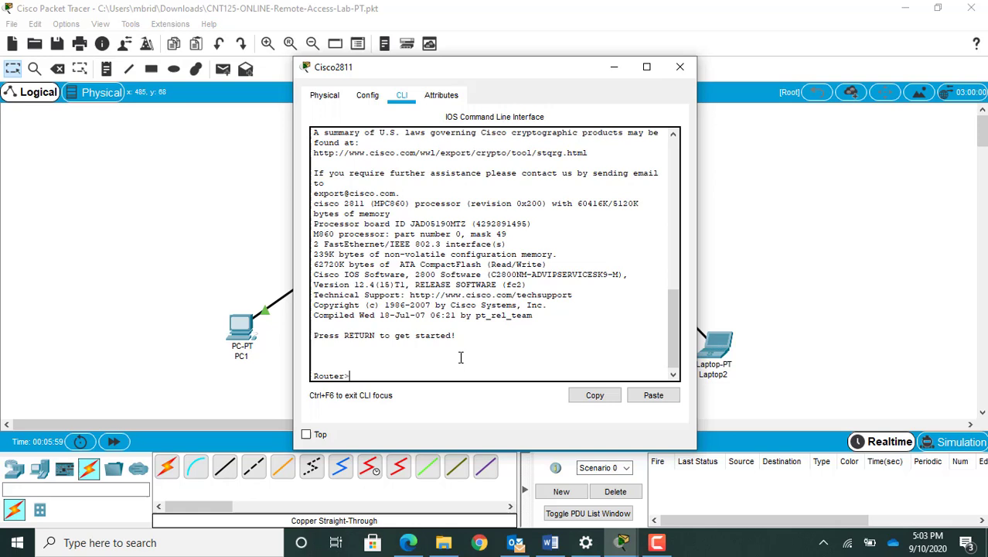
text(en)
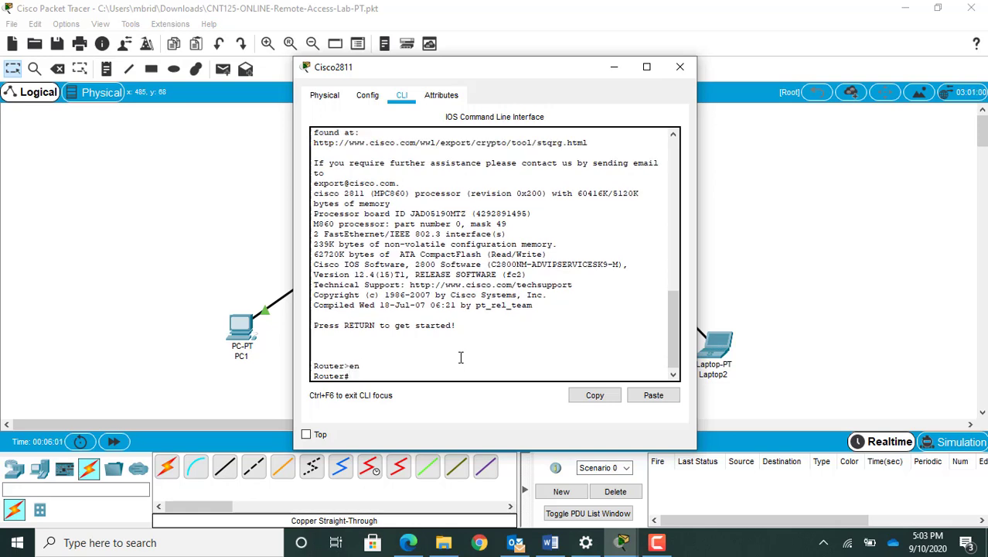
text(conf t)
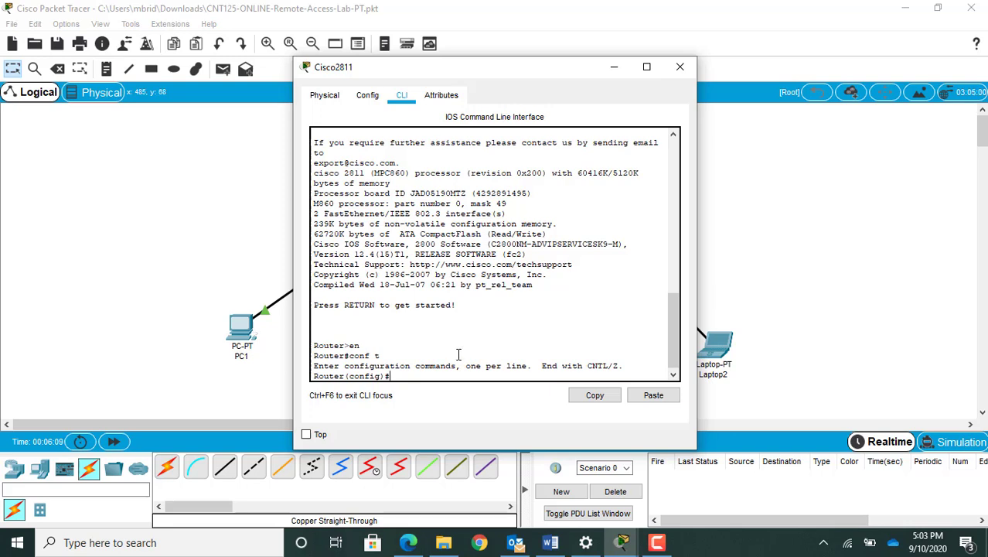
text(hostname)
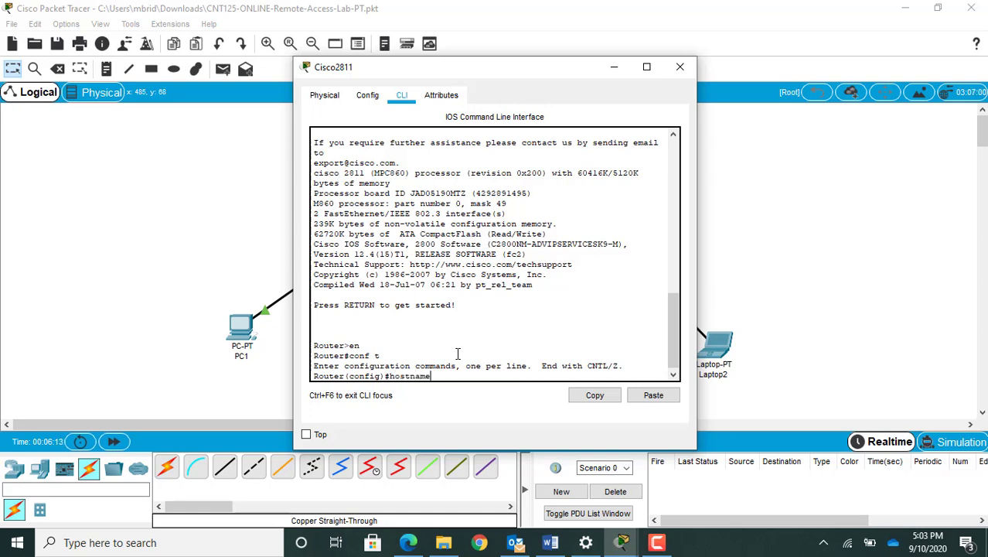
text(Cisco2811)
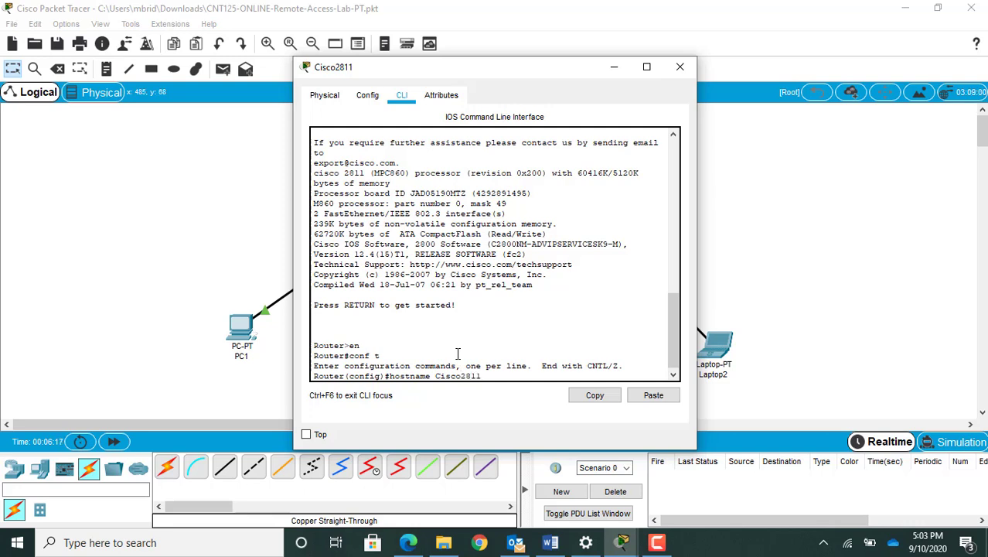
mouse_move(455, 353)
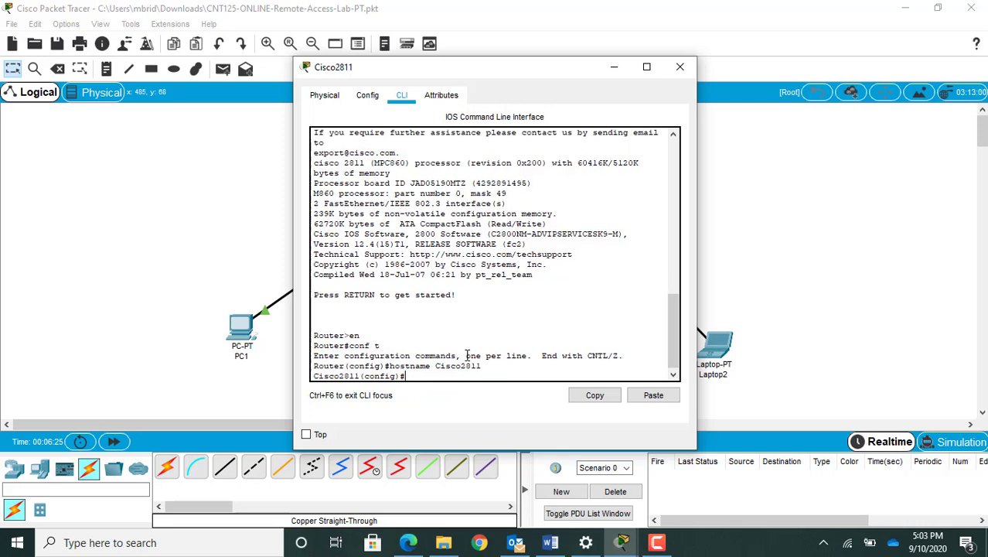
Give fa0/1 the address 10.10.10.1 mask 255.0.0.0 and bring it up with no shut.
text(int)
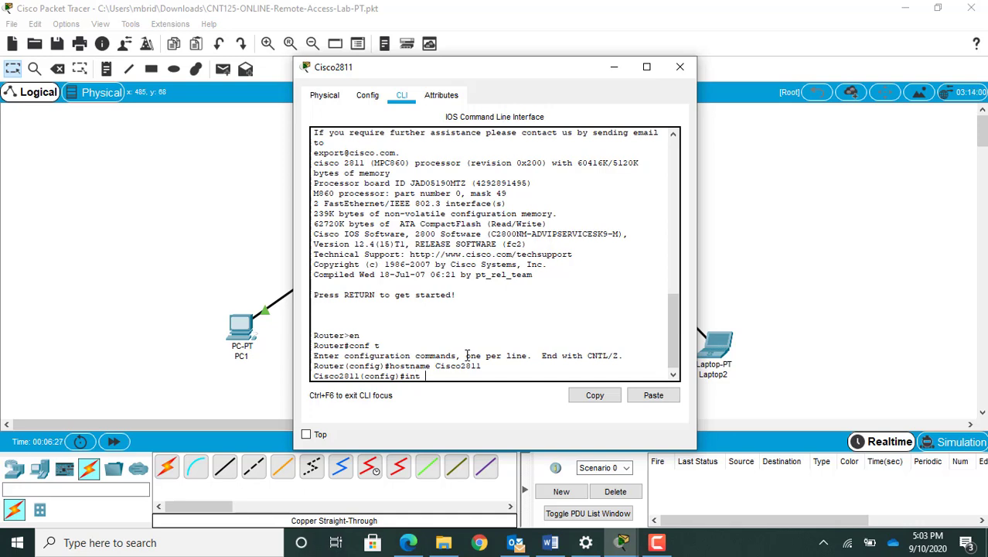
text(fa)
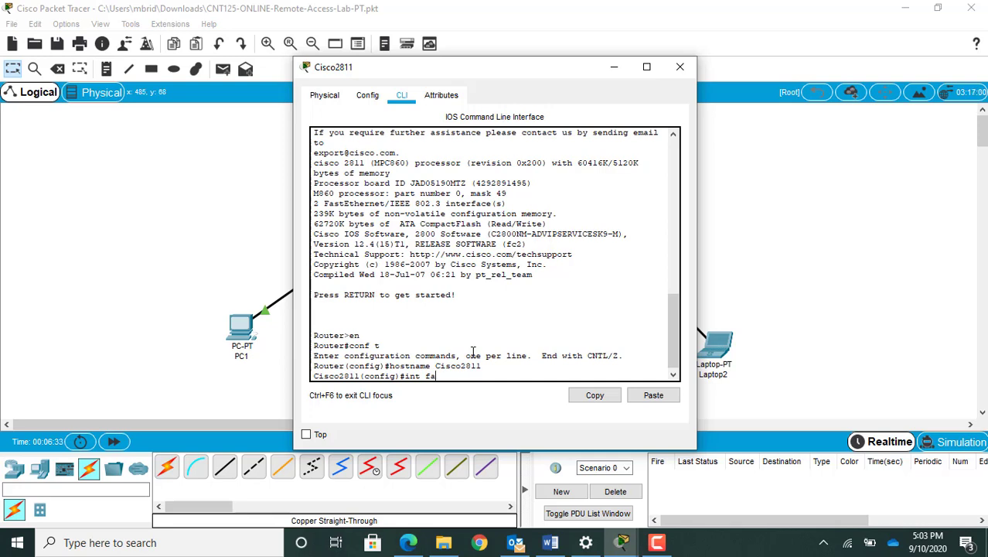
text(0/1)
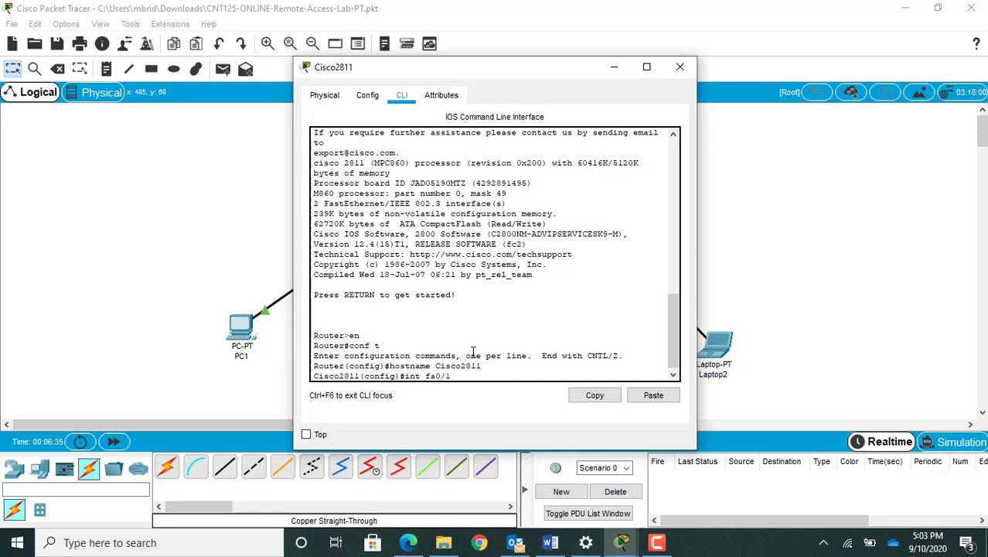
text(if)
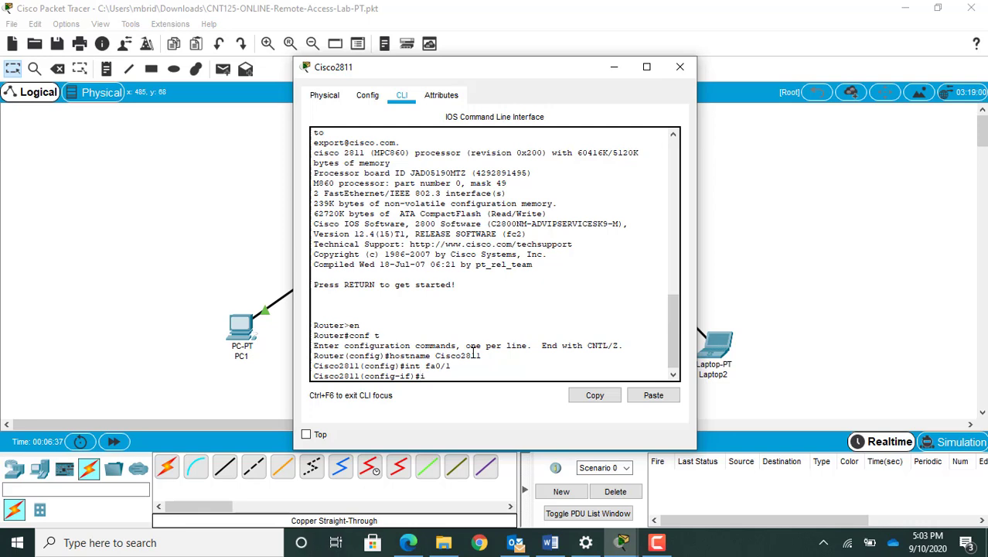
text(ip add 101)
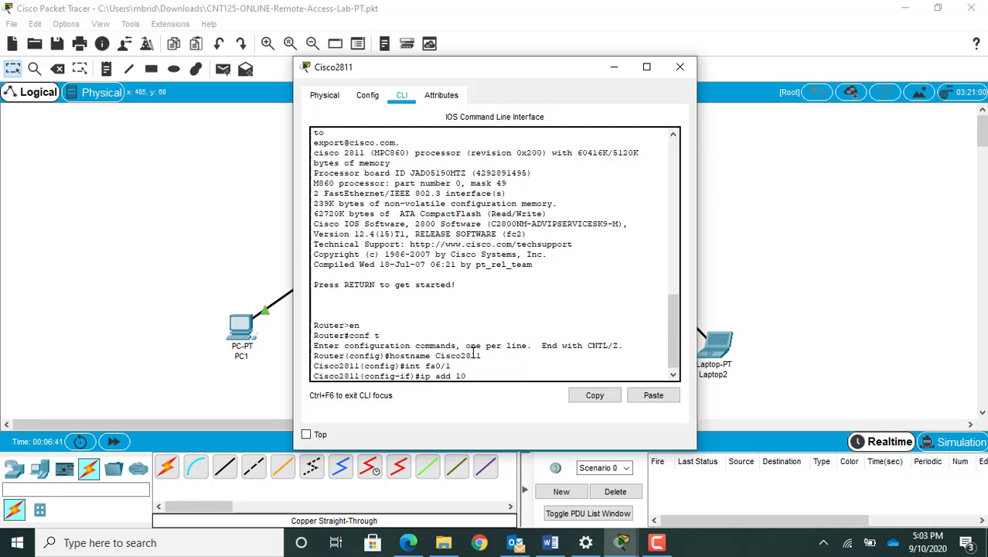
text(.10)
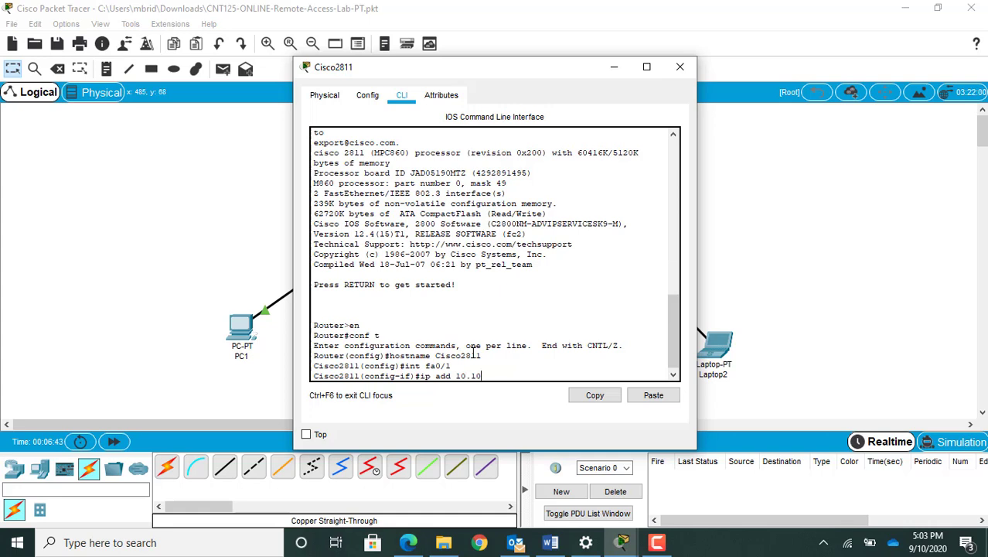
text(.10.1)
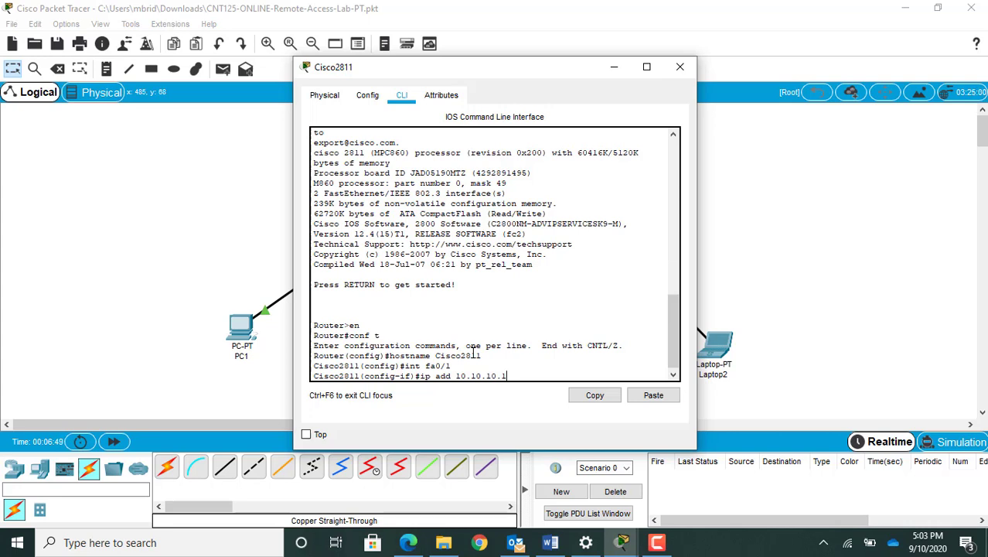
text(25)
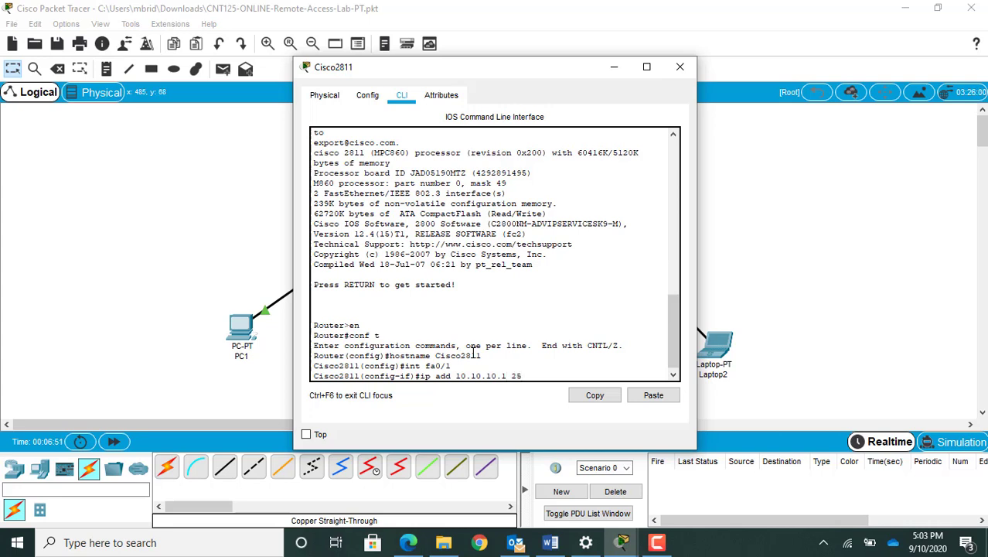
text(255.255.)
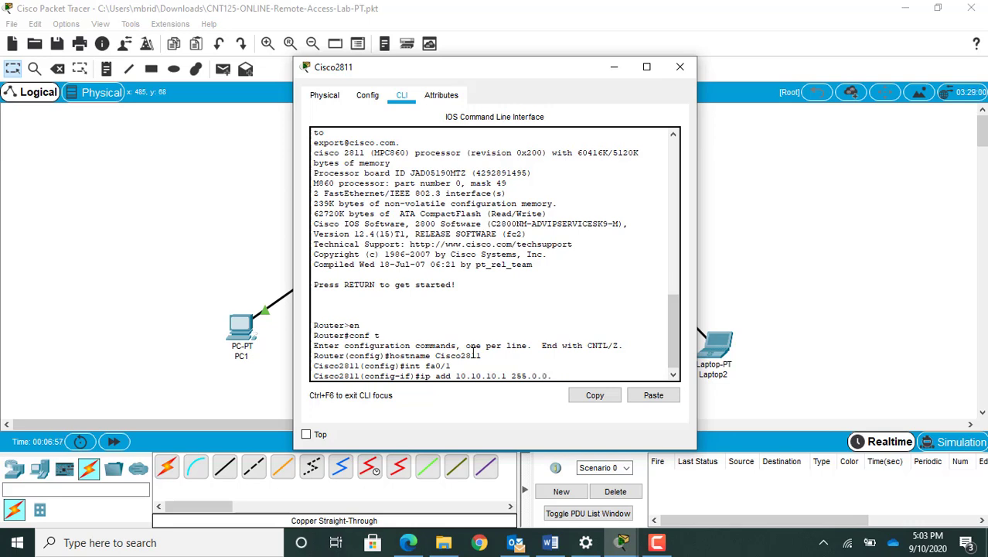
key(enter)
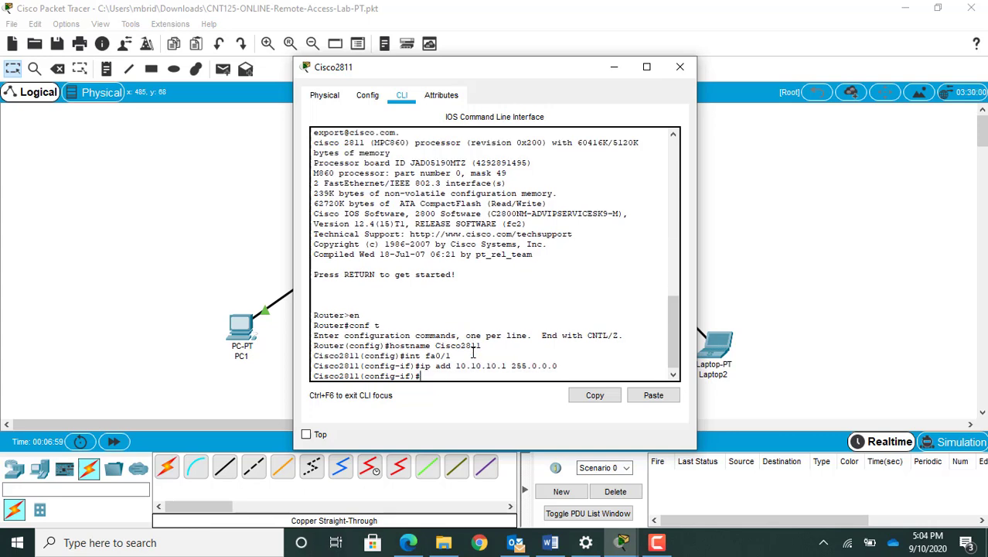
text(no shut)
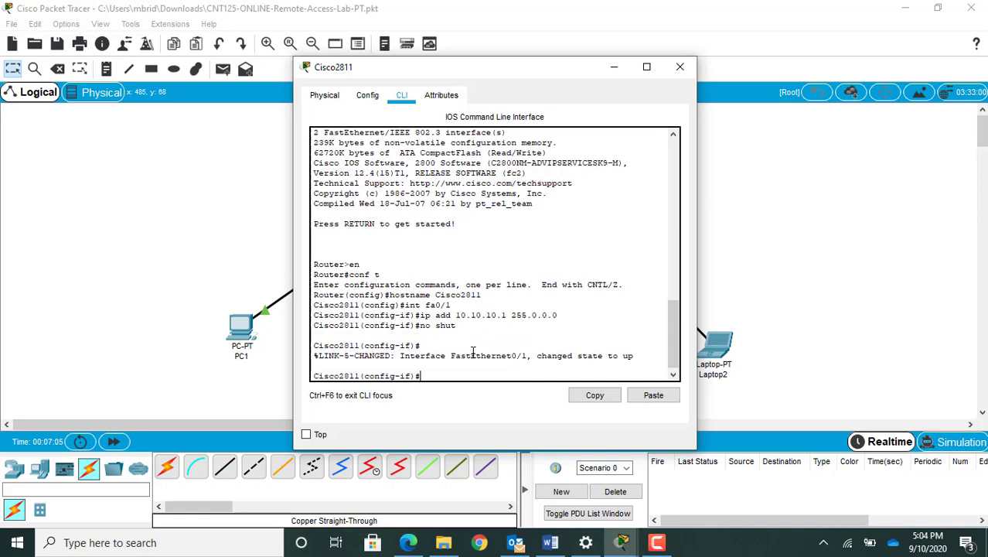
Give fa0/0 the address 192.168.100.1 mask 255.255.255.0 and bring it up with no shut.
text(int fa0/0)
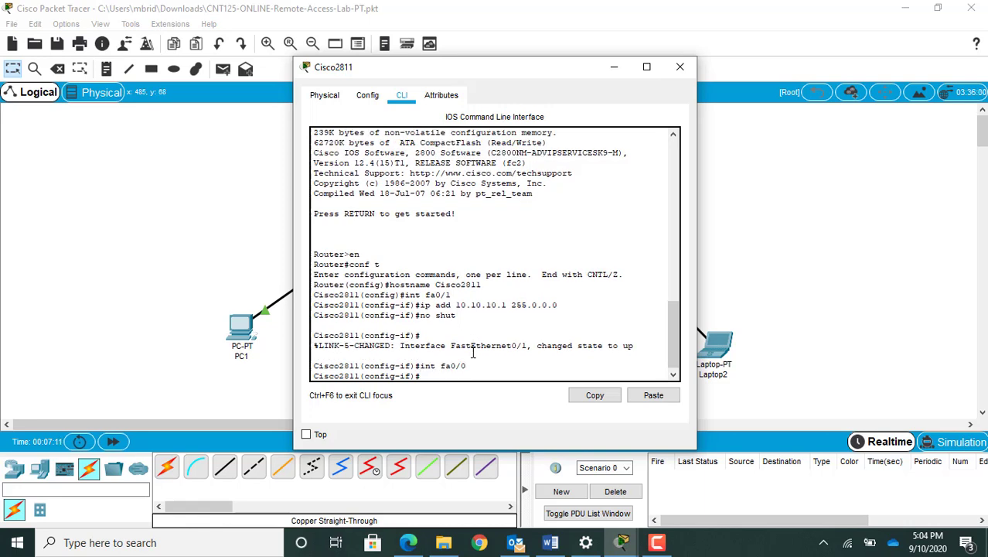
text(ip a)
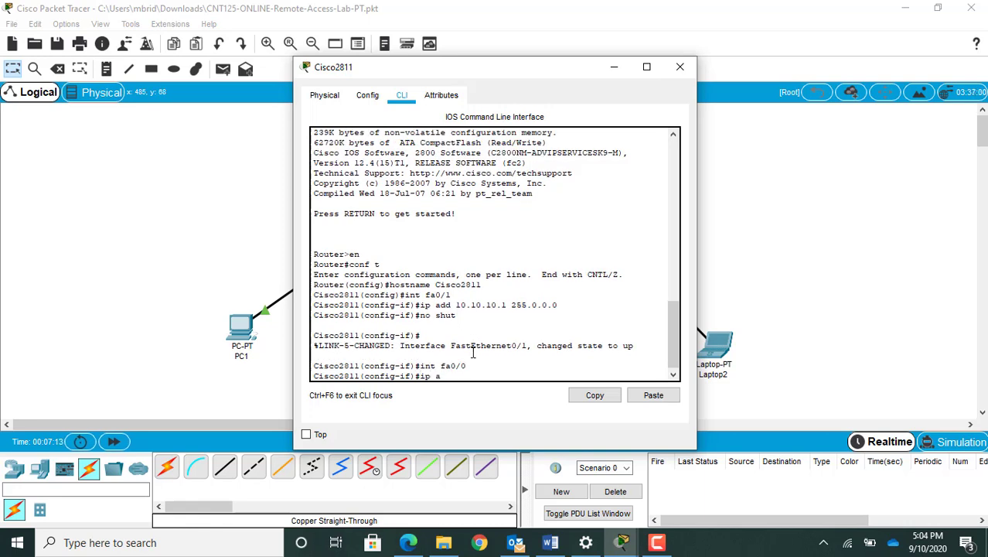
text(dd 192.168)
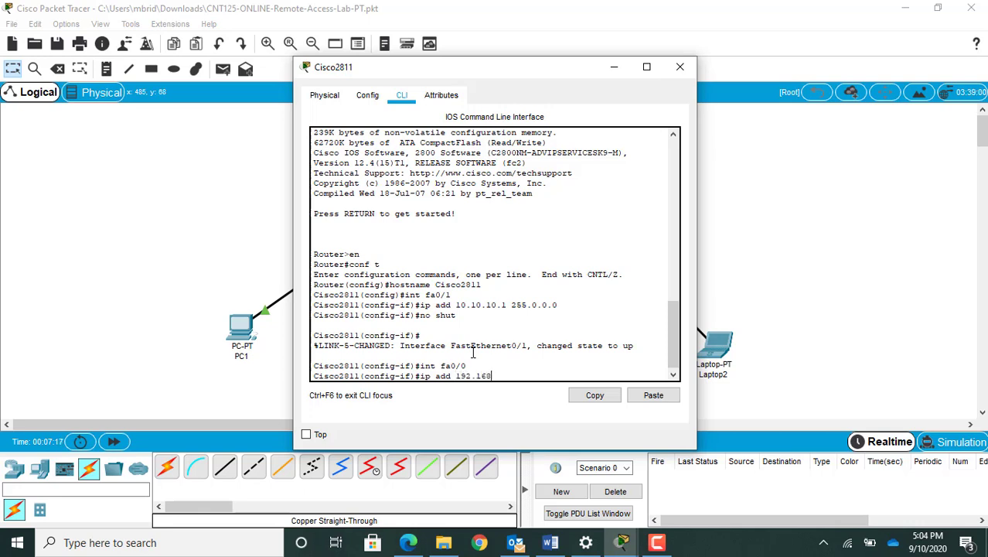
text(.100.1)
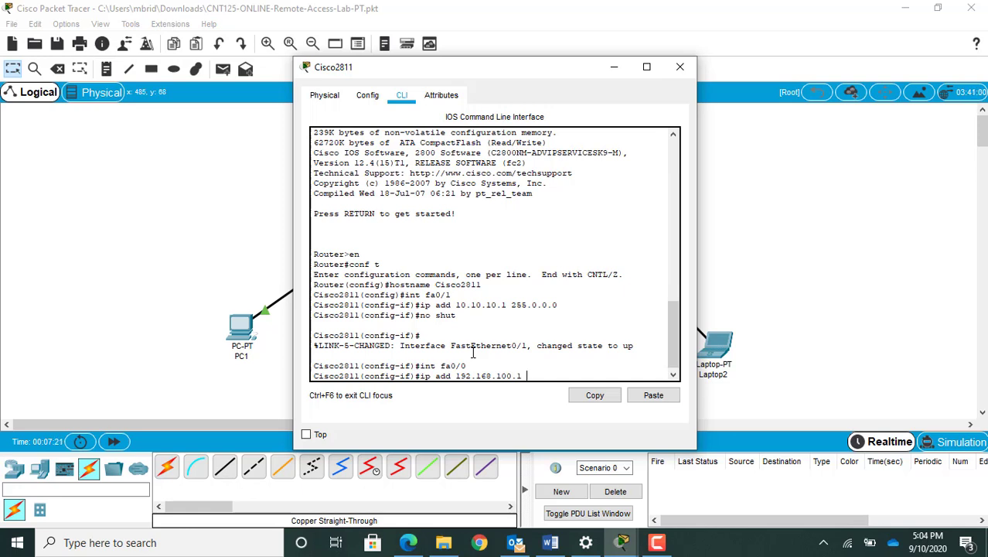
text(255)
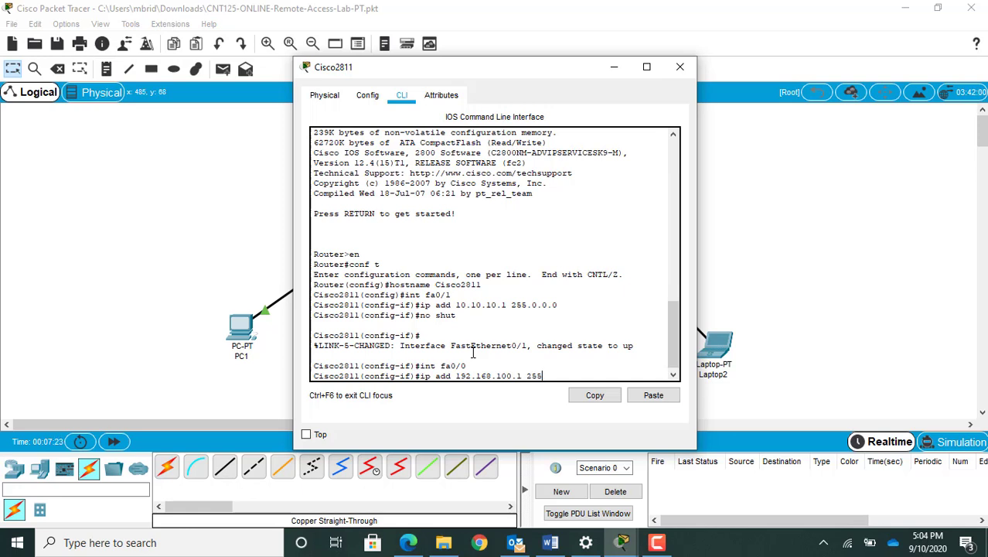
text(.255.255.0)
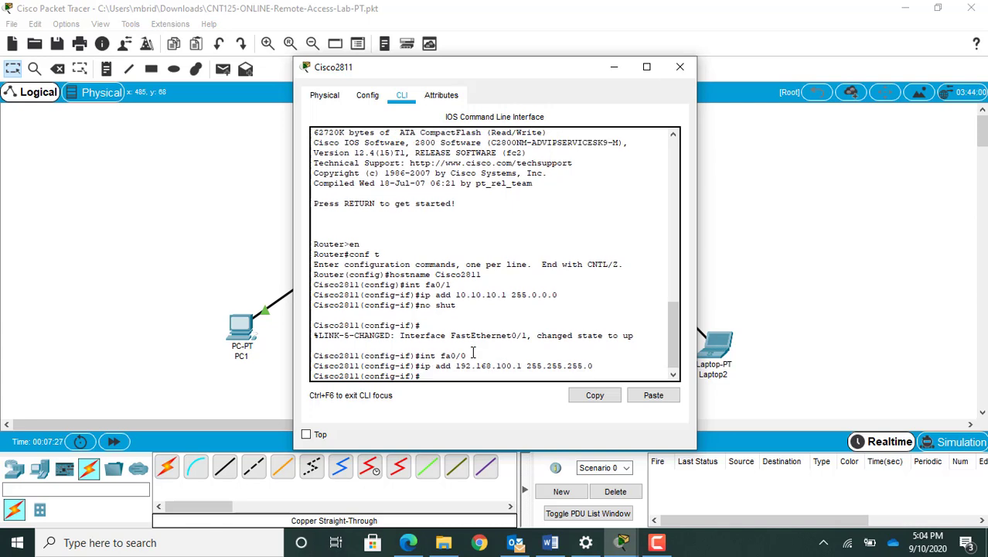
text(n)
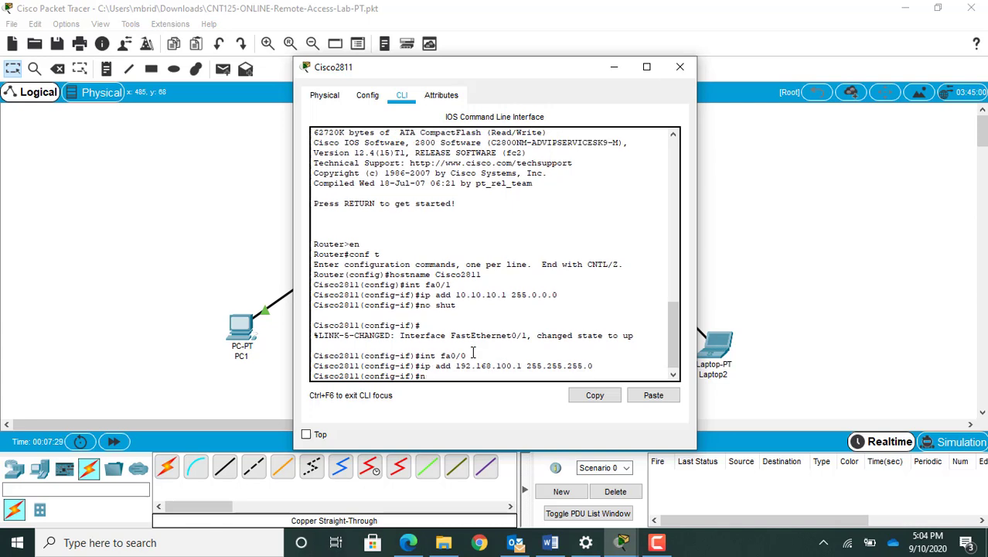
text(o shut)
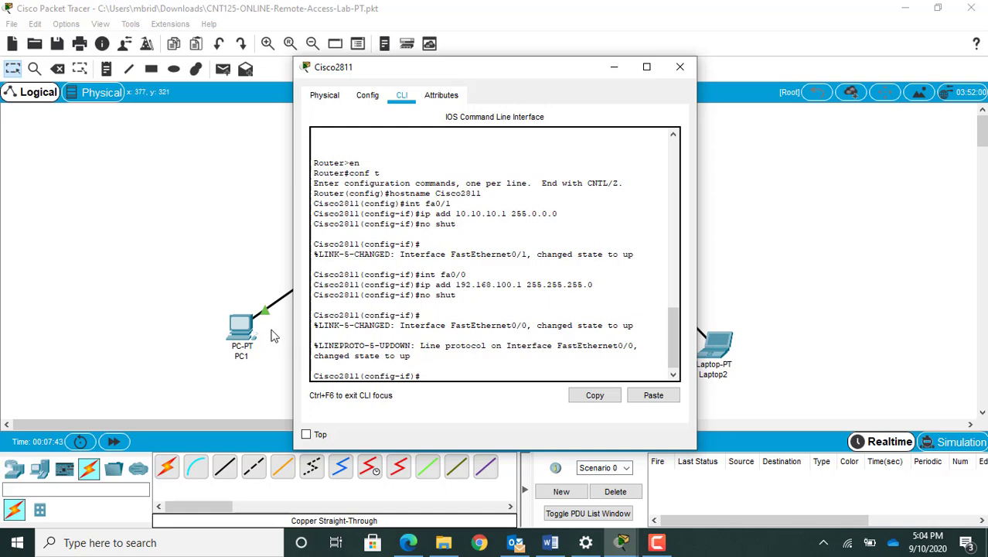
mouse_move(249, 325)
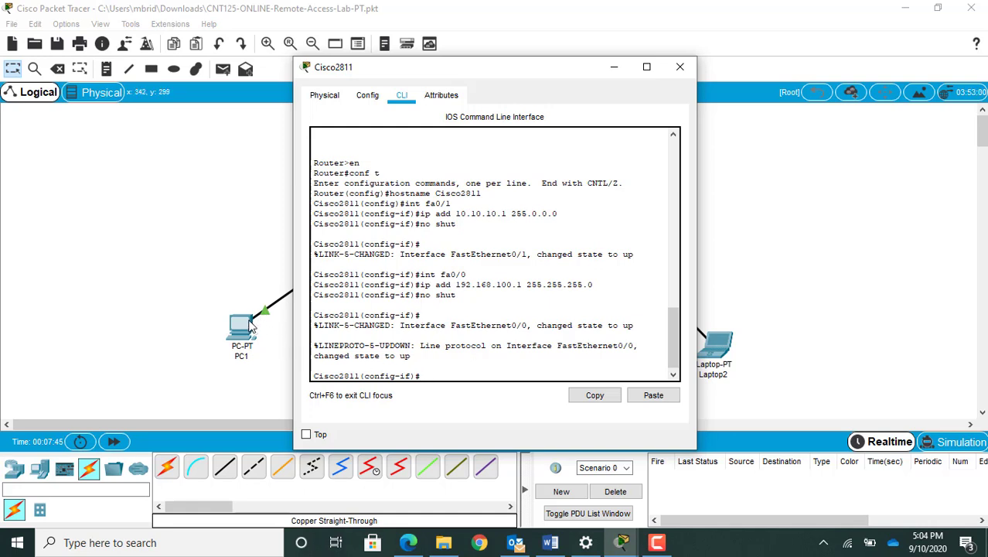
mouse_move(277, 127)
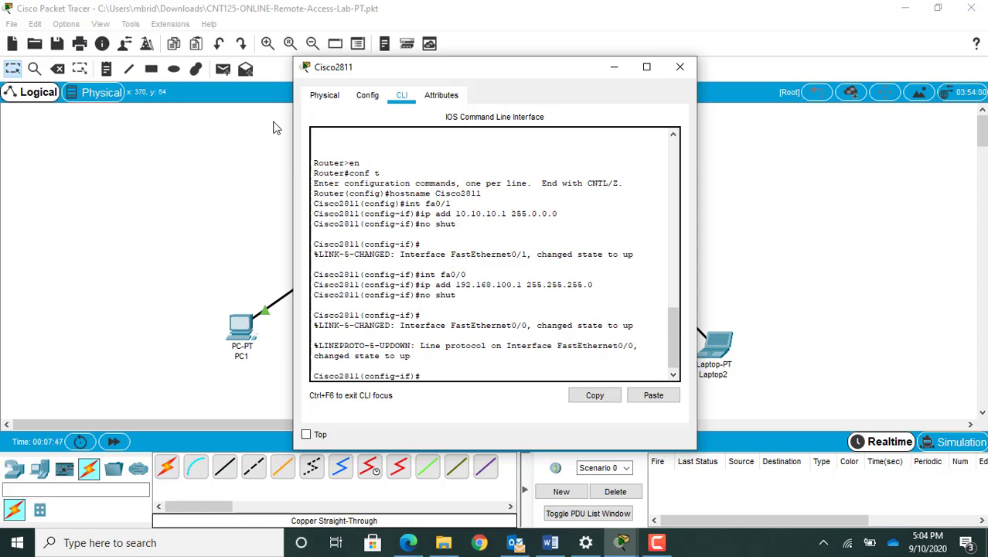
In PC1's IP Configuration choose Static and enter 192.168.100.10 with mask 255.255.255.0.
click(681, 66)
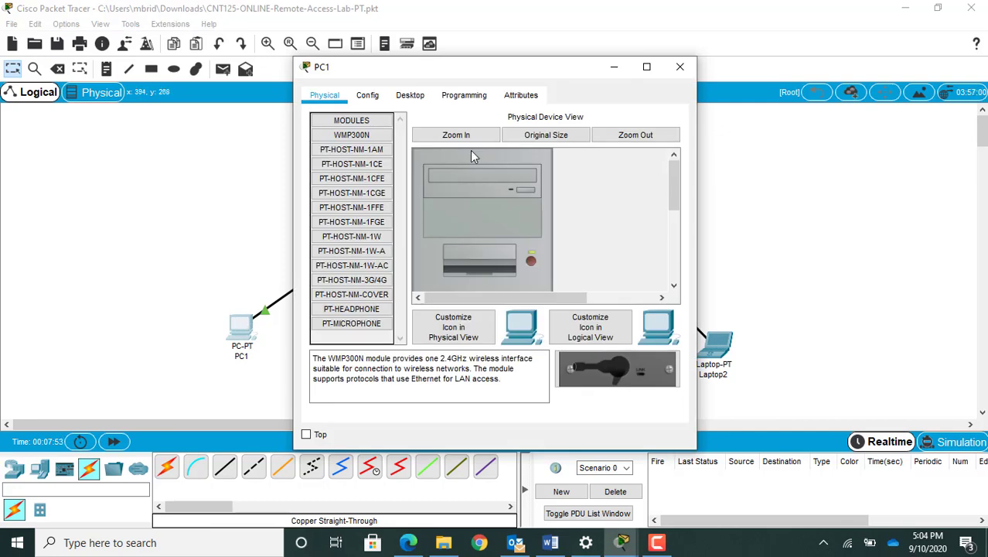
click(410, 95)
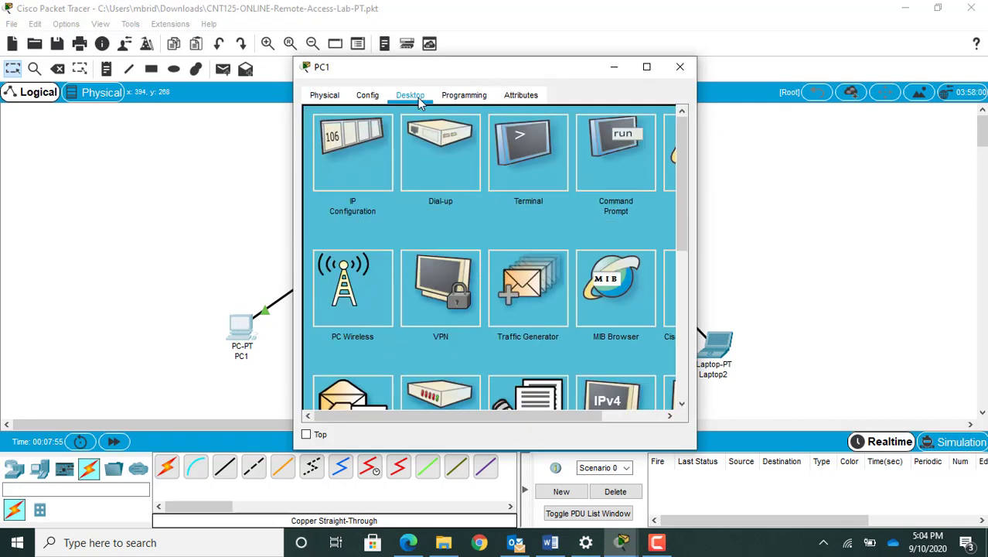
click(353, 152)
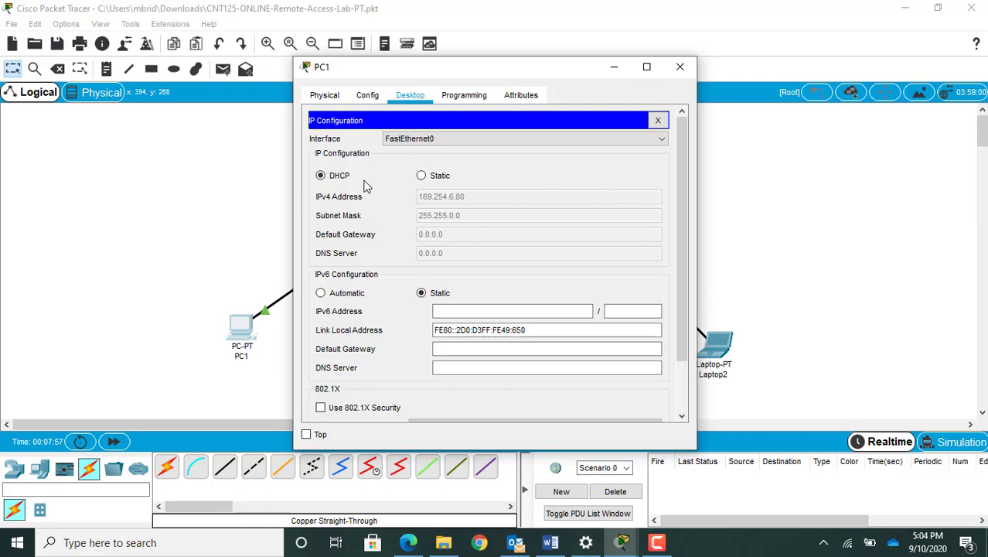
click(420, 175)
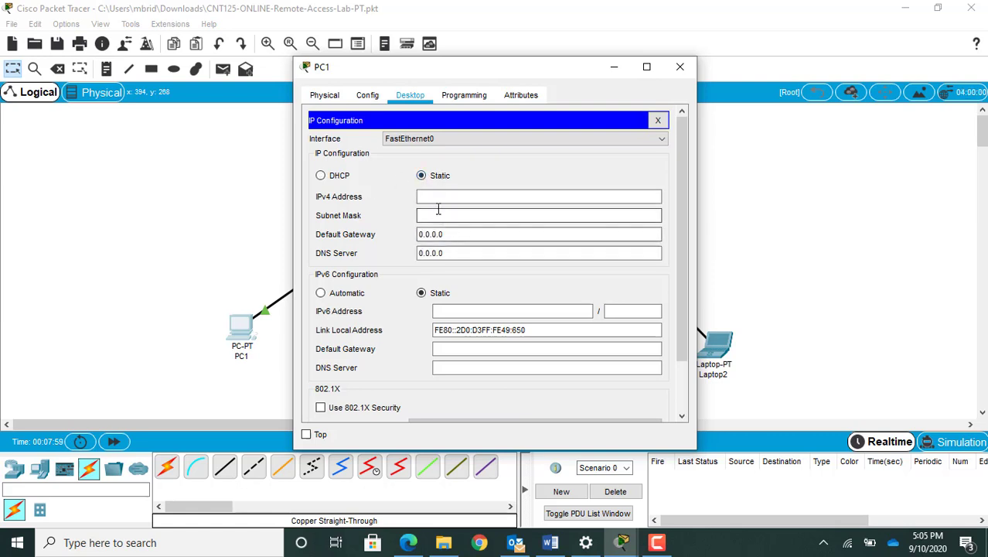
text(192.168.)
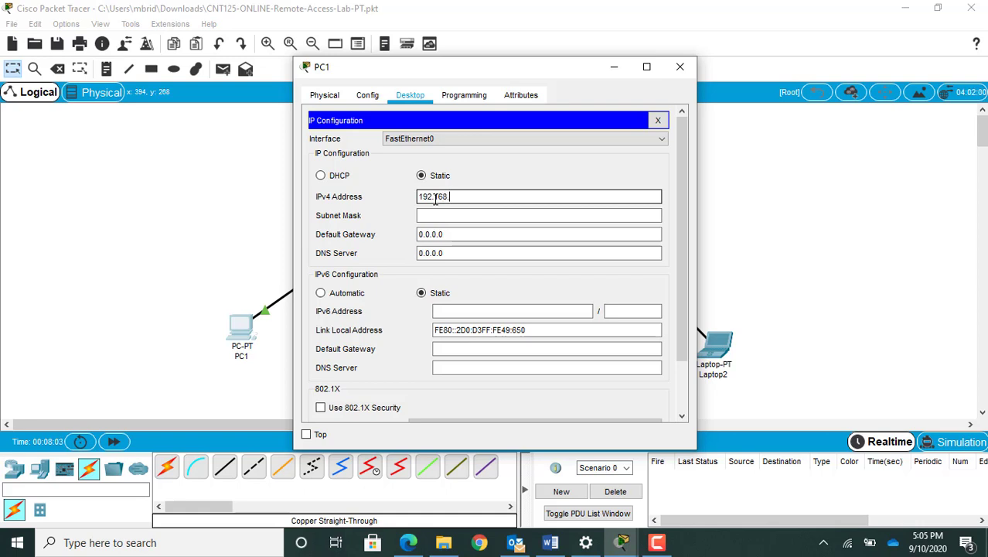
text(100.10)
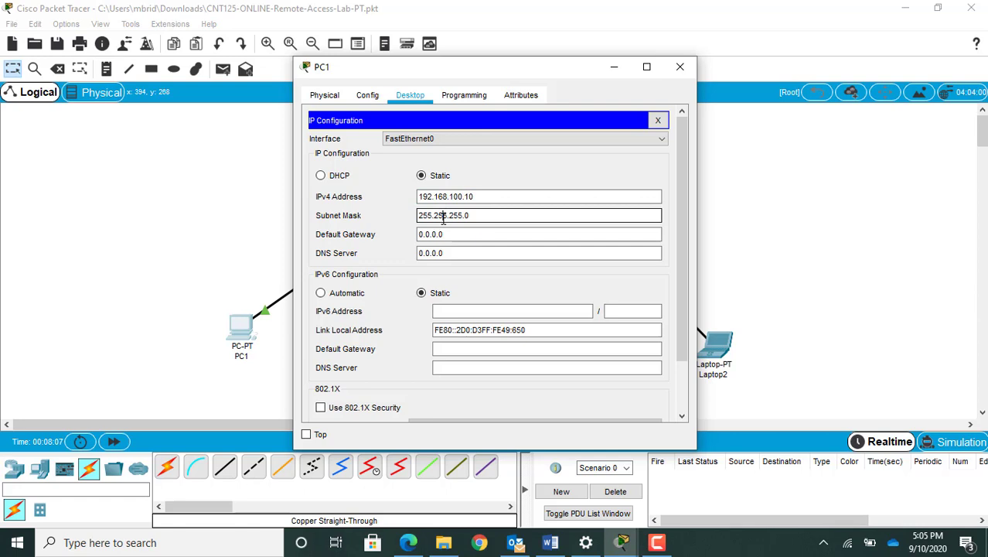
Set PC1's default gateway to 192.168.100.1 and close the panel.
click(538, 233)
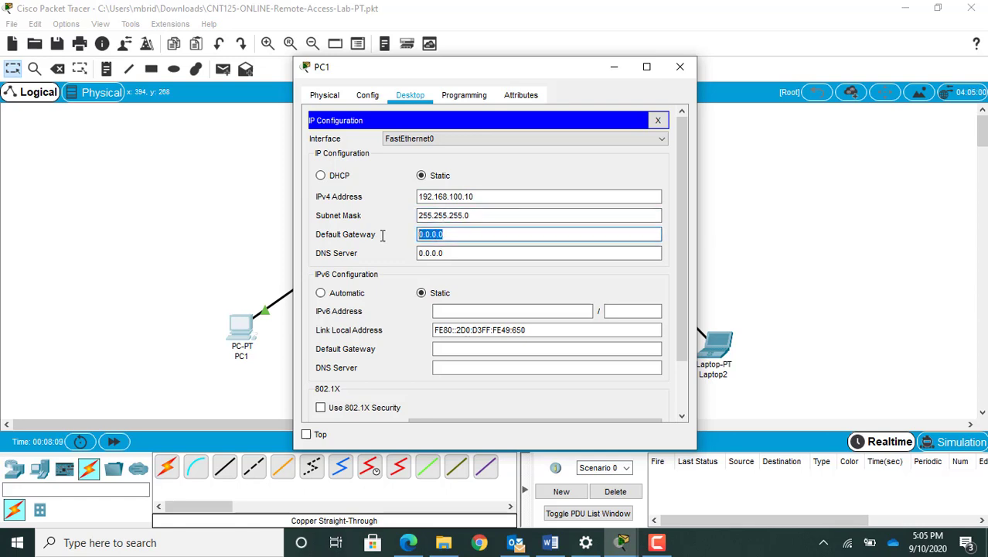
text(192.168.100.1)
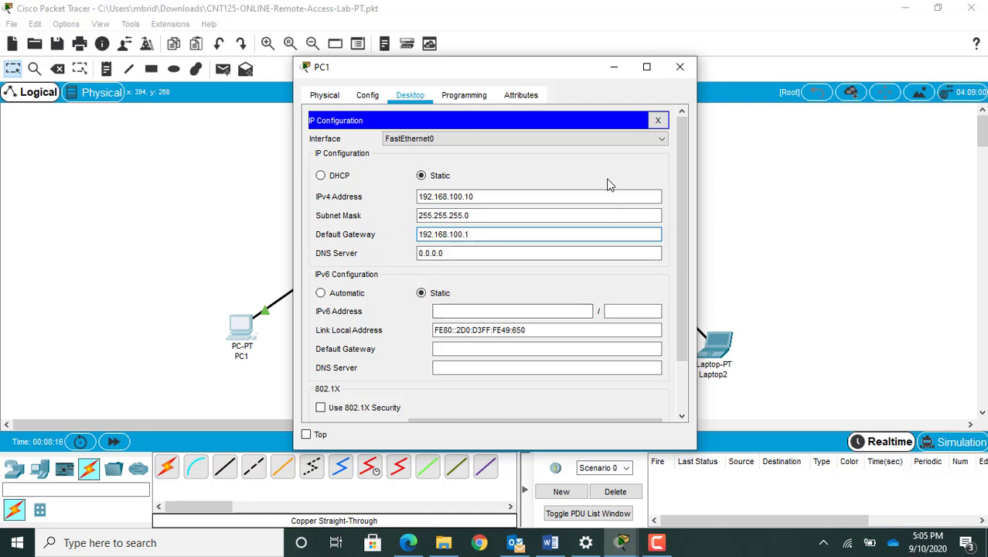
click(657, 120)
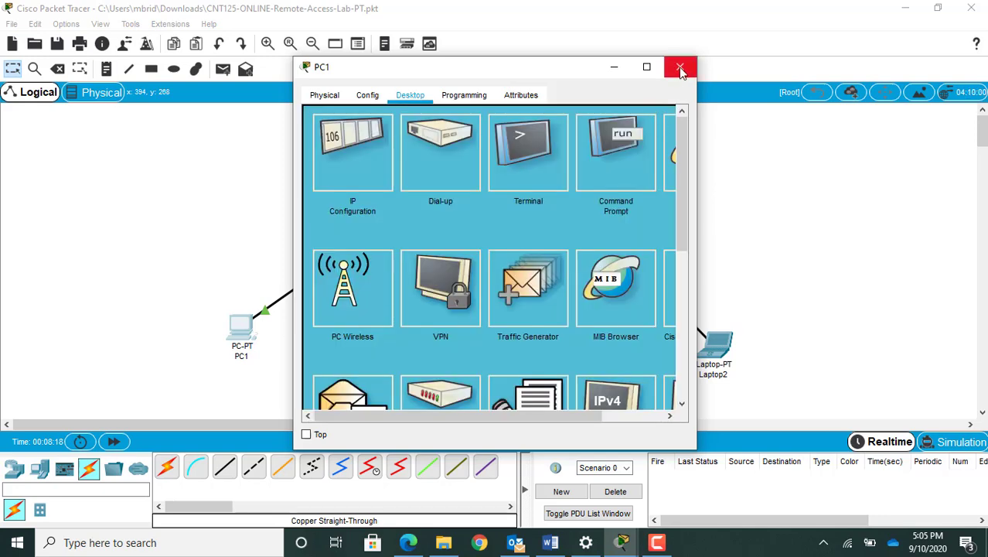
In the second router's CLI enter enable, conf t and set hostname Cisco4321.
click(680, 69)
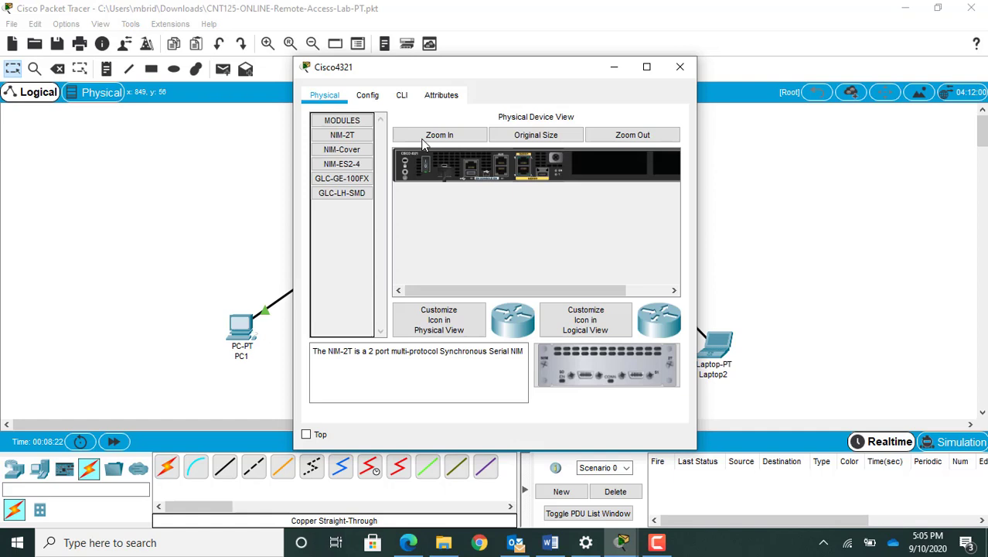
click(402, 94)
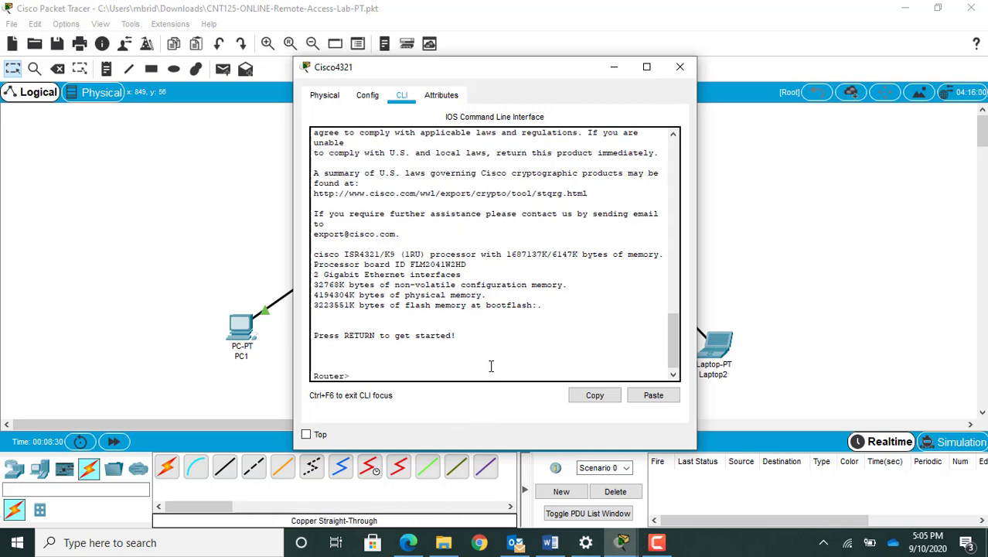
text(en)
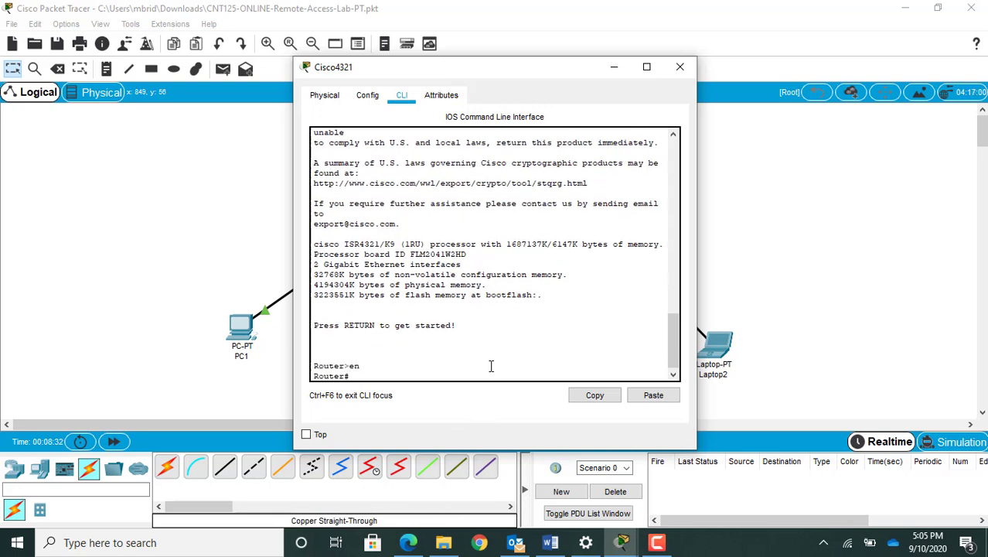
text(conf t)
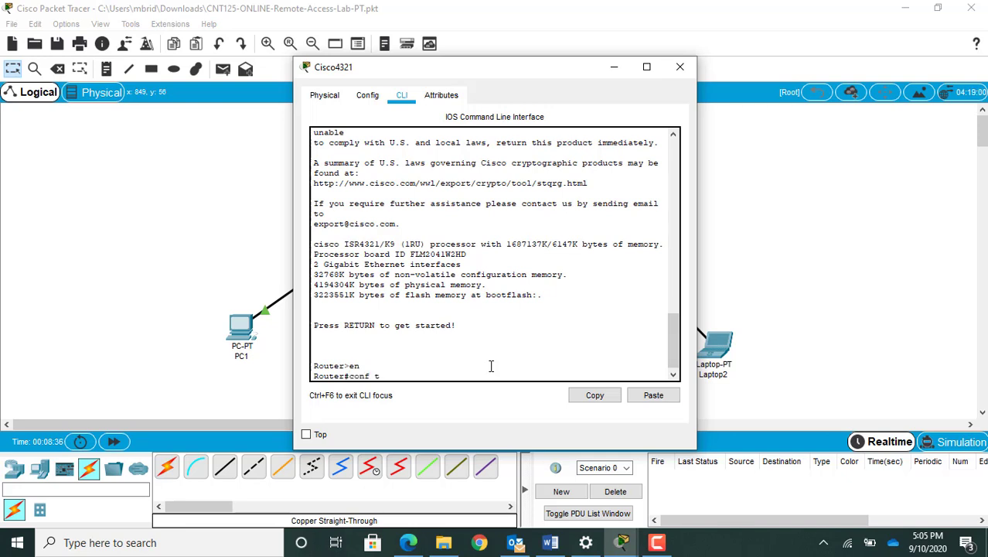
text(ho)
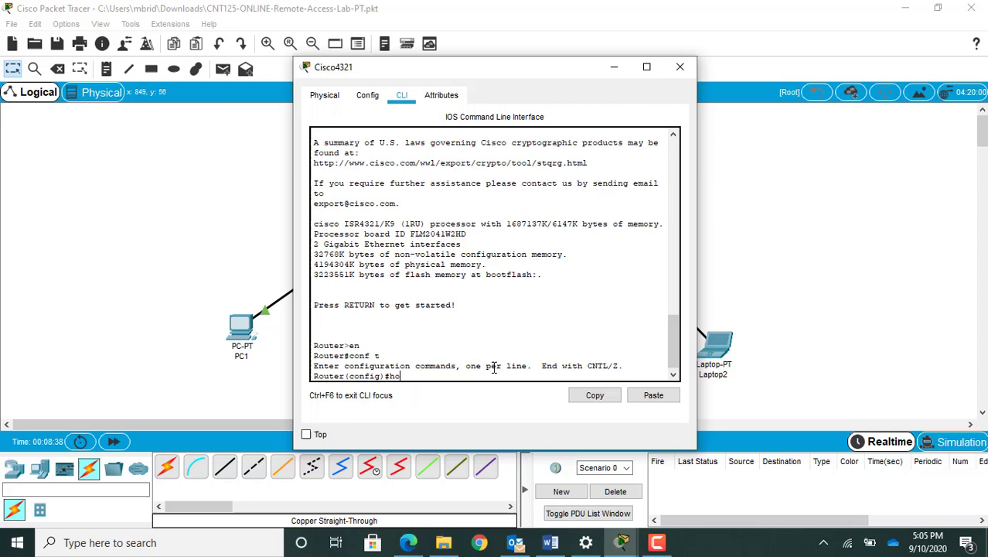
text(stname Ci)
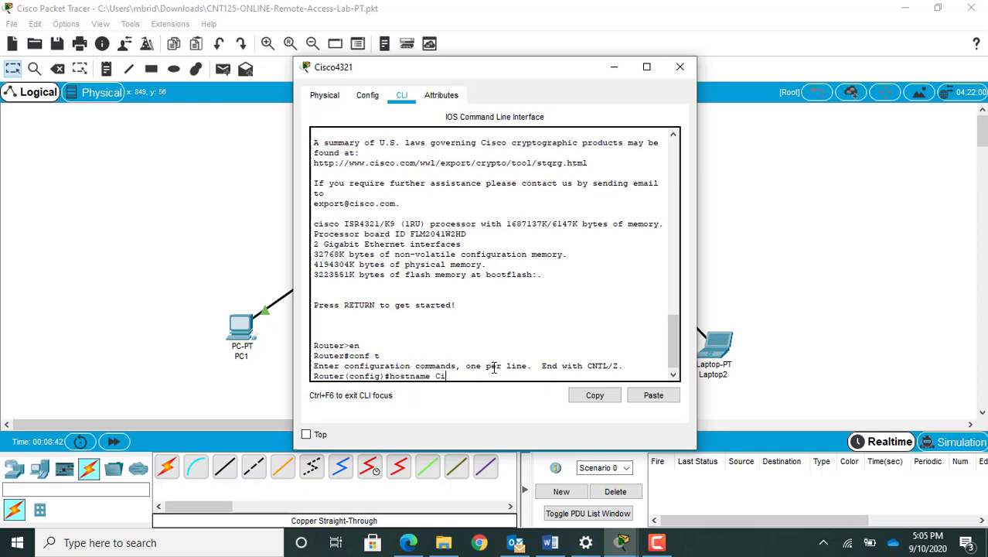
text(sco)
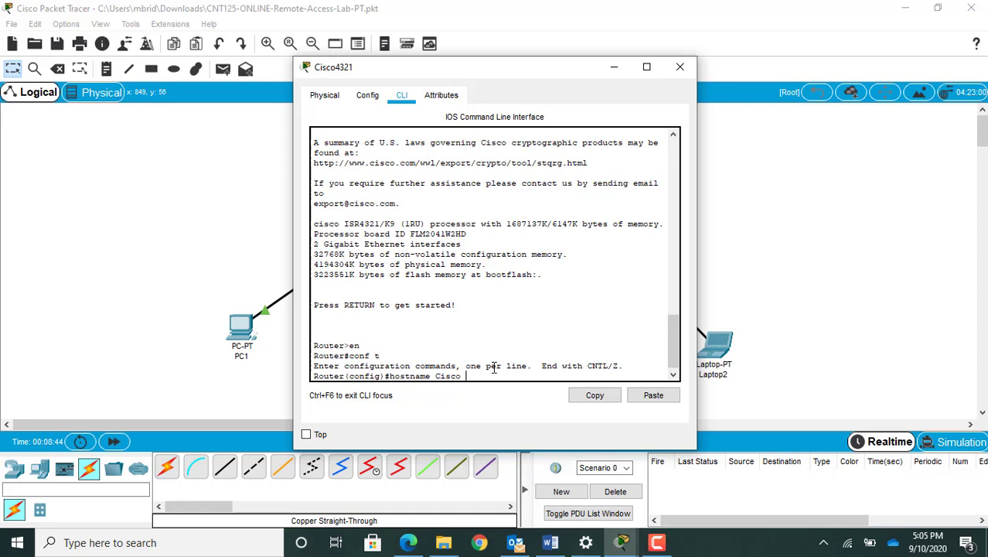
text(4321)
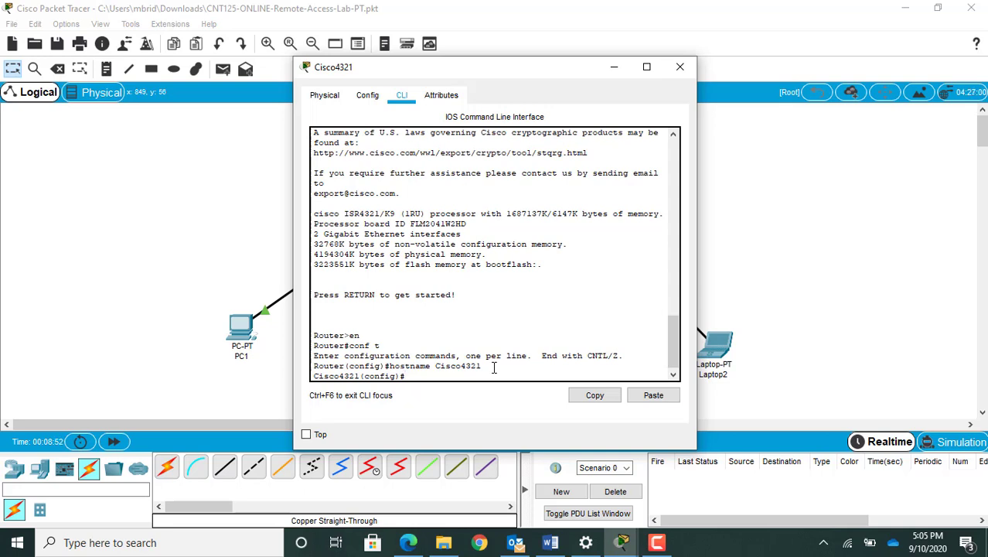
Give g0/0/0 the address 10.10.10.2 mask 255.0.0.0 and bring it up with no shut.
text(int)
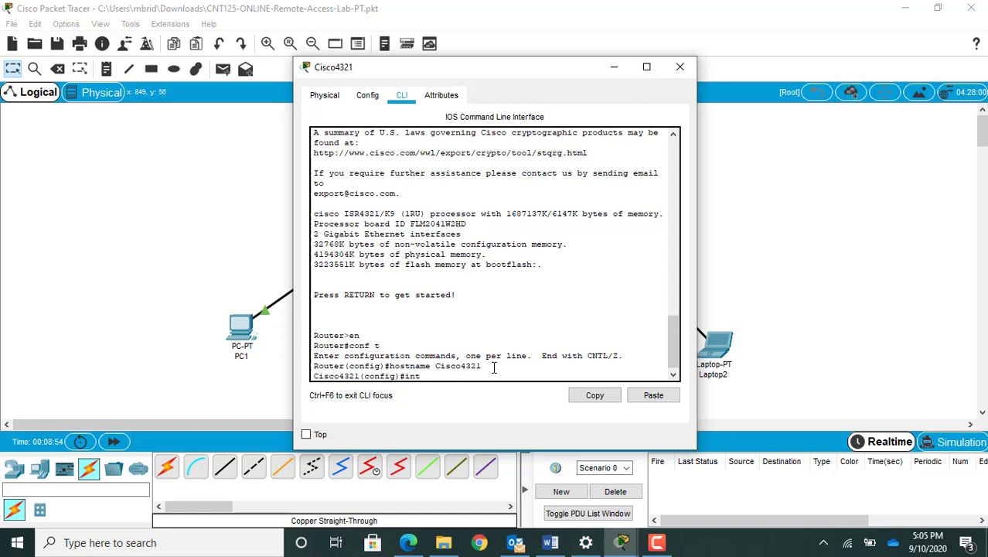
text(g)
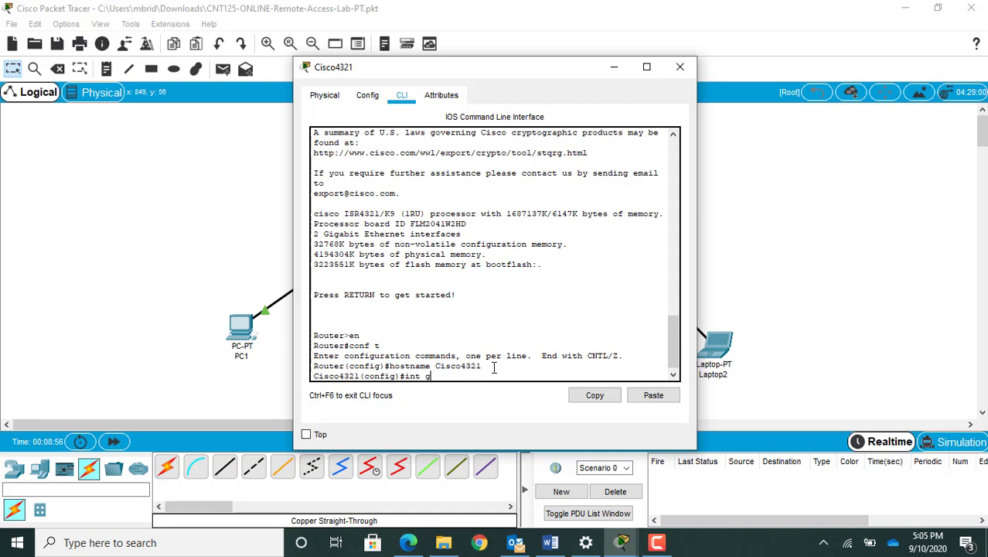
text(0/0/0)
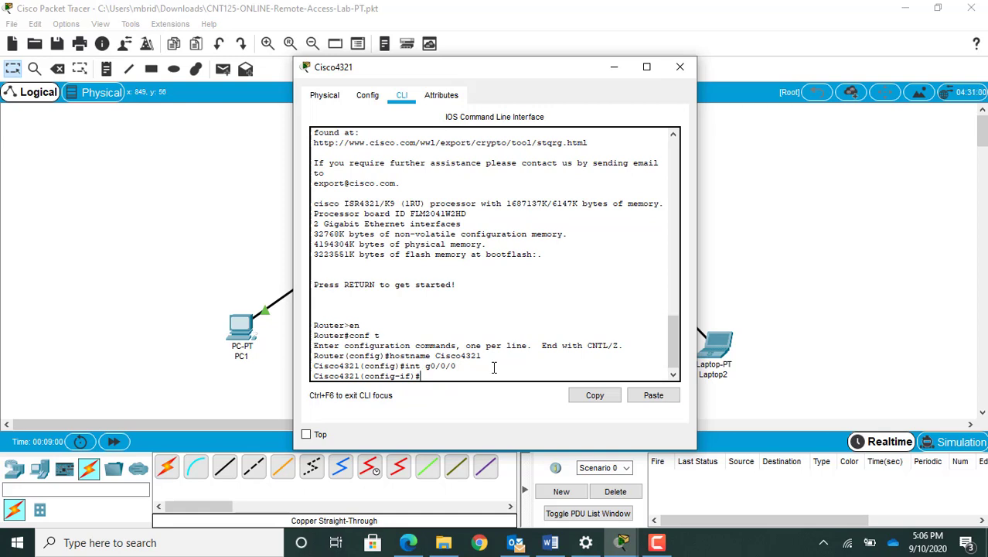
text(ip)
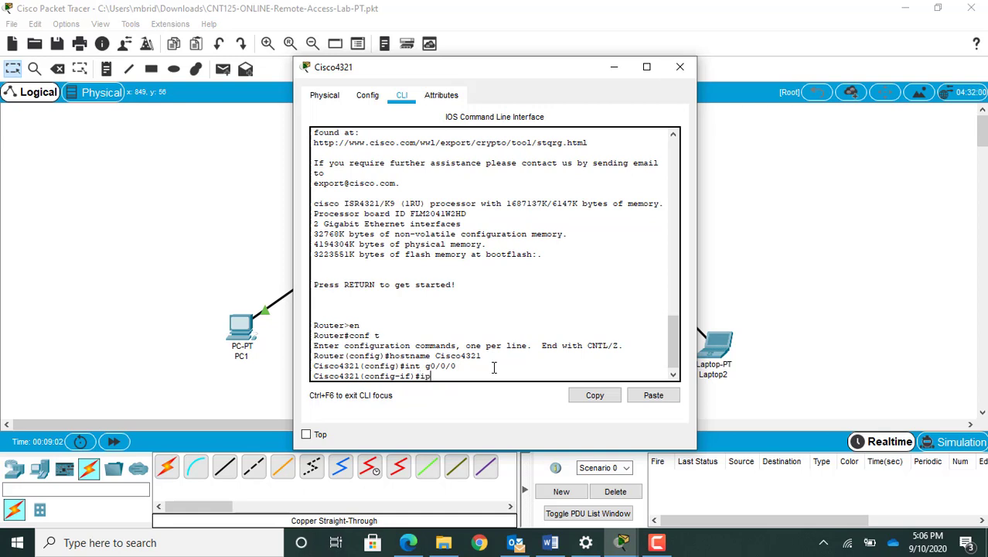
text(add)
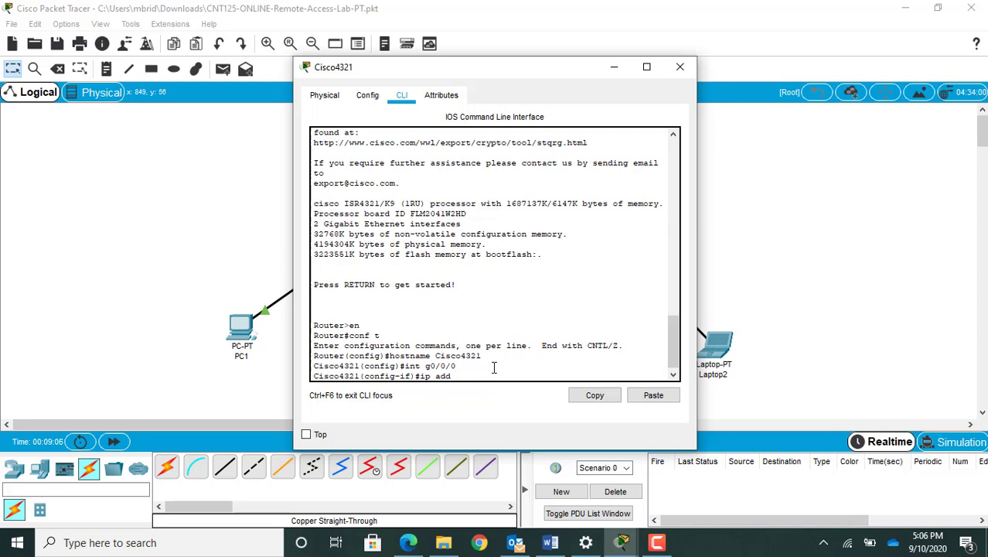
text(10.10.10.)
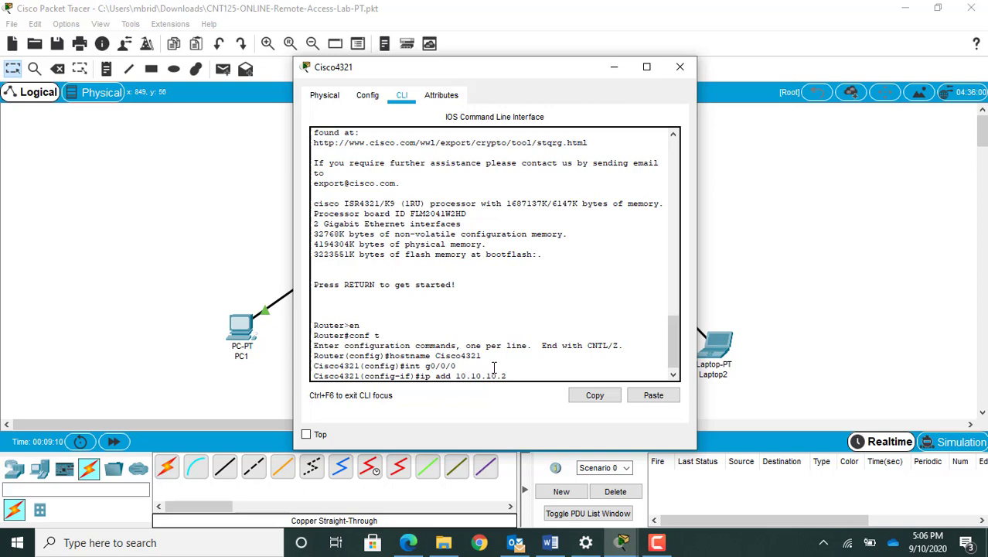
text(255.0.0.0)
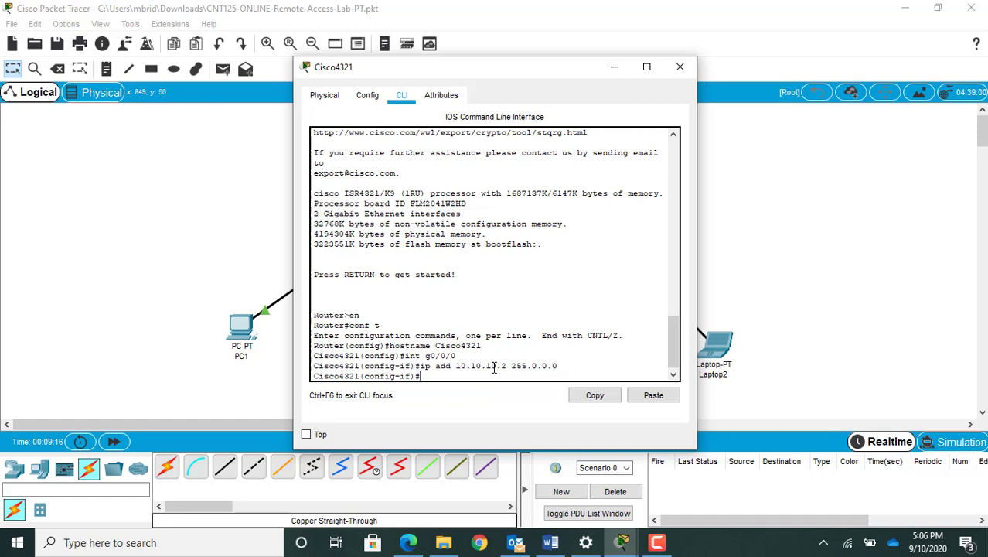
text(no shut)
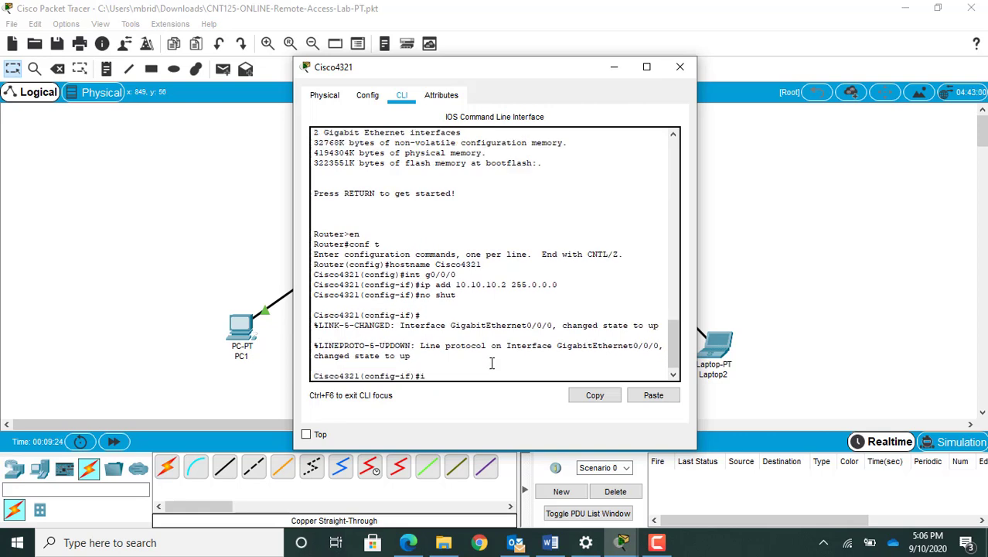
Give g0/0/1 the address 172.32.0.1 mask 255.255.0.0 and bring it up with no shut.
text(nt of)
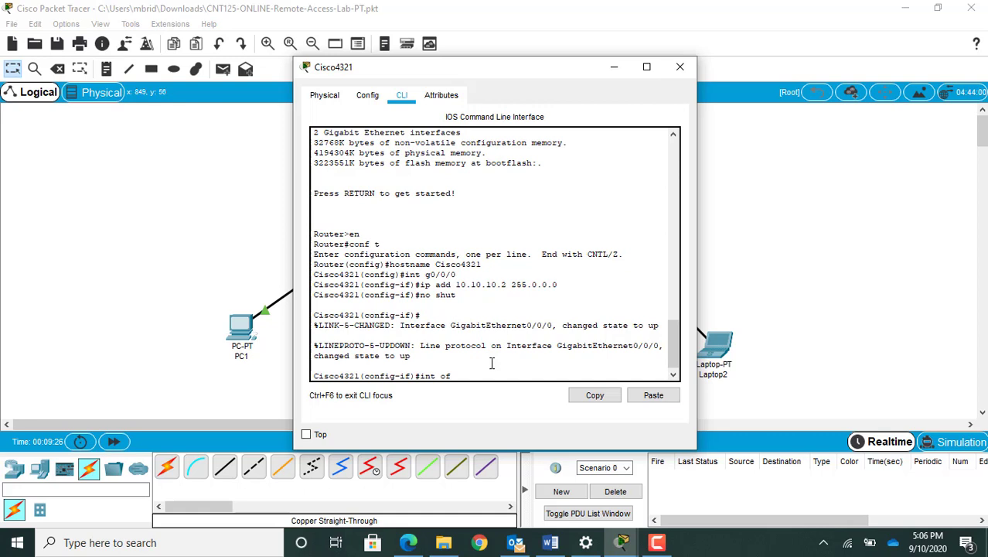
text(g)
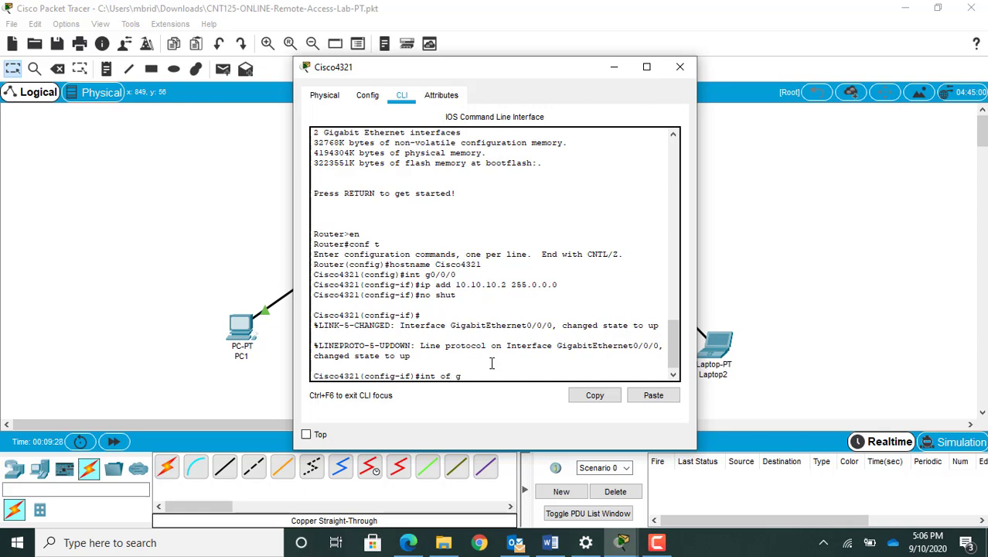
text(0)
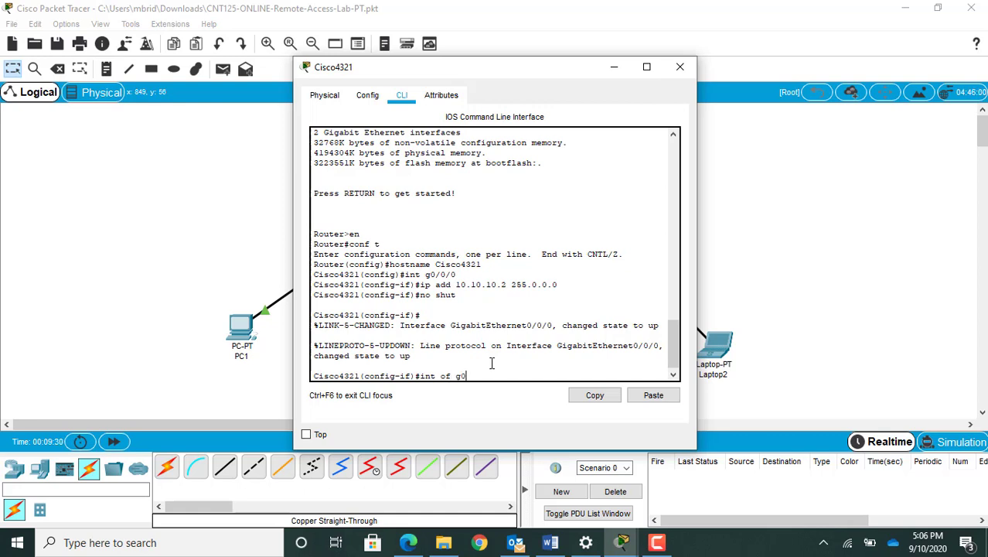
text(/0/1)
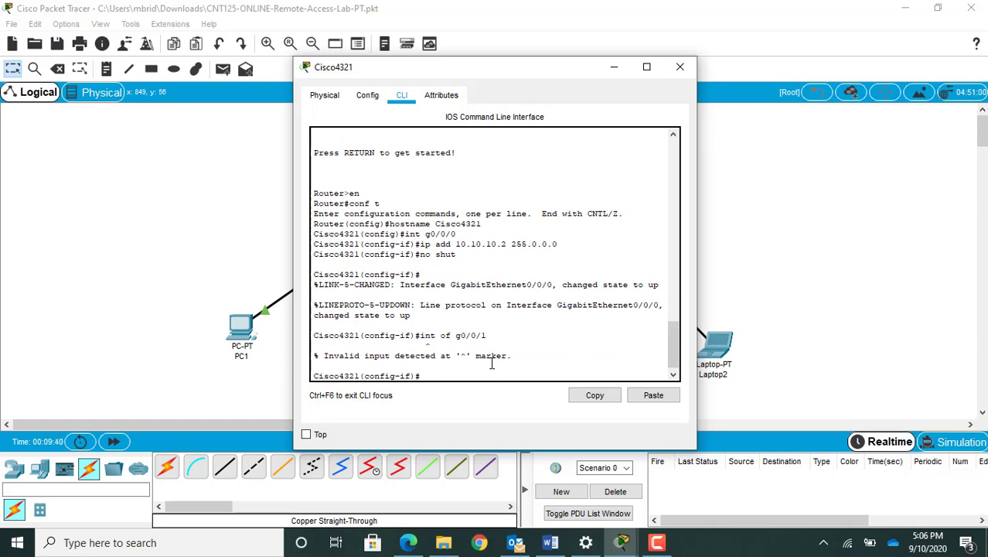
text(int of g0/0/1)
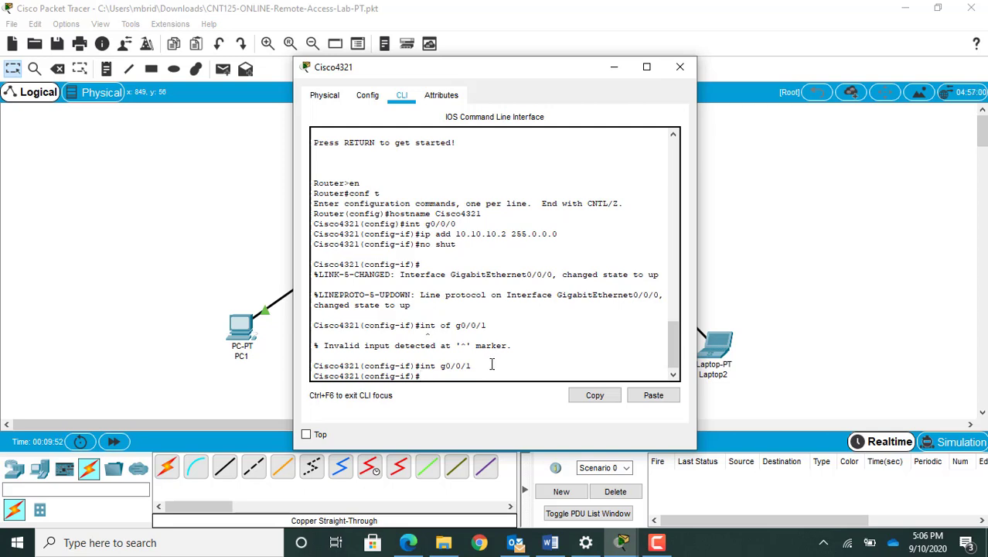
text(ip add 172.32.0.)
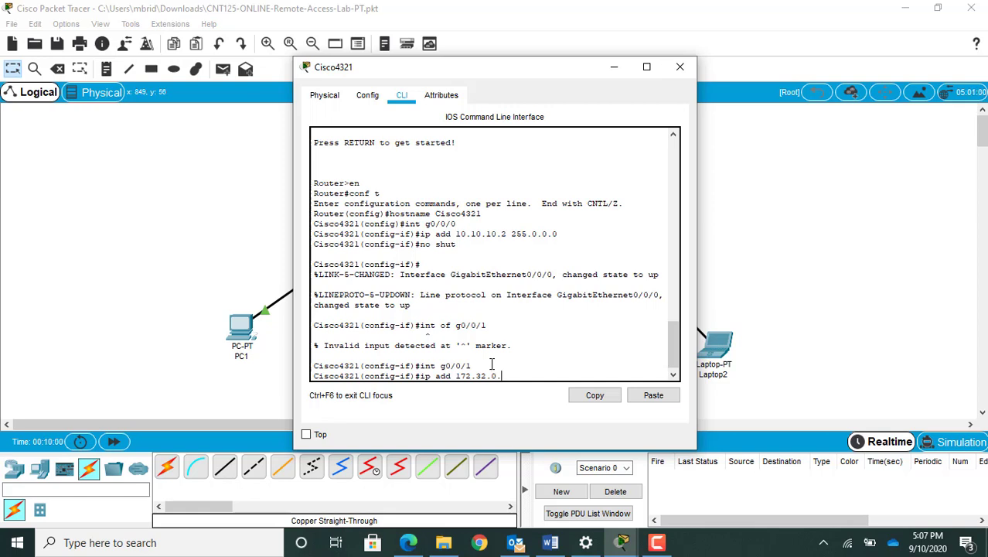
text(1)
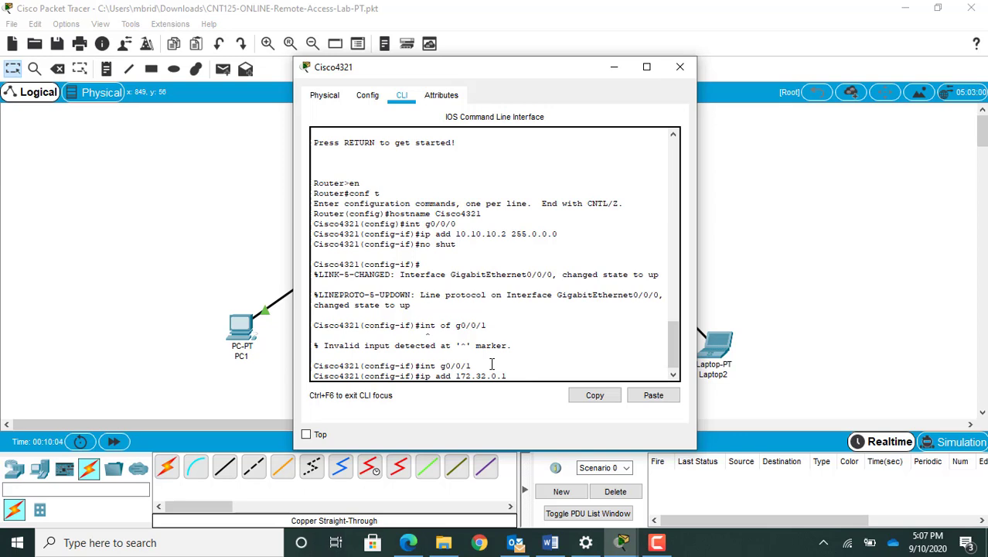
text(255.255.0.0)
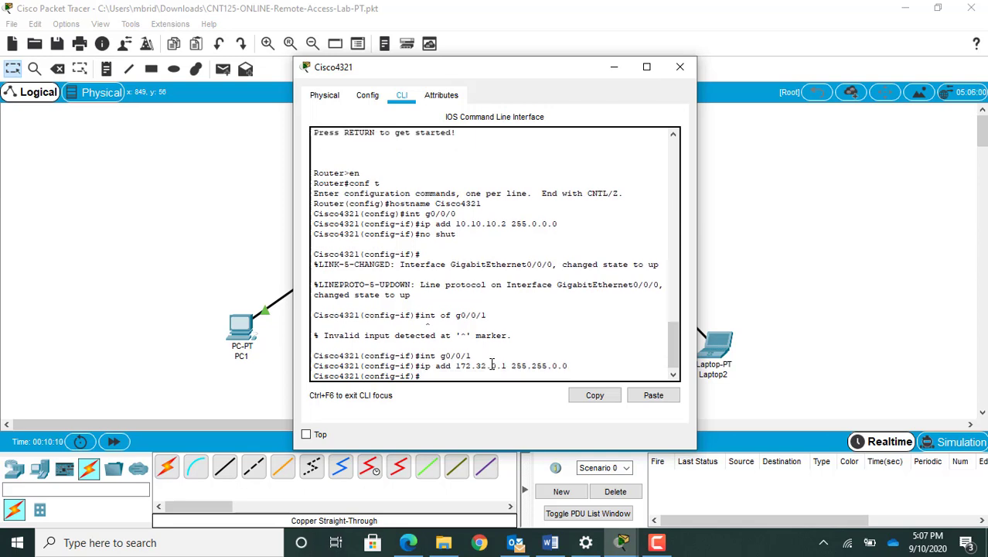
text(no shut)
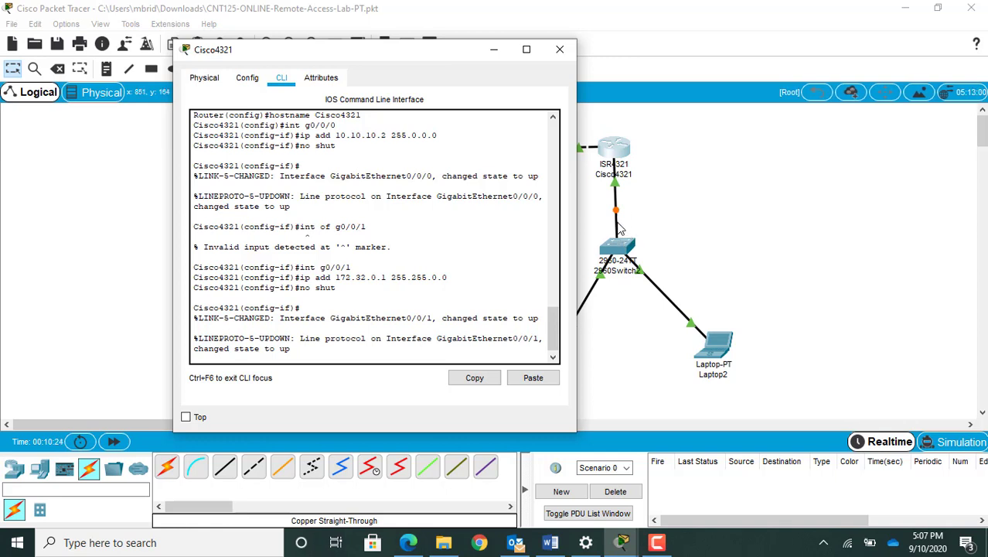
mouse_move(718, 352)
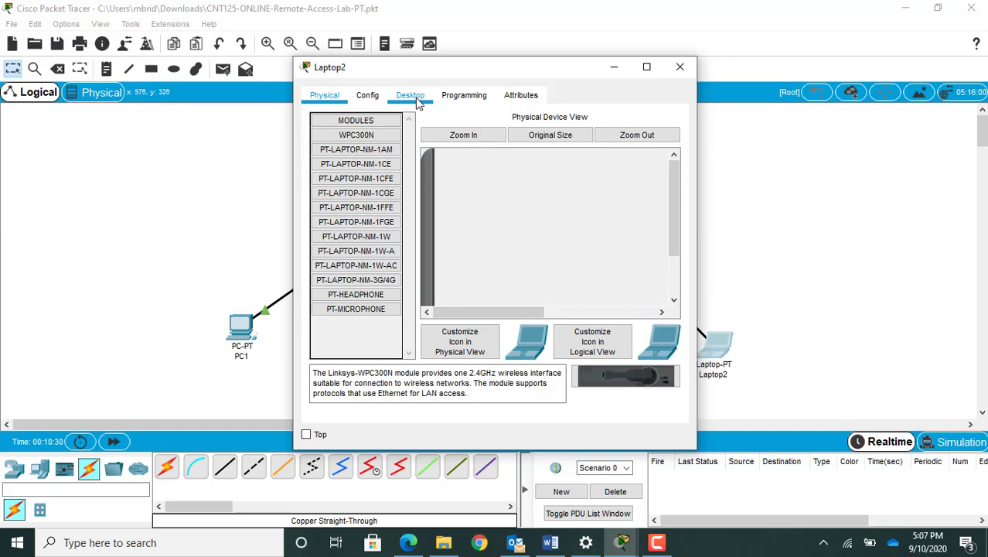
In Laptop2's IP Configuration choose Static and enter 172.32.0.11, mask 255.255.0.0 and the gateway.
click(410, 96)
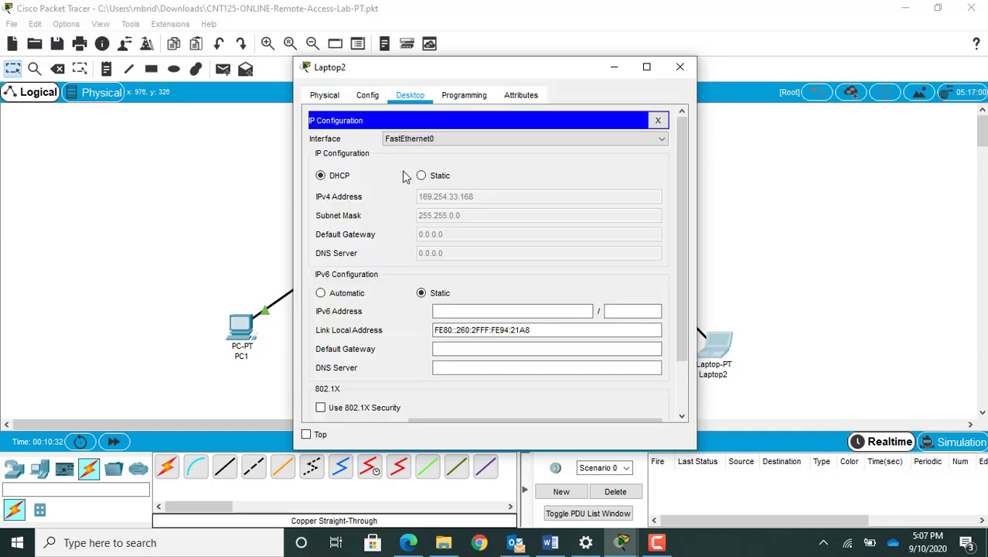
click(421, 174)
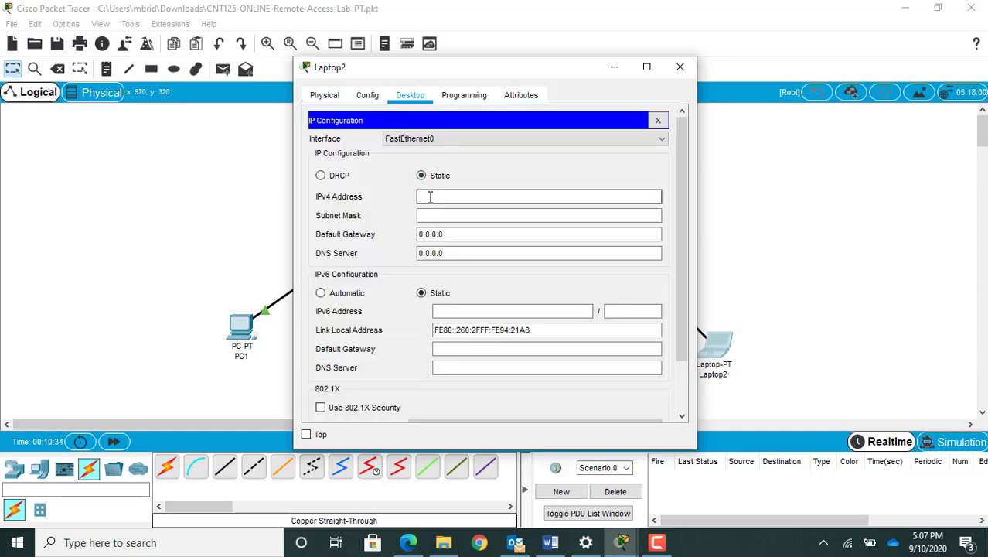
text(172.)
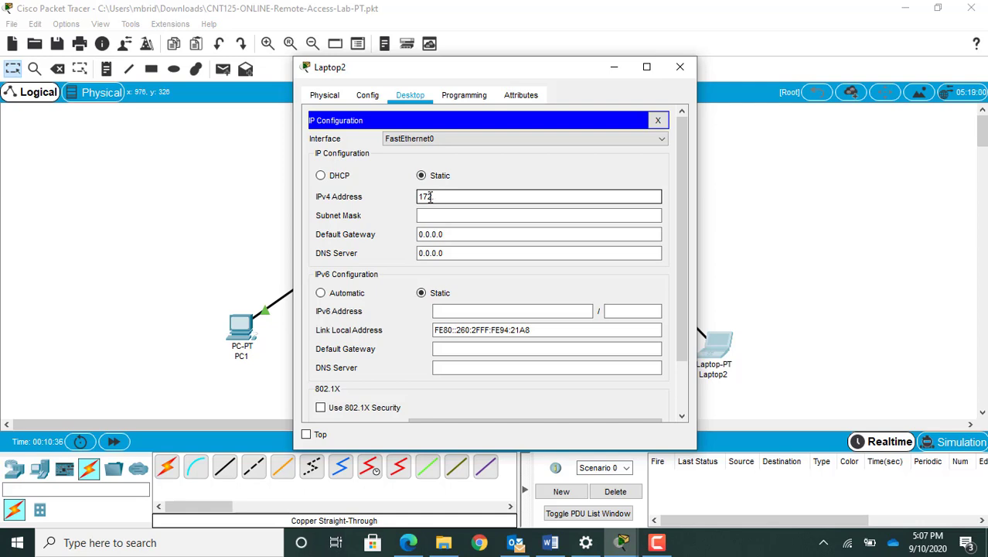
text(.32.0.1)
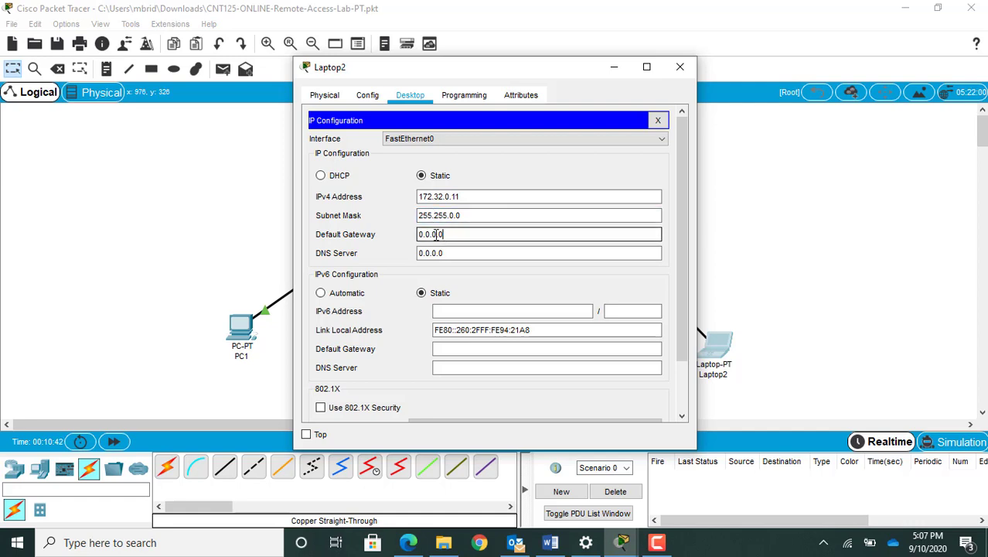
text(172.)
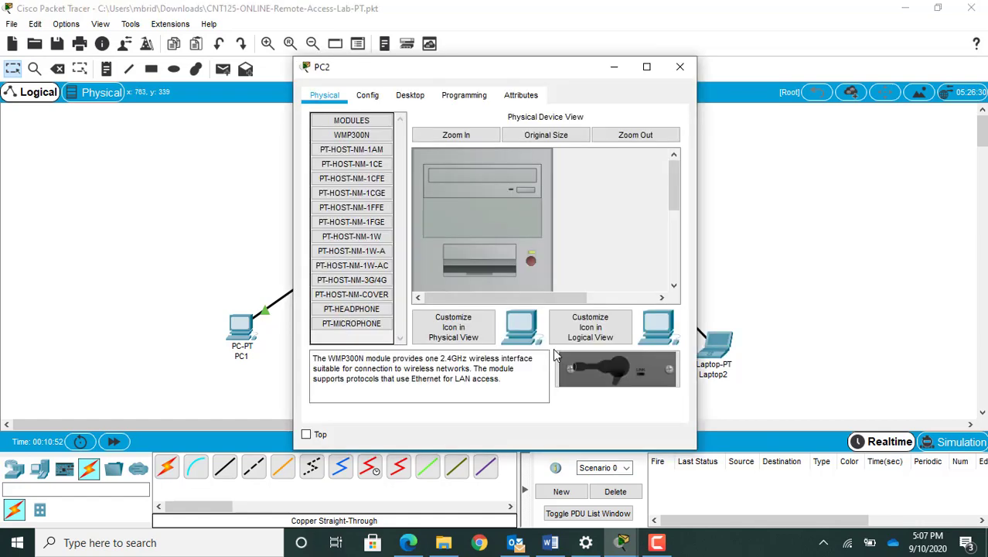
Give PC2 static IP 172.32.0.10, mask 255.255.0.0, gateway 172.32.0.1 and close its window.
click(410, 95)
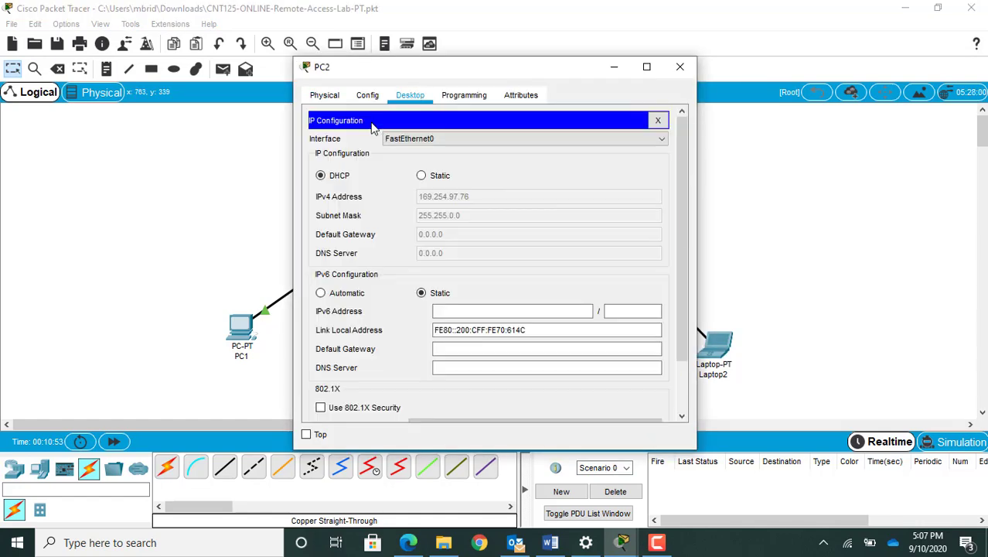
mouse_move(470, 186)
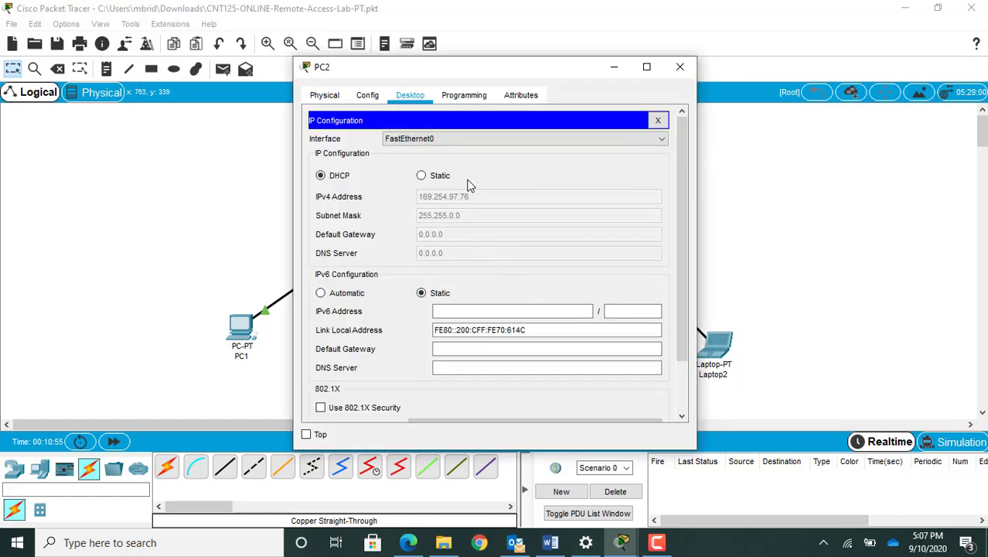
click(420, 175)
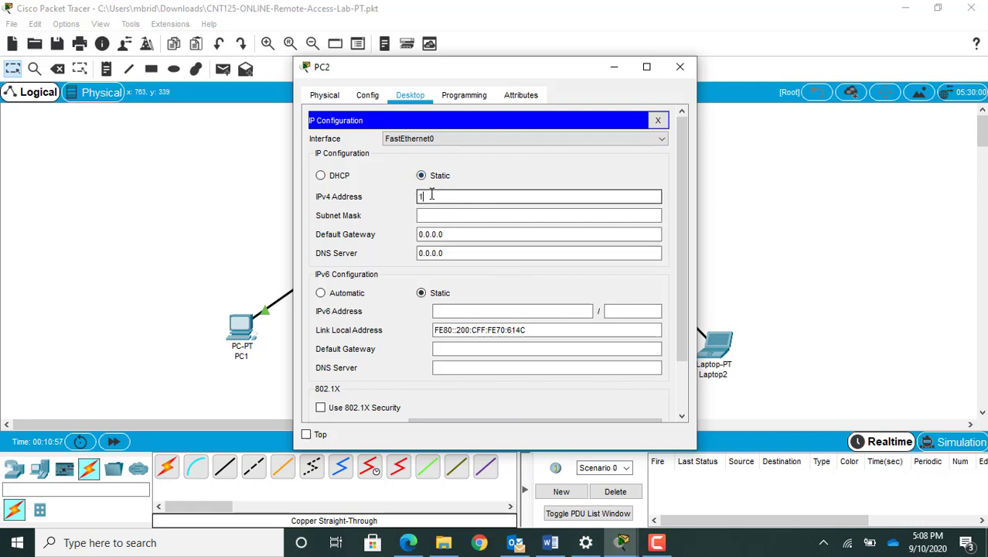
text(72.1)
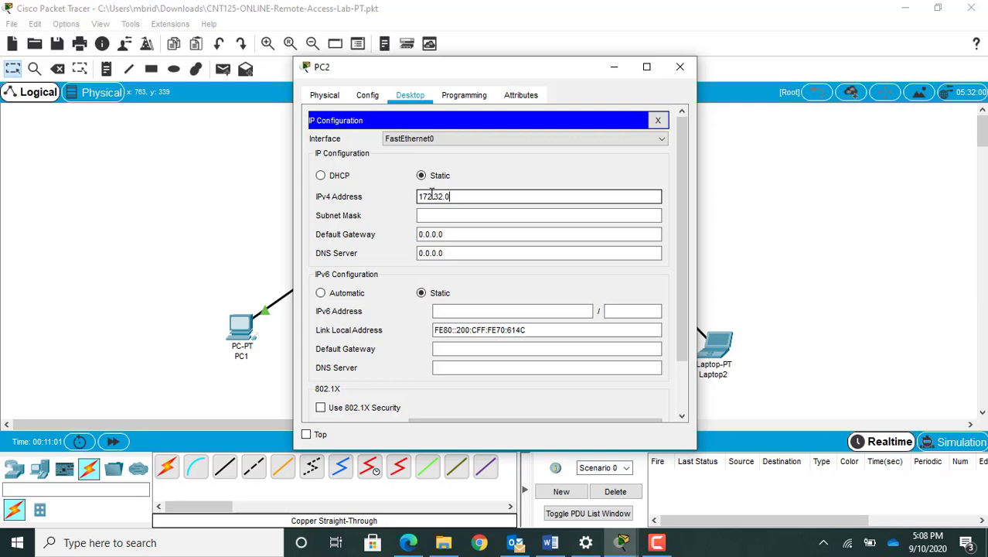
text(.10)
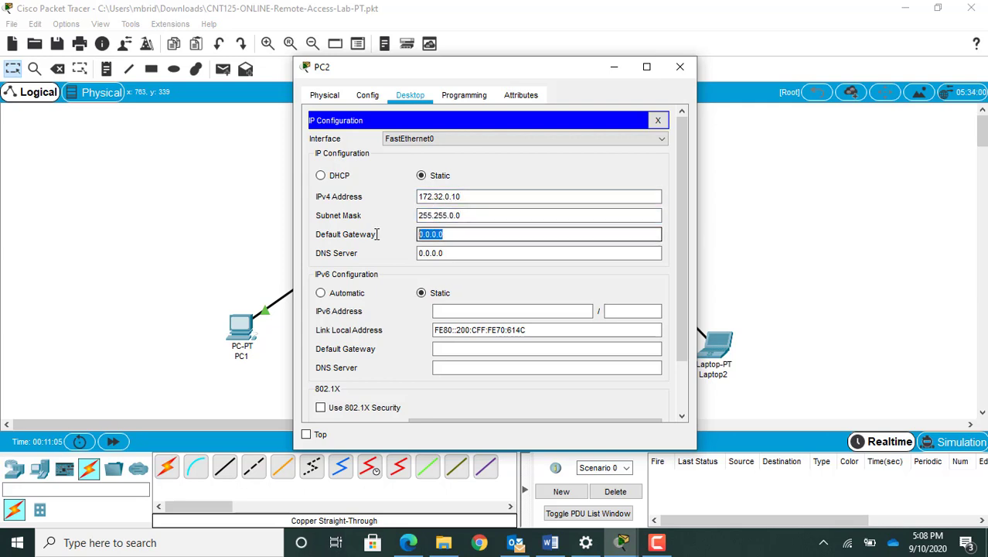
text(172.32.0.1)
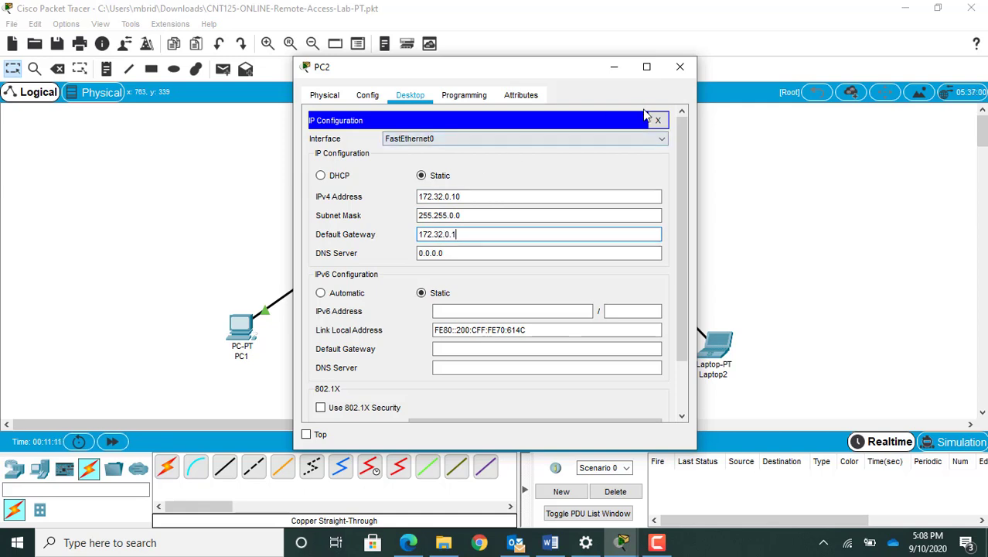
click(681, 66)
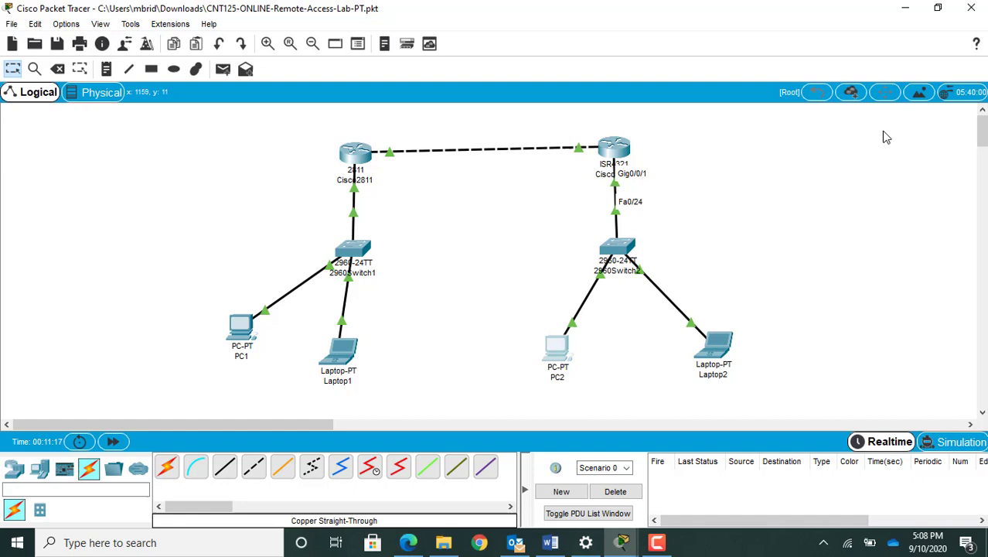
mouse_move(625, 153)
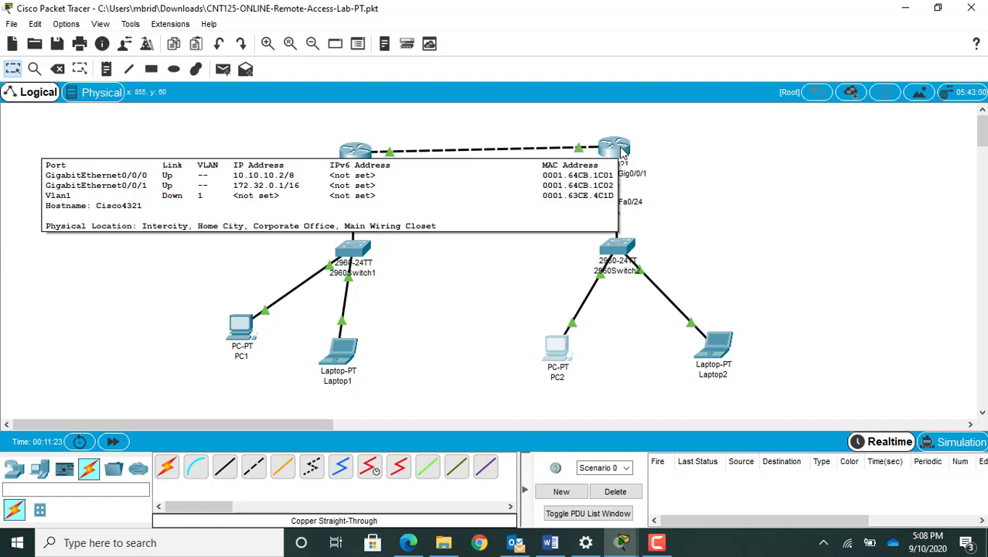
mouse_move(680, 192)
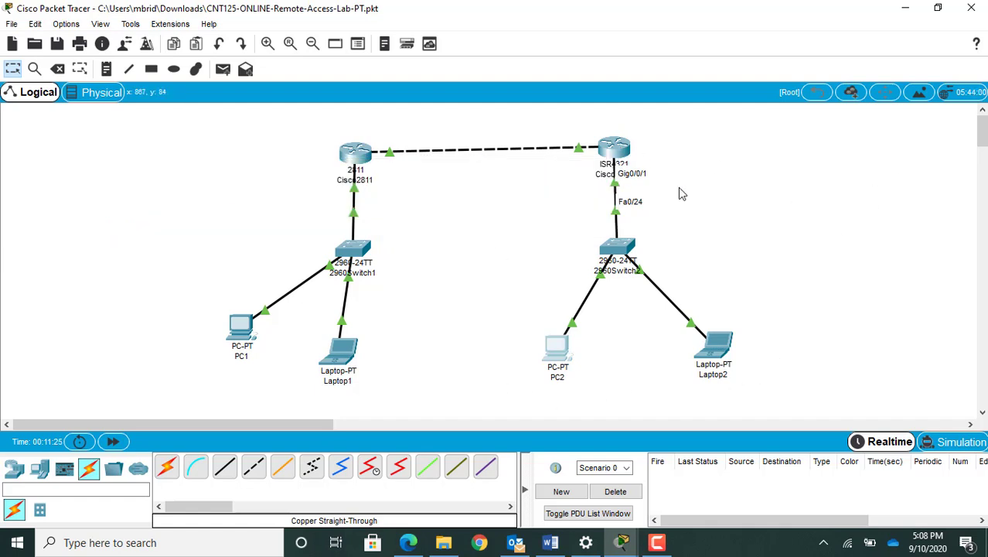
mouse_move(696, 190)
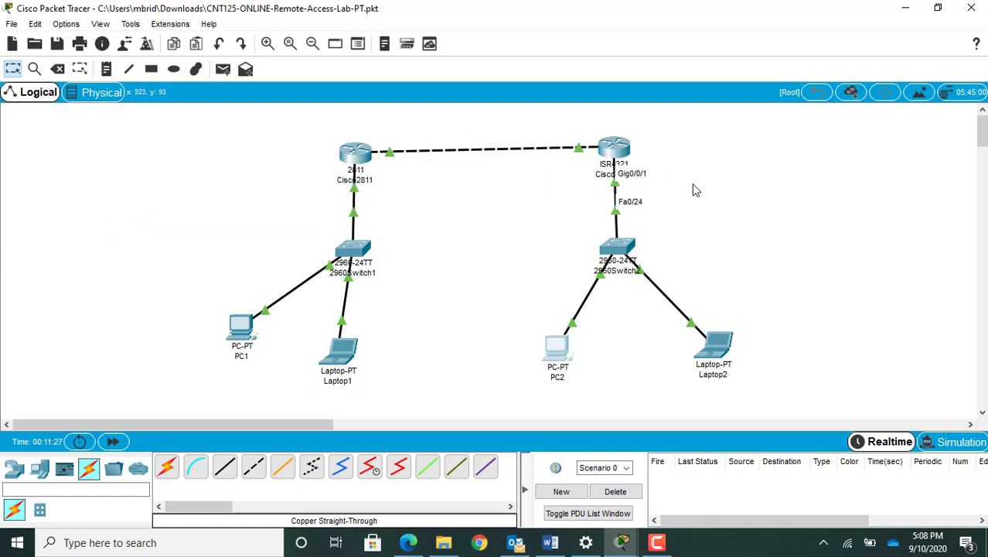
mouse_move(541, 263)
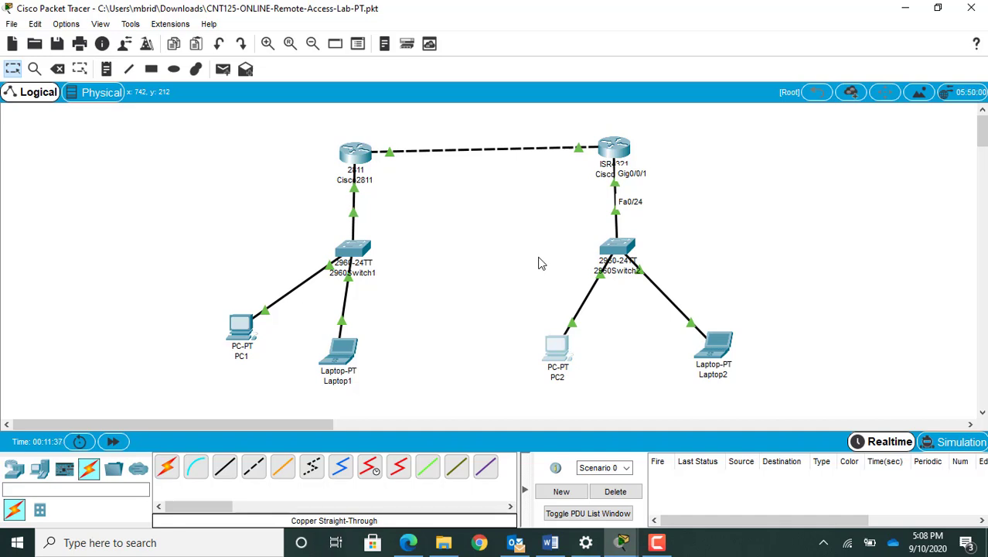
From Cisco2811's CLI, leave the current mode and start OSPF process 2.
click(356, 153)
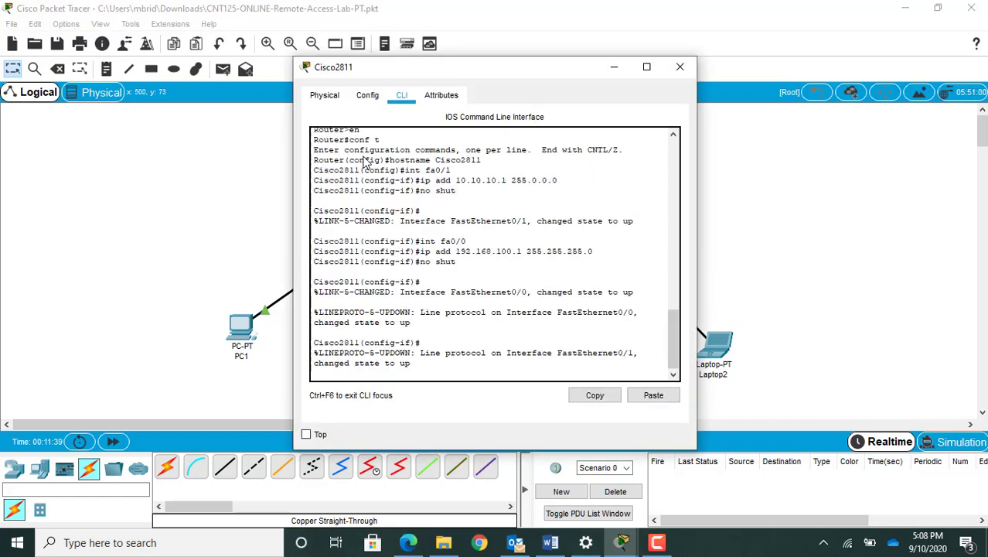
mouse_move(460, 352)
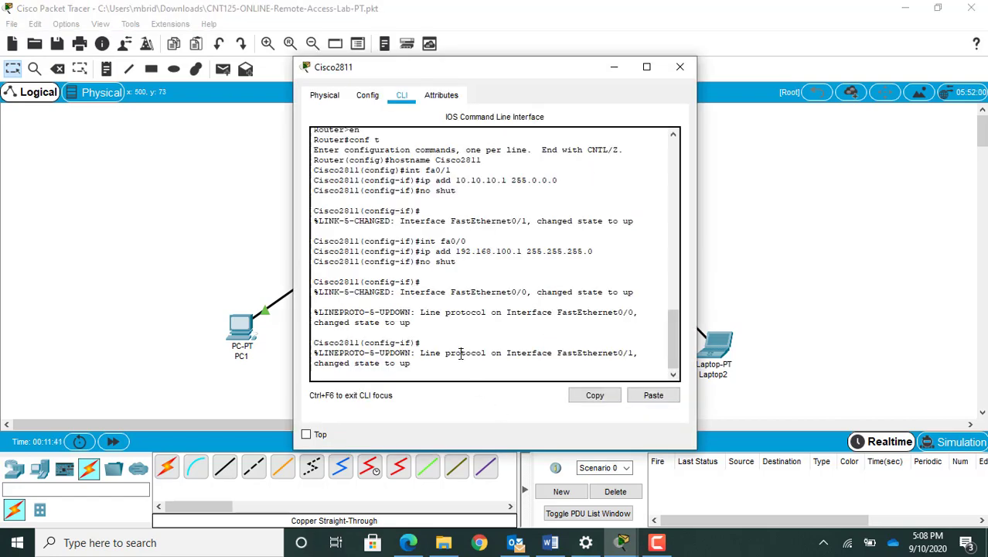
key(enter)
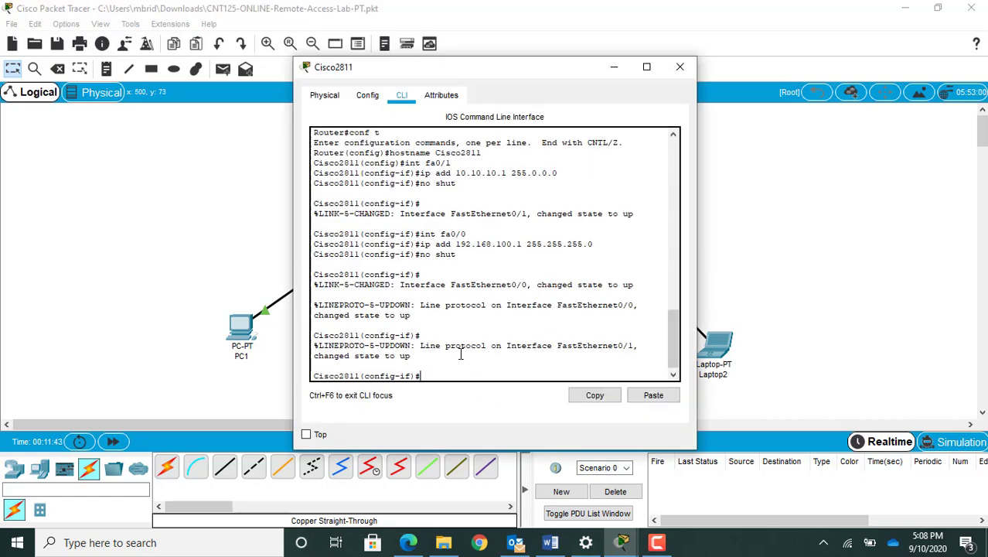
text(exit)
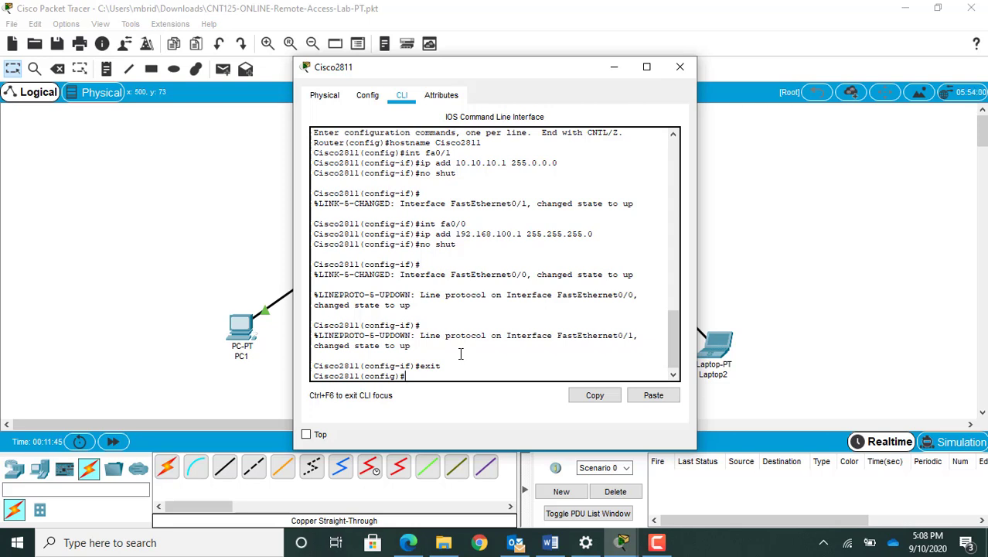
text(rout)
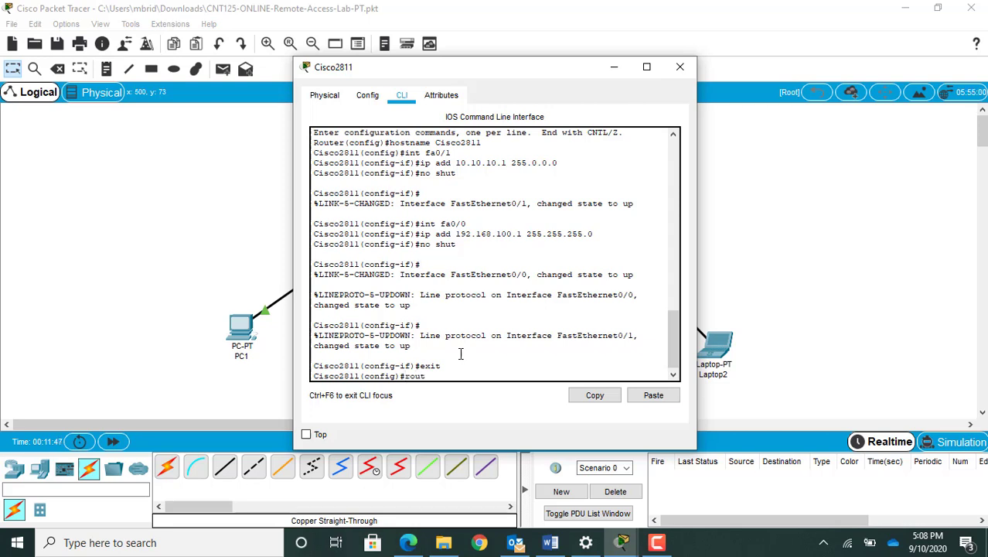
text(router o)
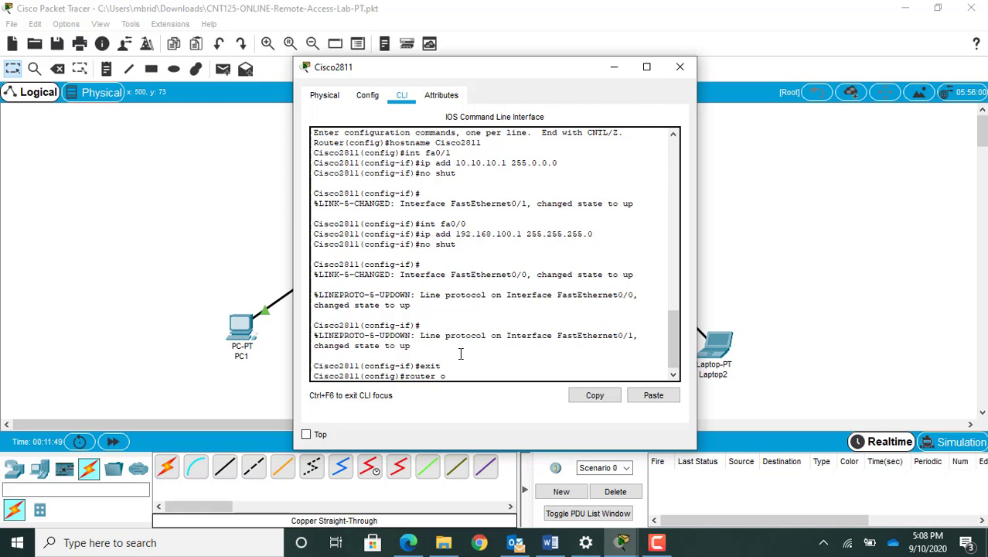
text(spf2)
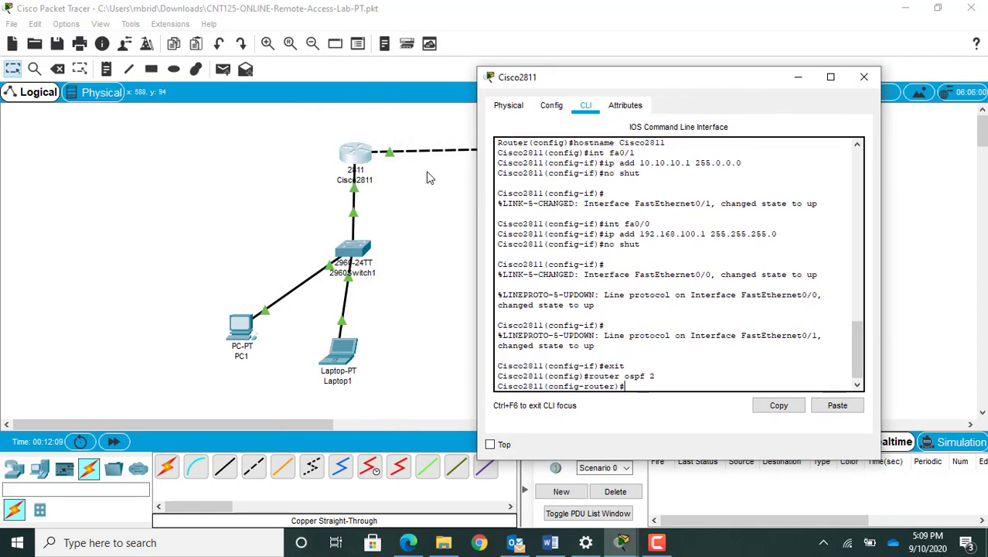
mouse_move(350, 223)
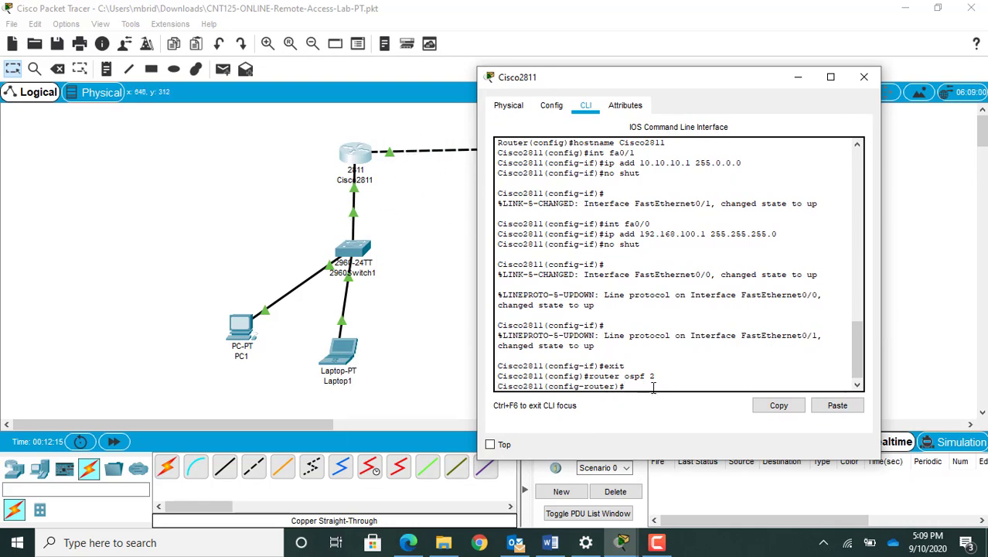
Advertise network 192.168.100.0 with wildcard 0.0.0.255 under OSPF 2.
text(me)
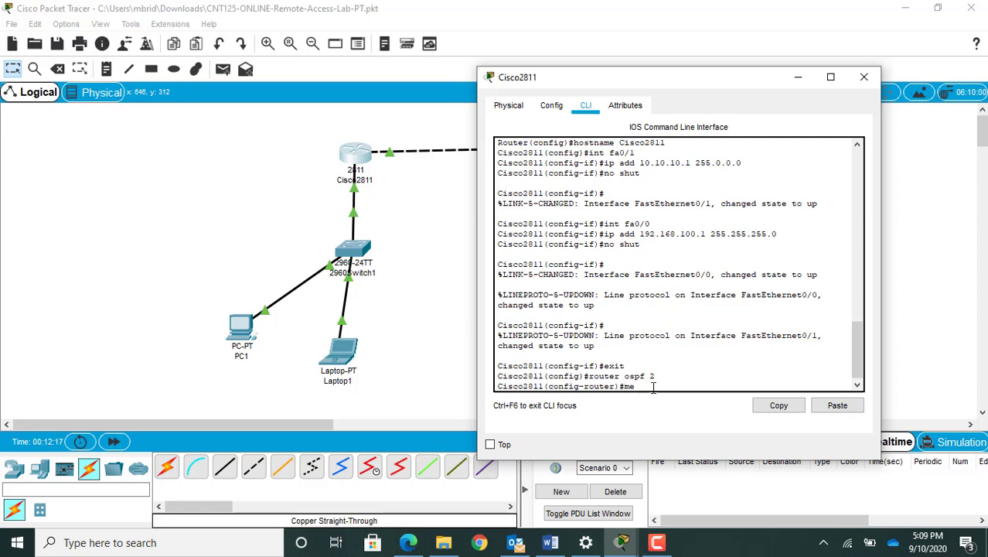
text(network)
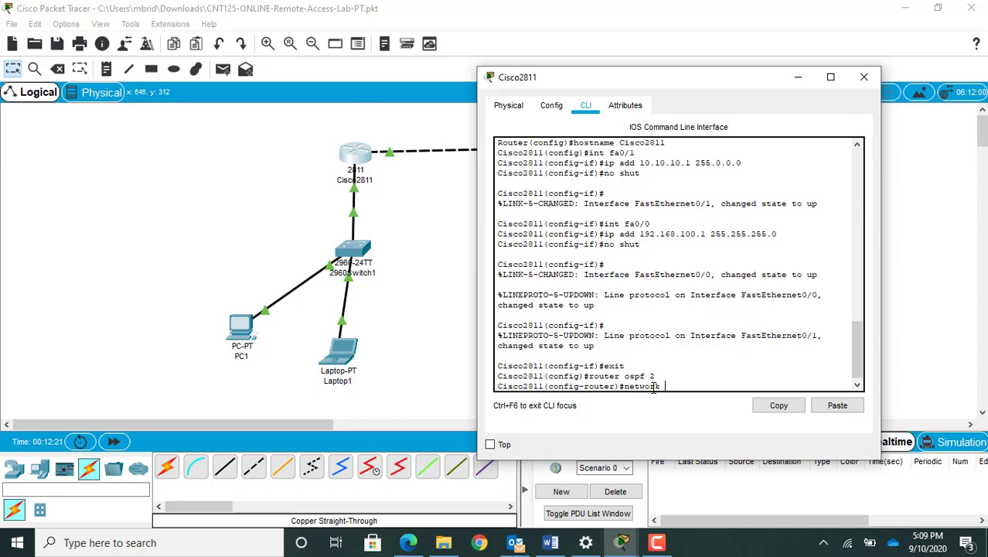
text(172)
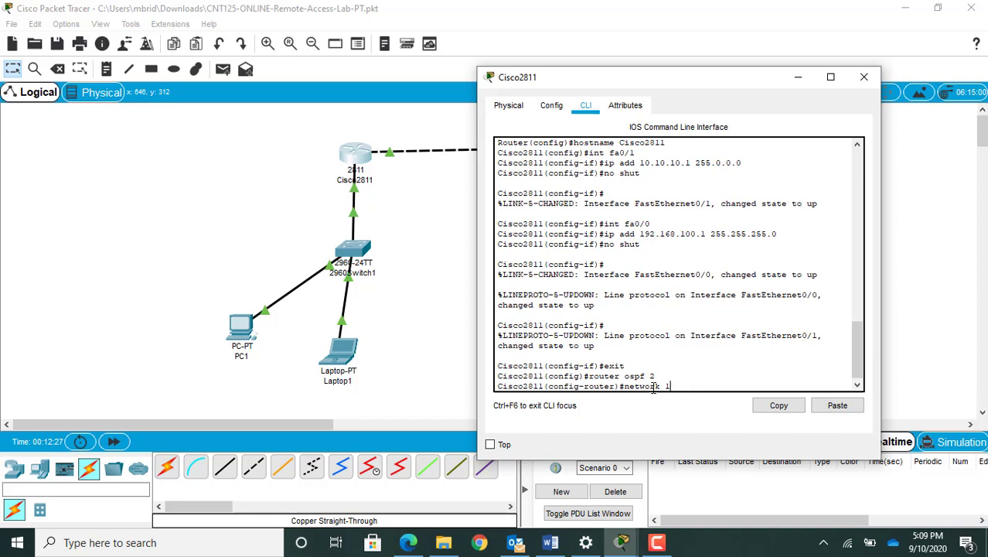
text(192.168.10)
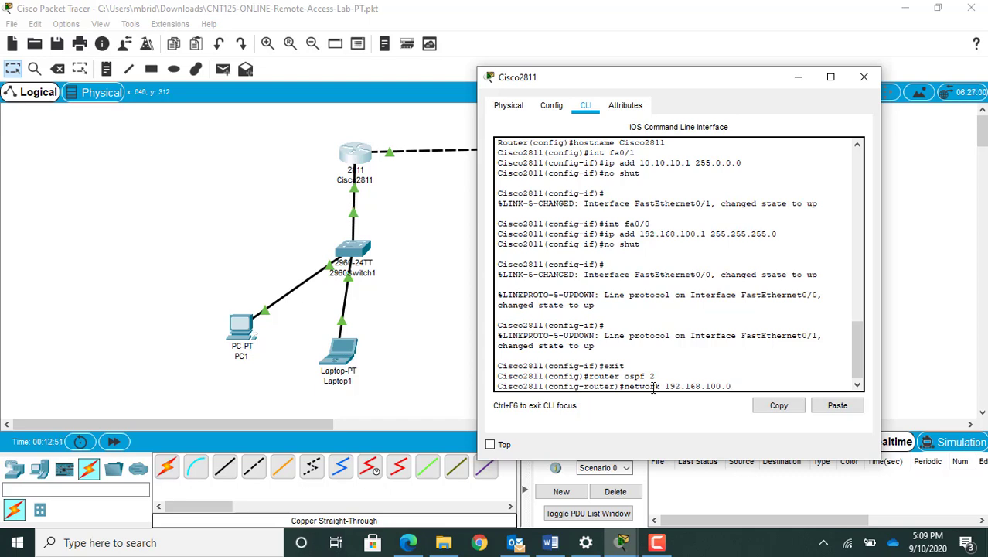
text(0.)
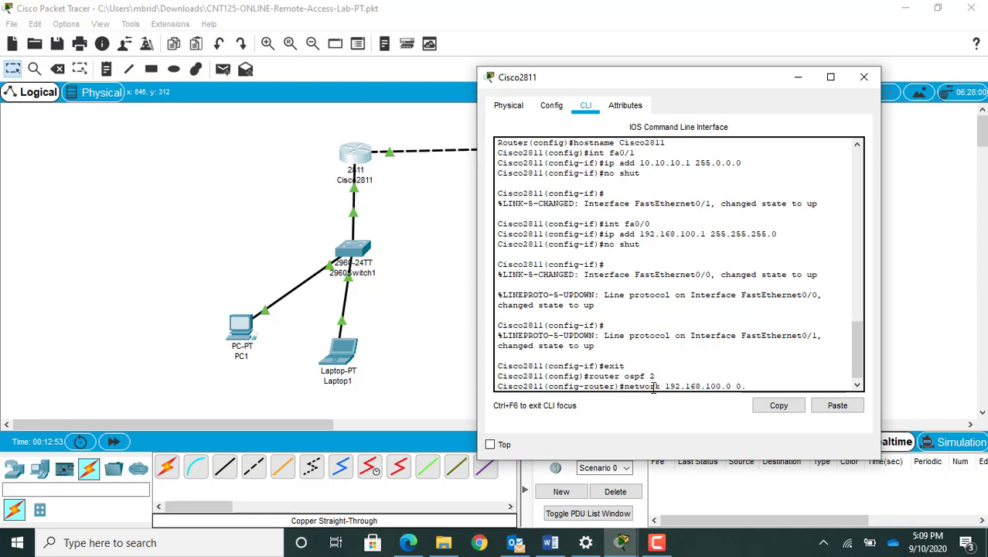
text(0.0.)
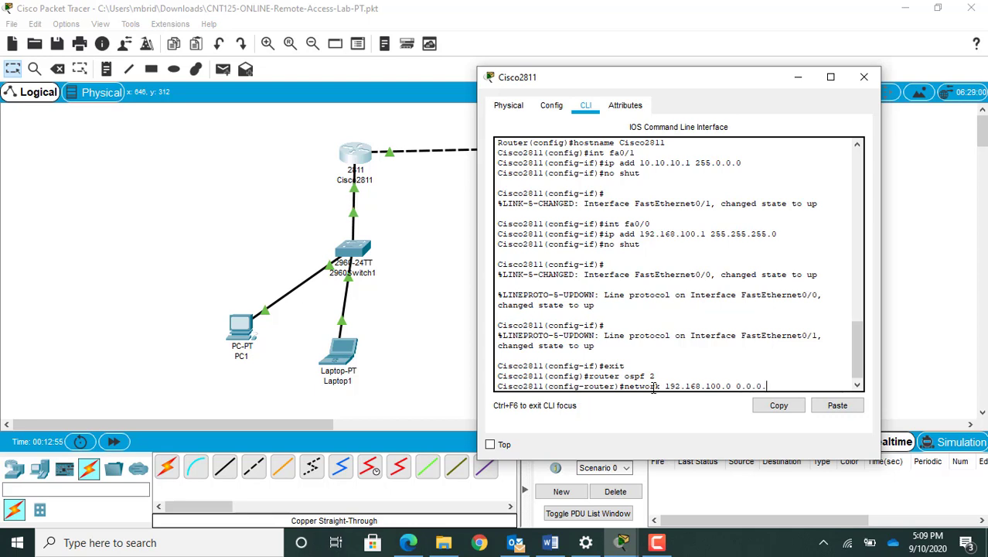
text(255)
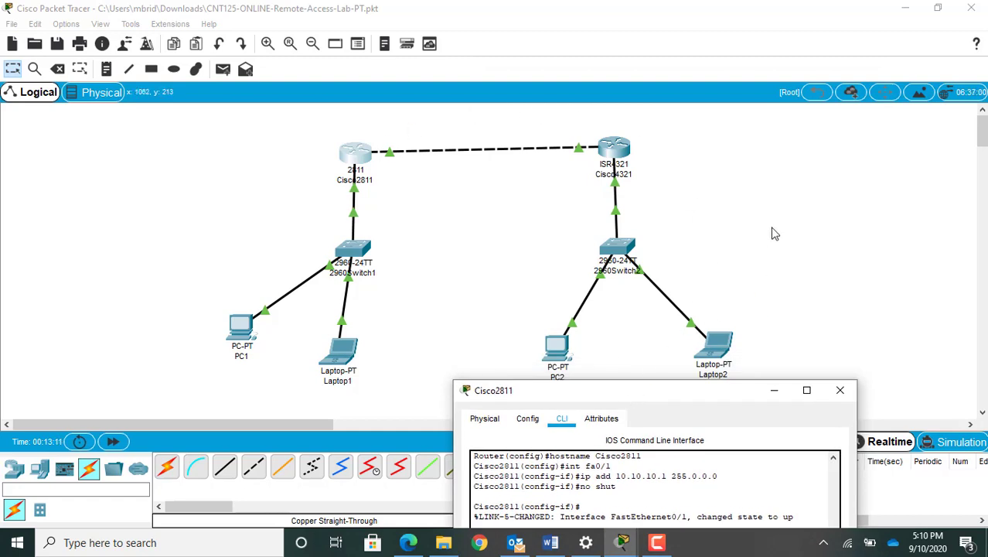
mouse_move(655, 406)
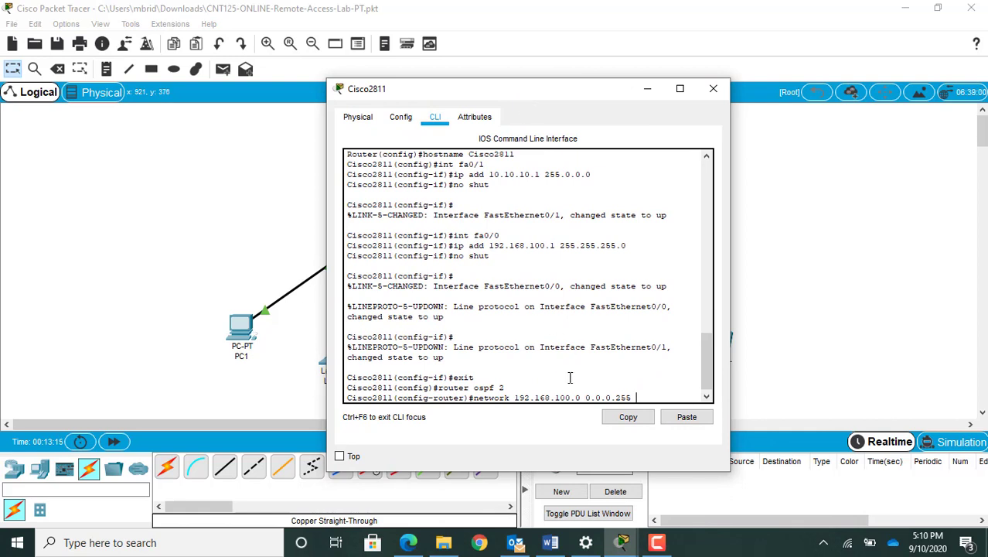
Add network 10.0.0.0 0.255.255.255 area 0 to Cisco2811's OSPF, exit config, then move to Cisco4321.
text(area 0)
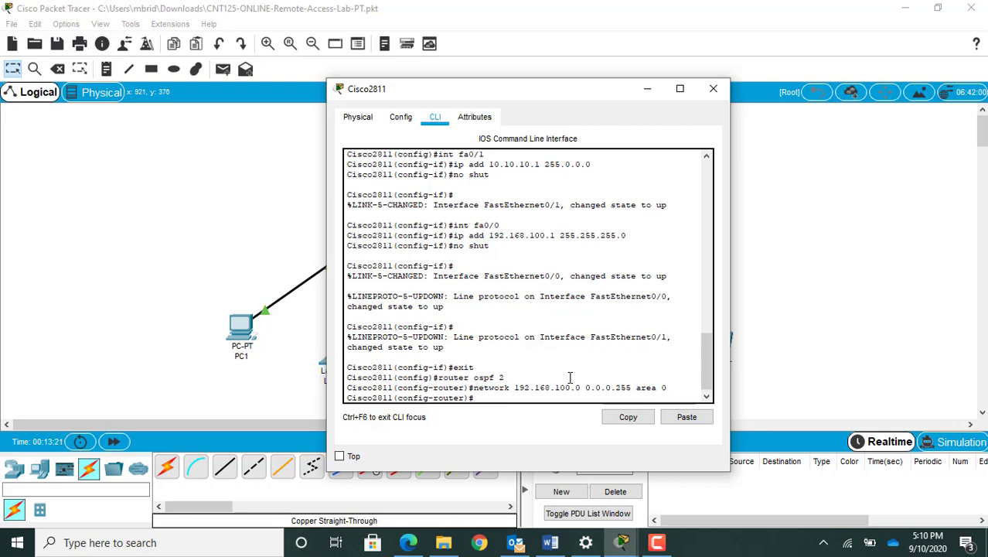
mouse_move(530, 189)
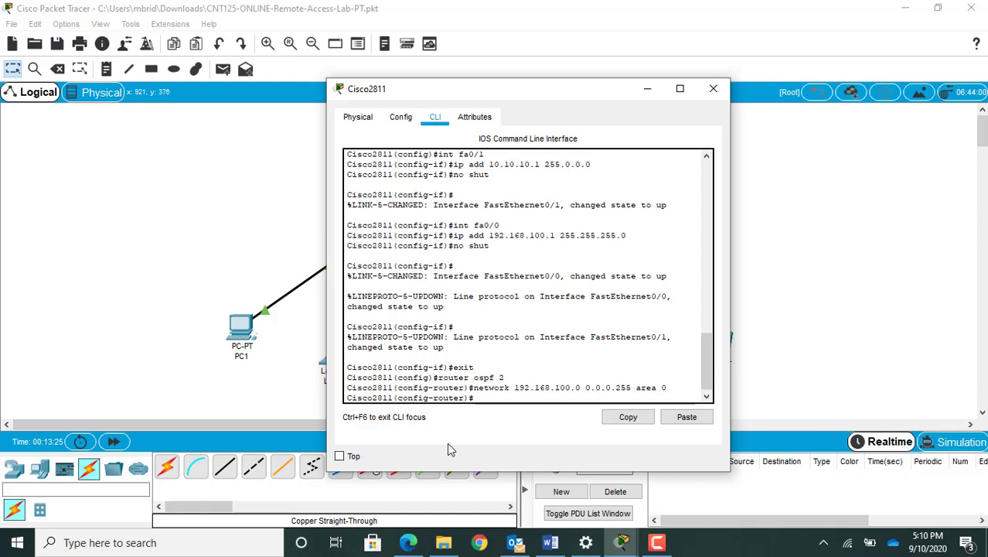
text(network)
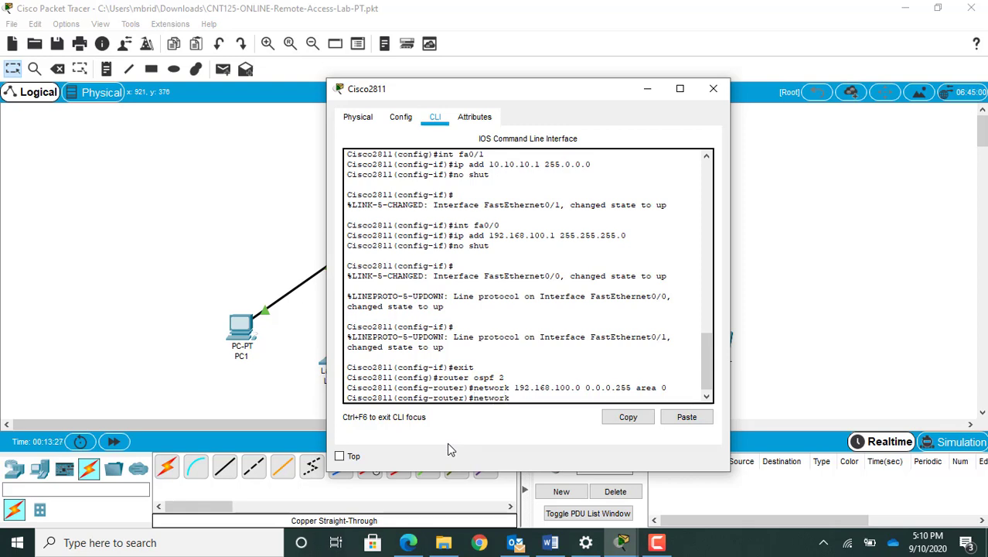
text(10.0.0.0 0.255.255.255)
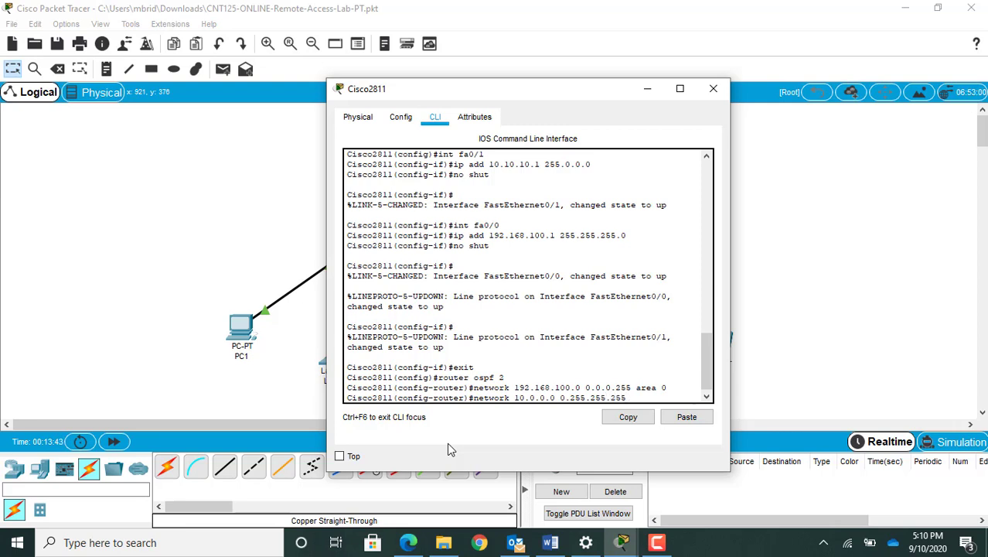
text(area 0)
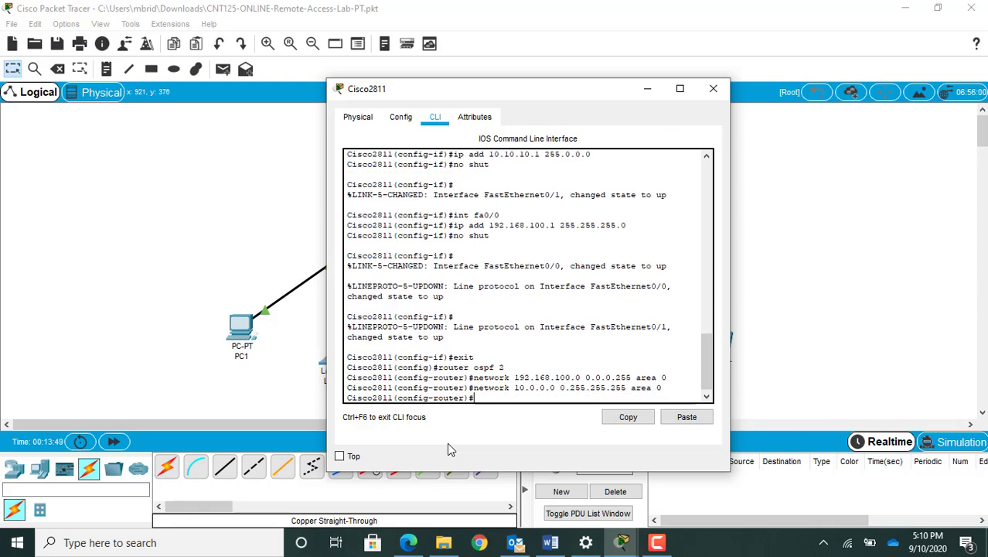
text(exit)
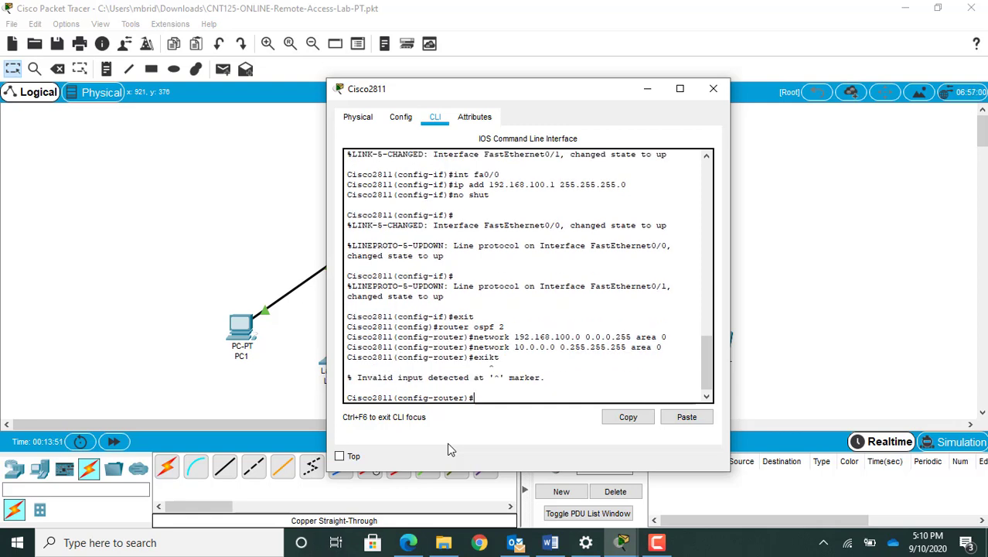
text(exit)
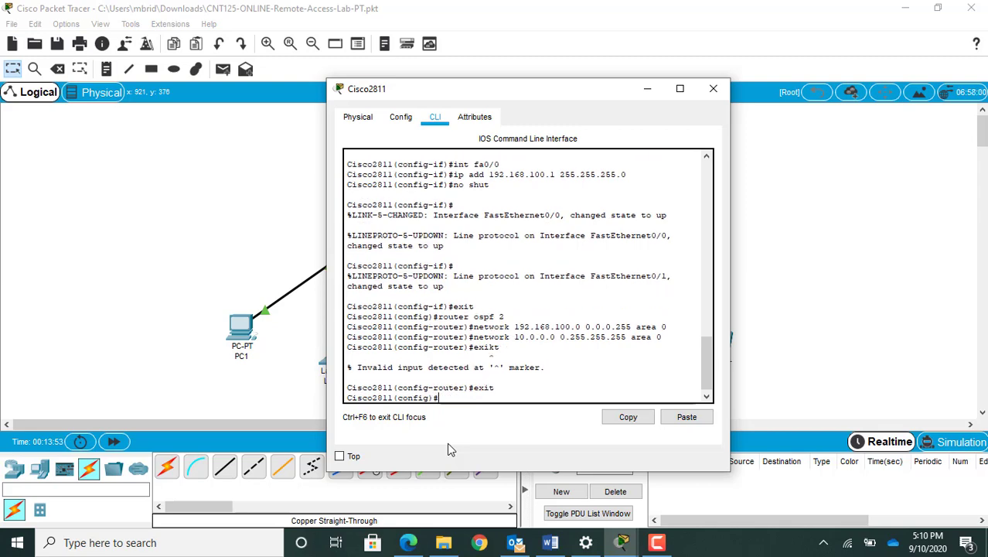
click(711, 89)
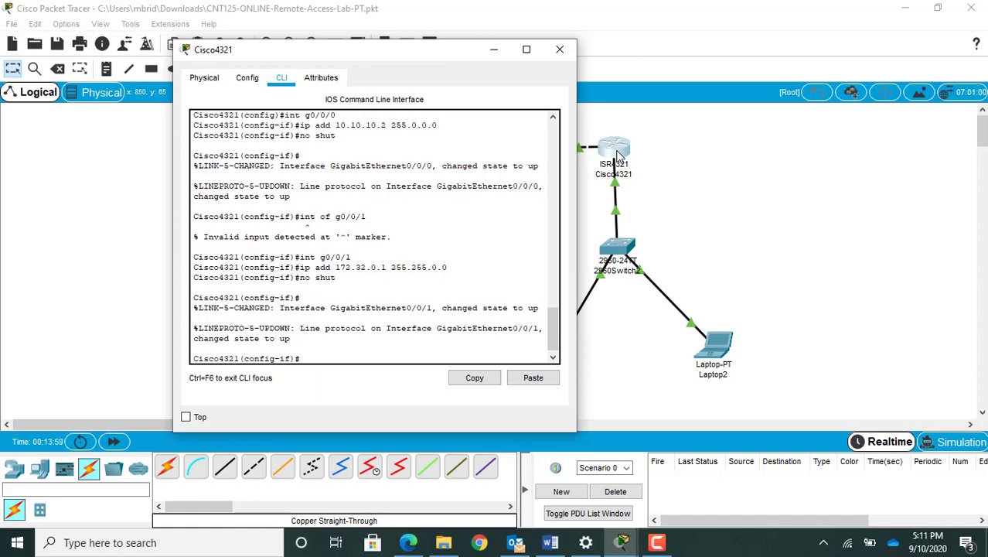
Start OSPF process 2 on Cisco4321 and advertise 172.32.0.0 0.0.255.255 in area 0.
text(exit)
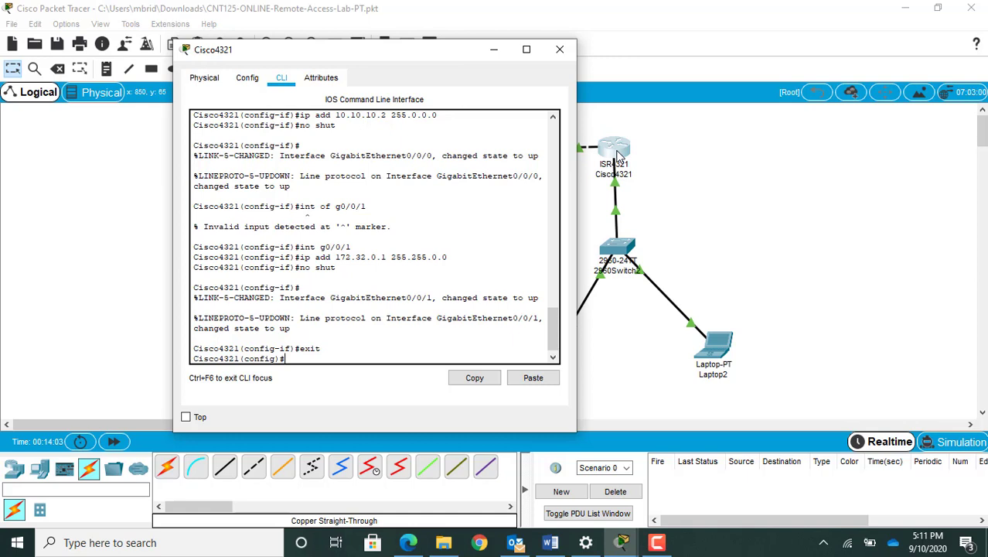
text(router ospf 2)
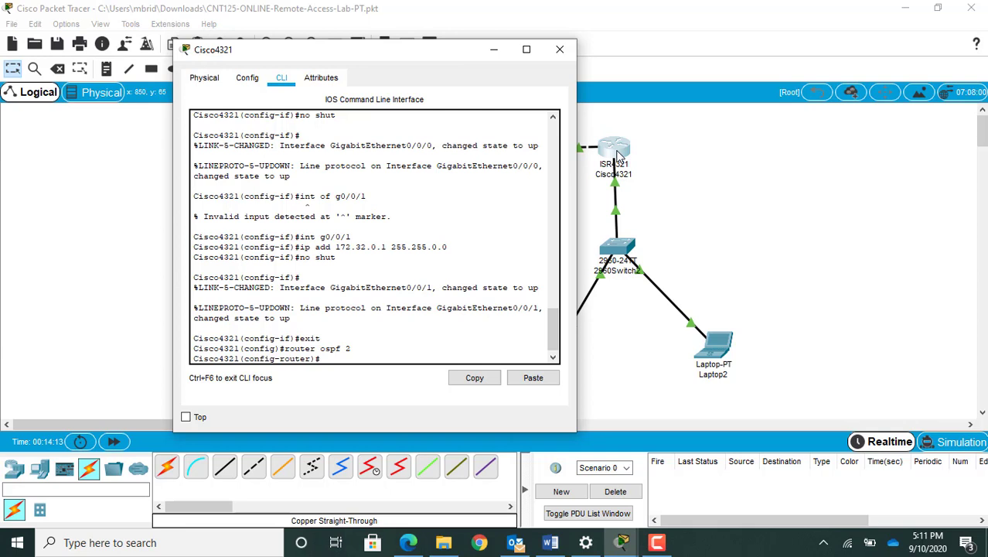
text(n)
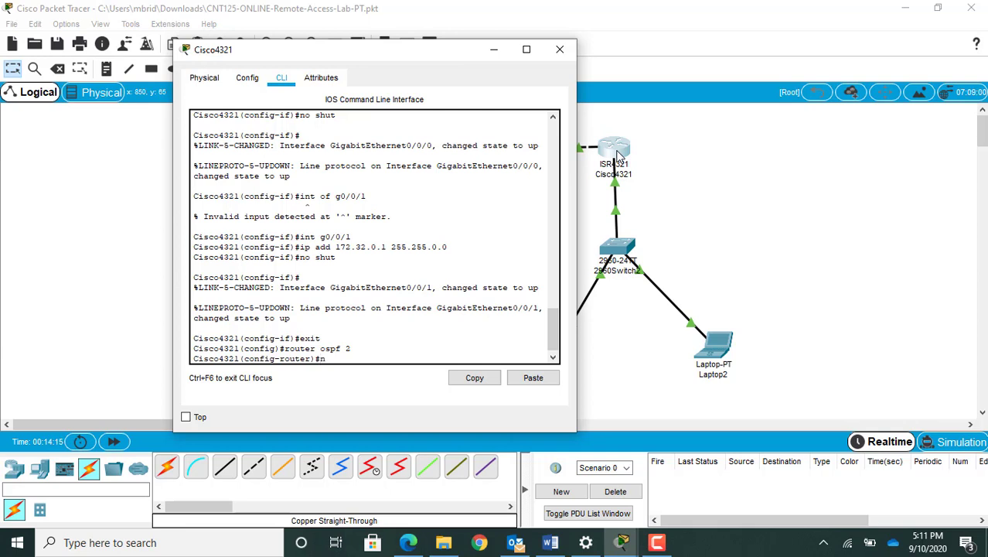
text(network)
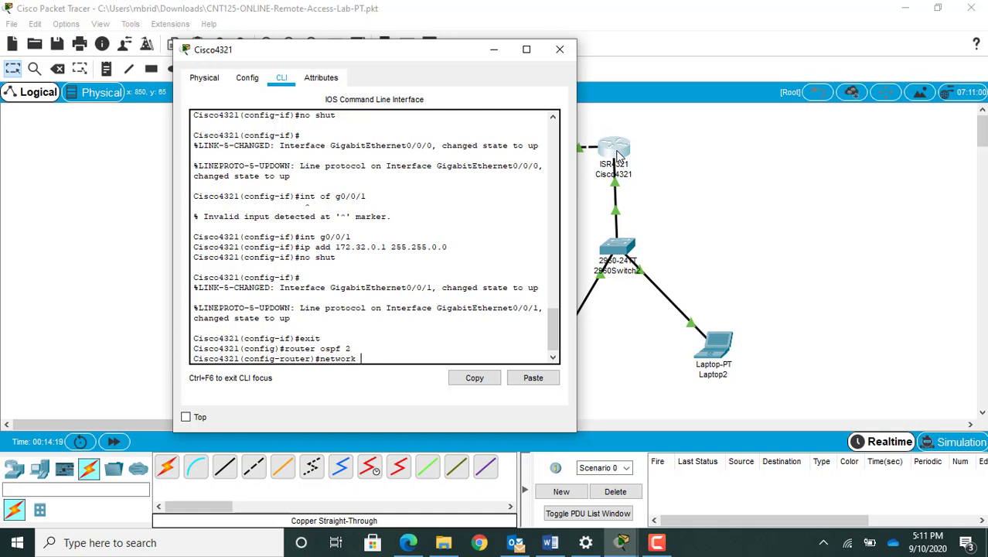
text(172.32)
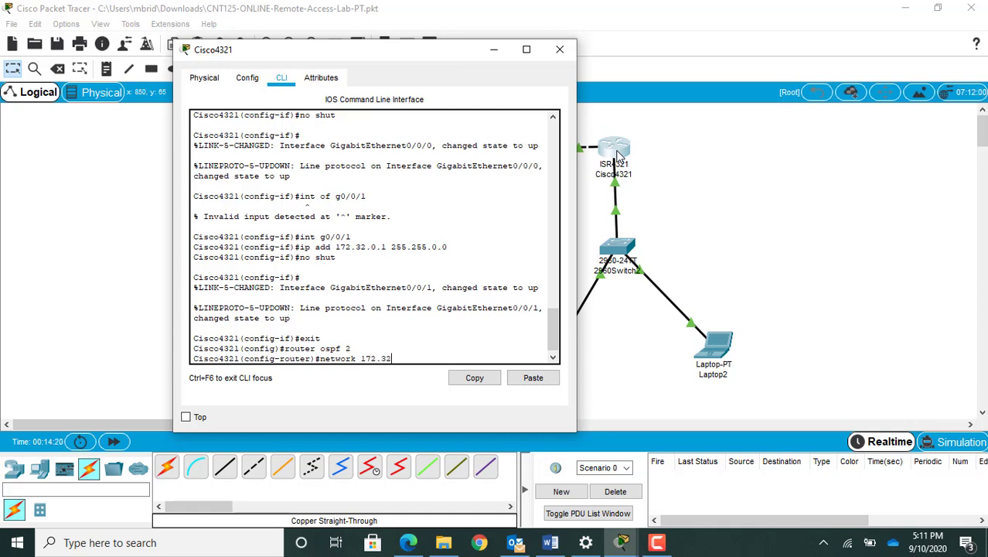
text(.0.0)
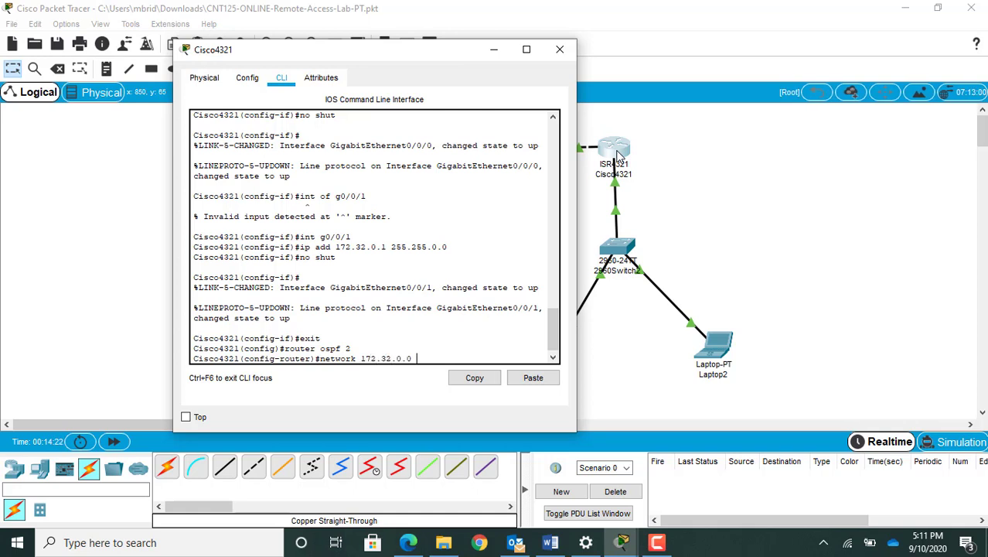
text(0)
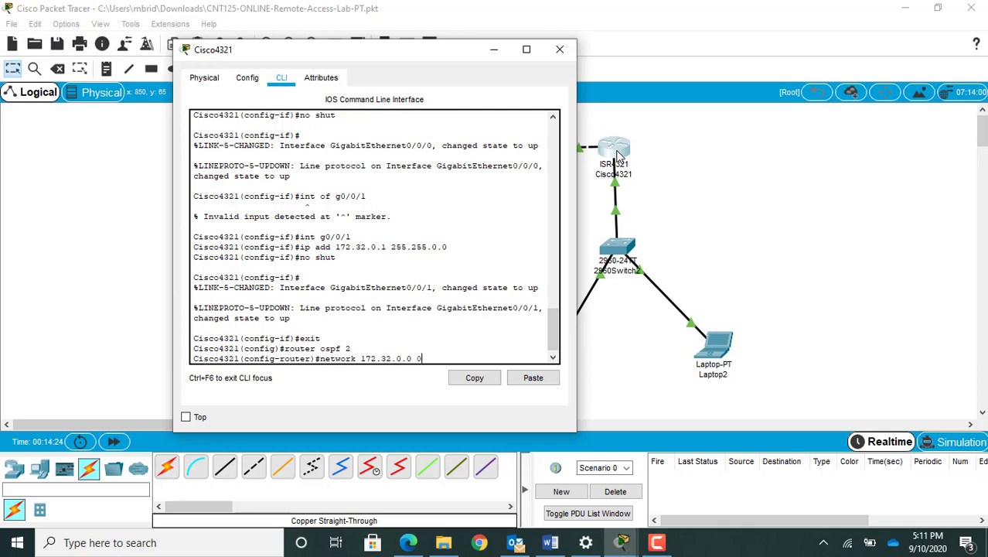
text(.0.255.255)
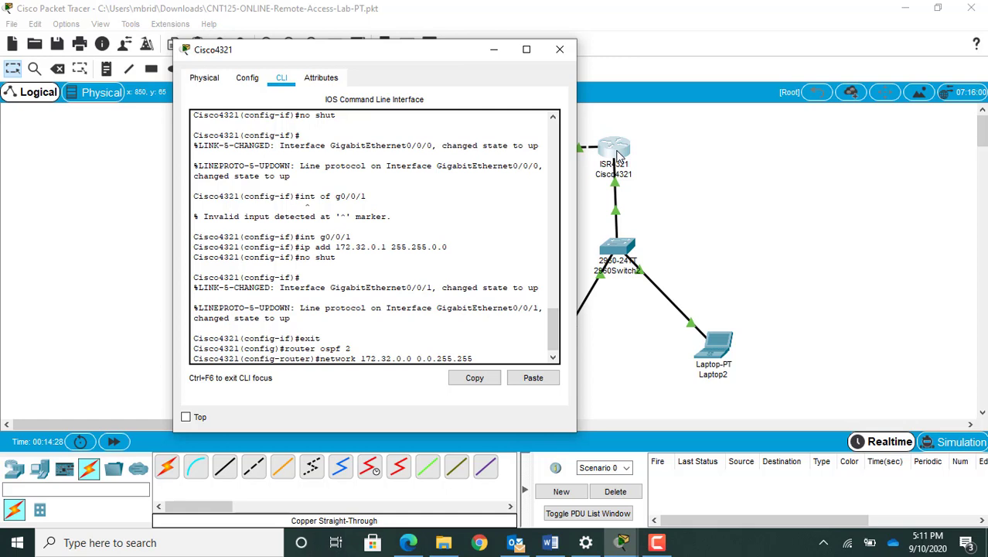
text(area 0)
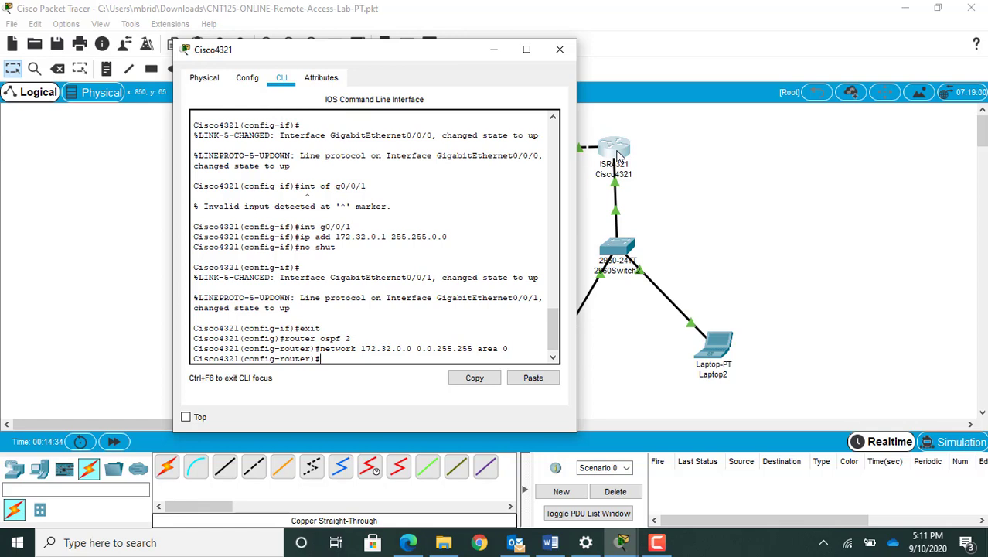
Advertise network 10.0.0.0 0.255.255.255 in area 0 on Cisco4321.
text(network 10)
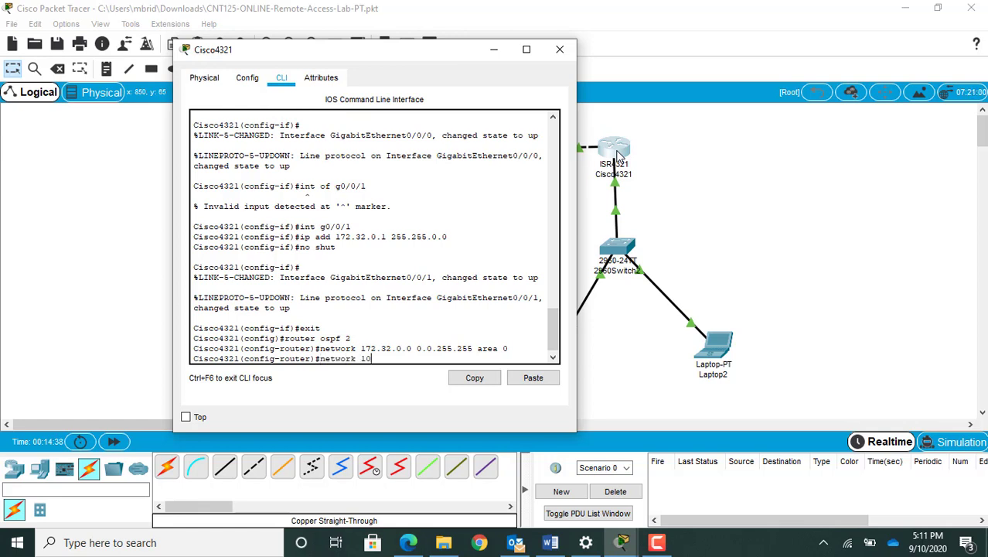
text(.)
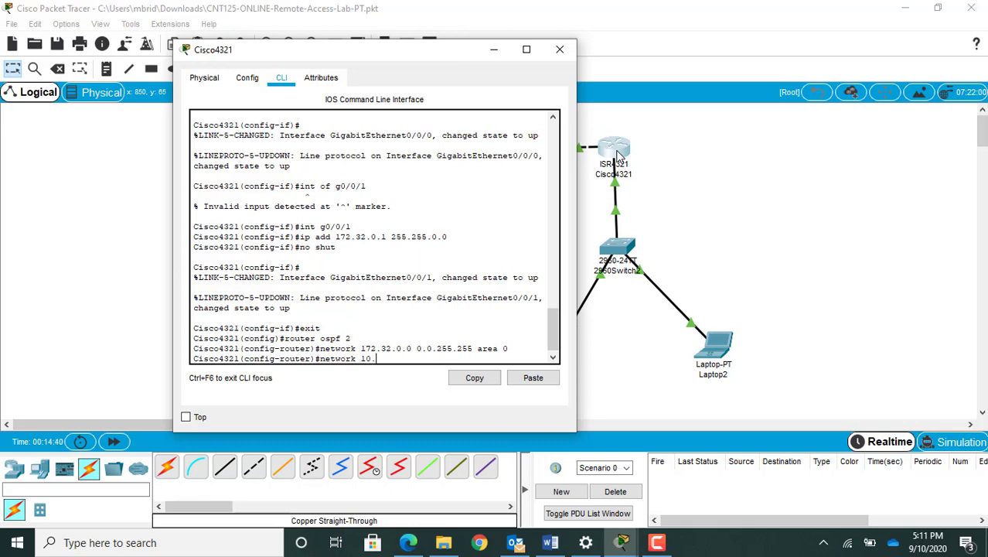
text(0.0.0)
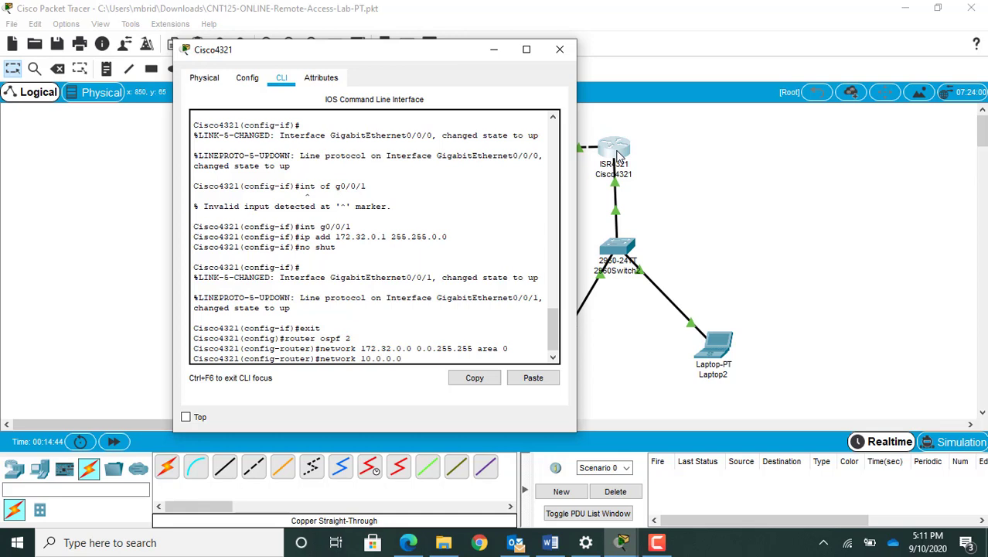
text(0.255)
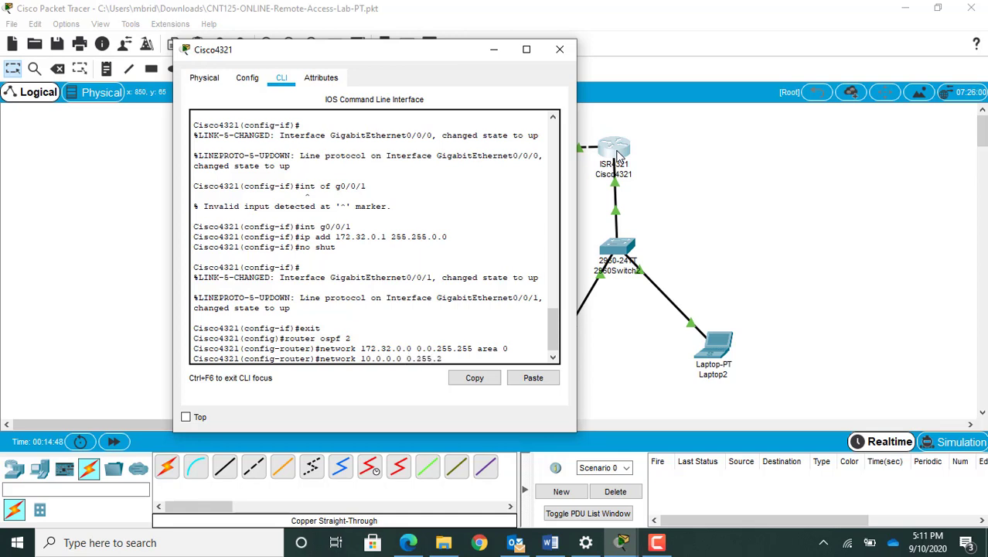
text(.255)
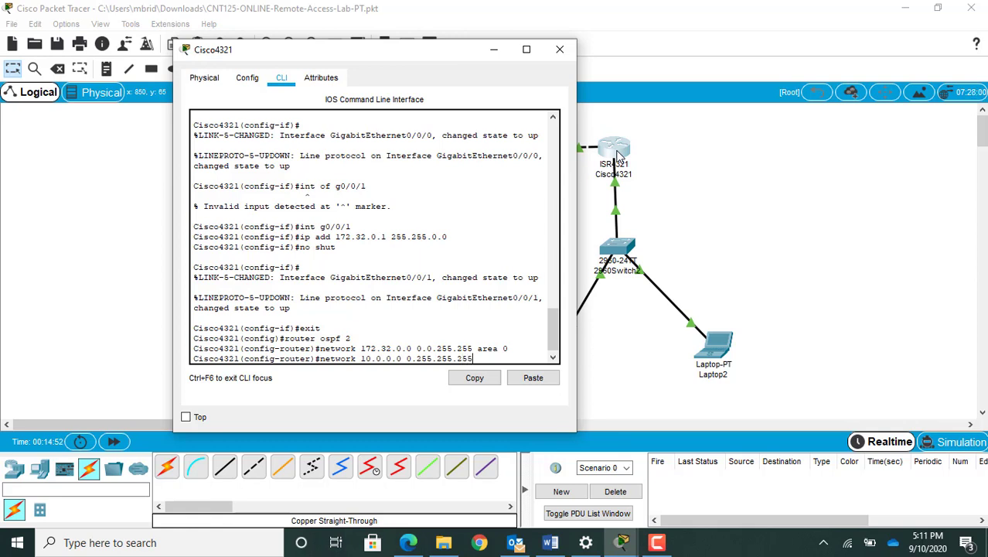
text(ar)
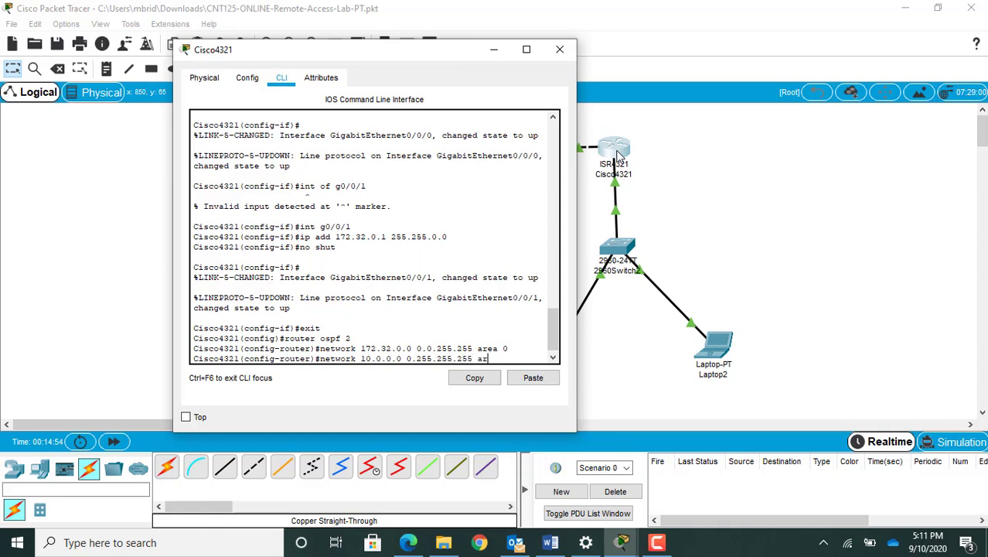
text(area 0)
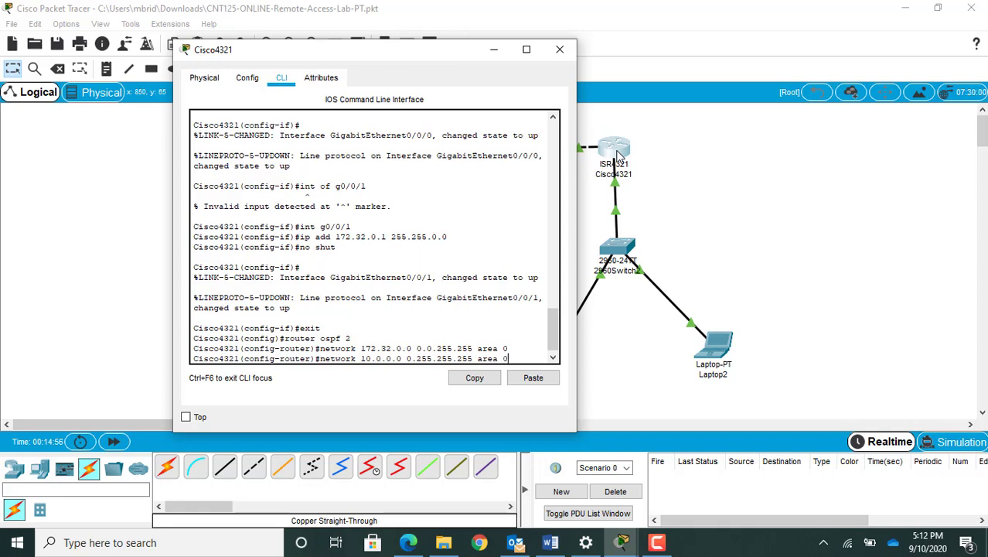
key(enter)
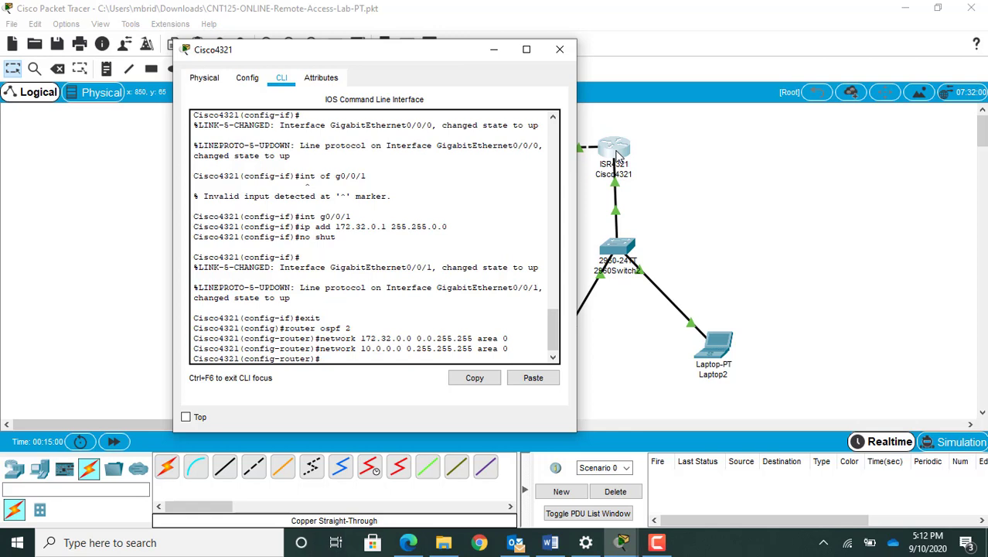
Exit Cisco4321's configuration mode to check the OSPF FULL adjacency message.
text(exit)
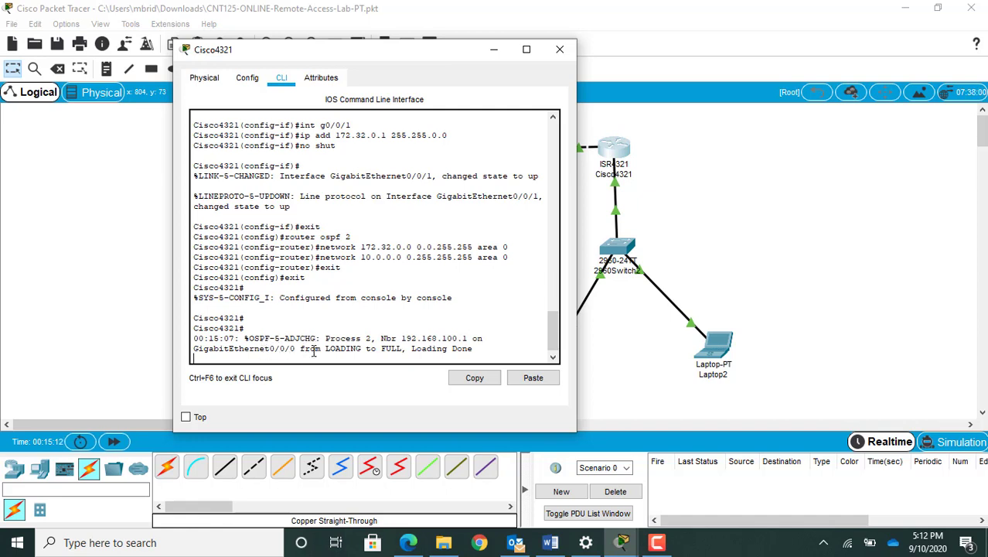
mouse_move(276, 353)
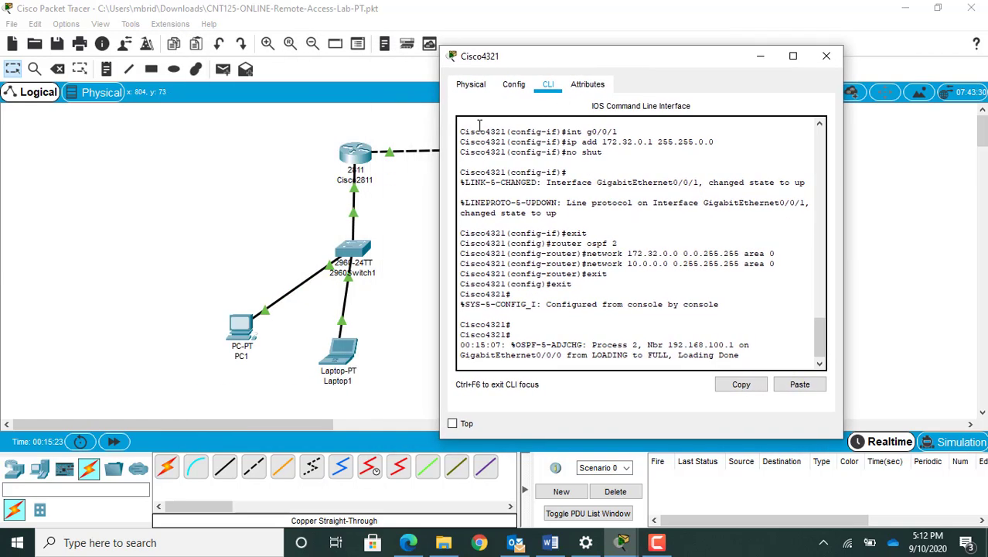
mouse_move(337, 310)
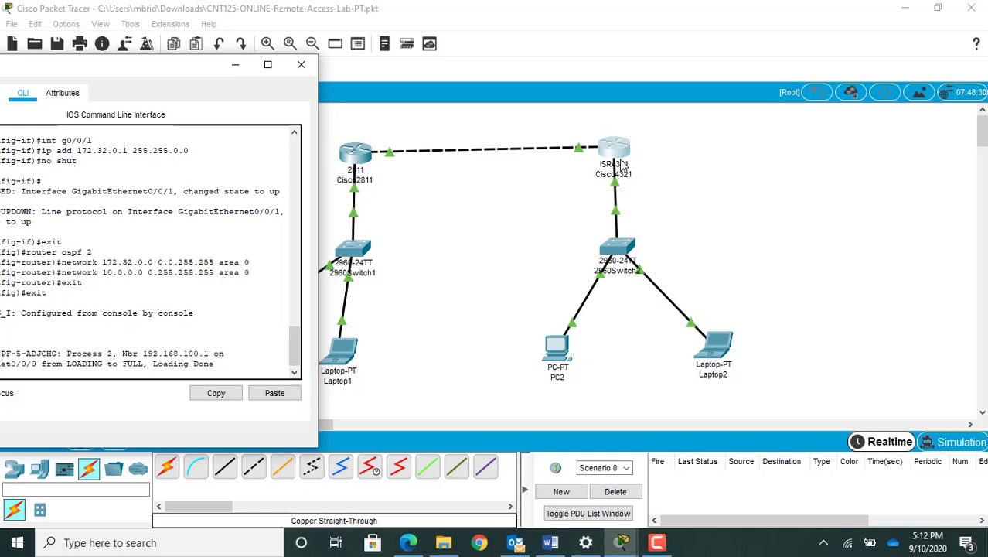
mouse_move(609, 198)
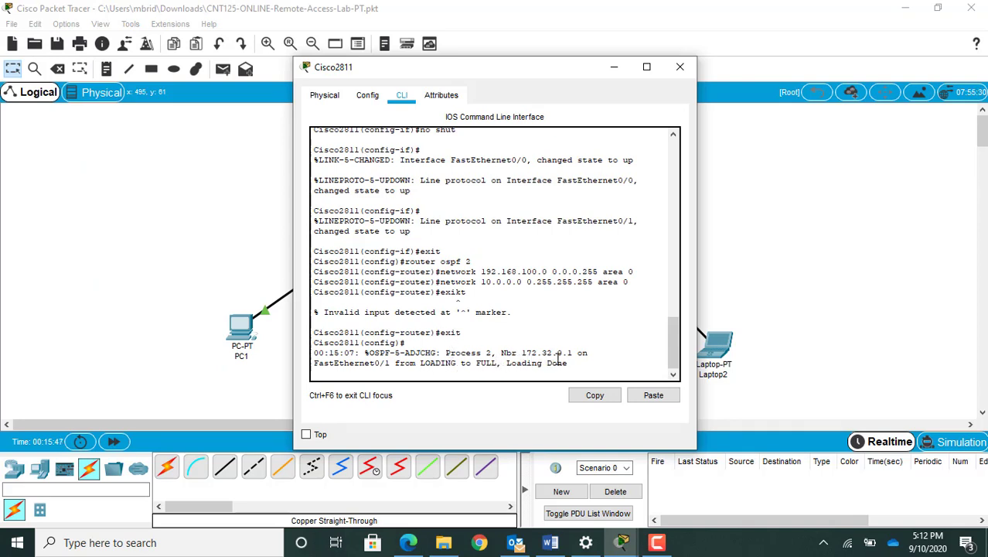
mouse_move(775, 210)
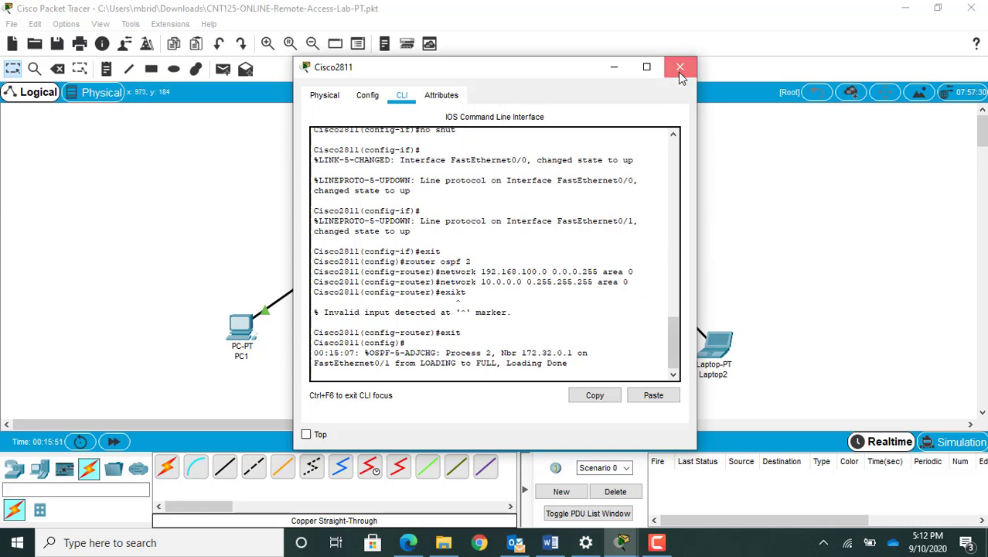
click(681, 66)
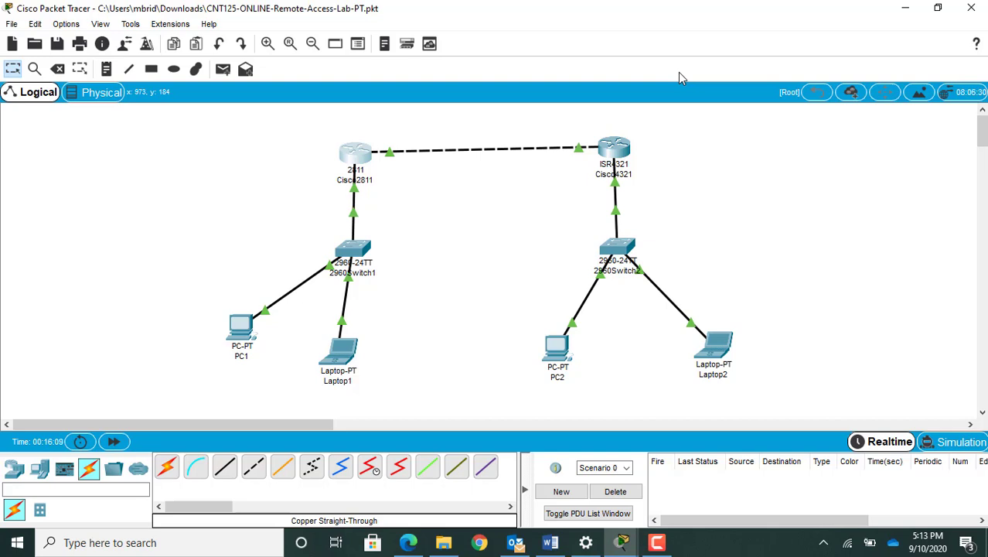
mouse_move(524, 210)
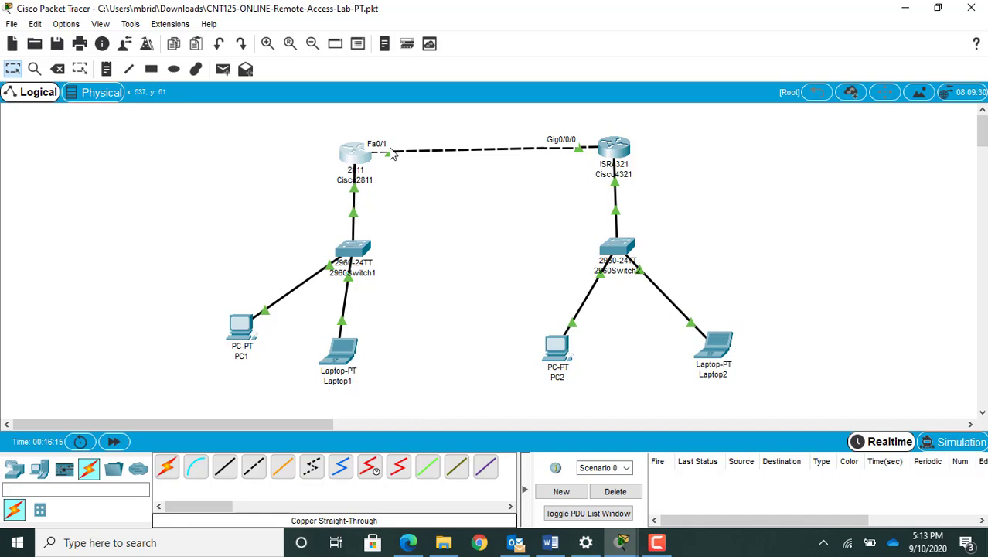
mouse_move(353, 238)
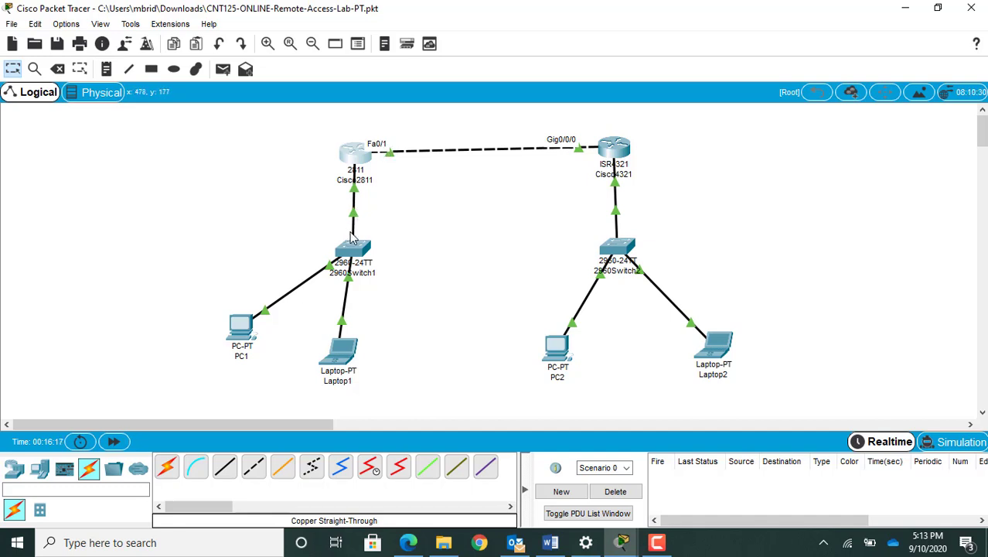
mouse_move(269, 328)
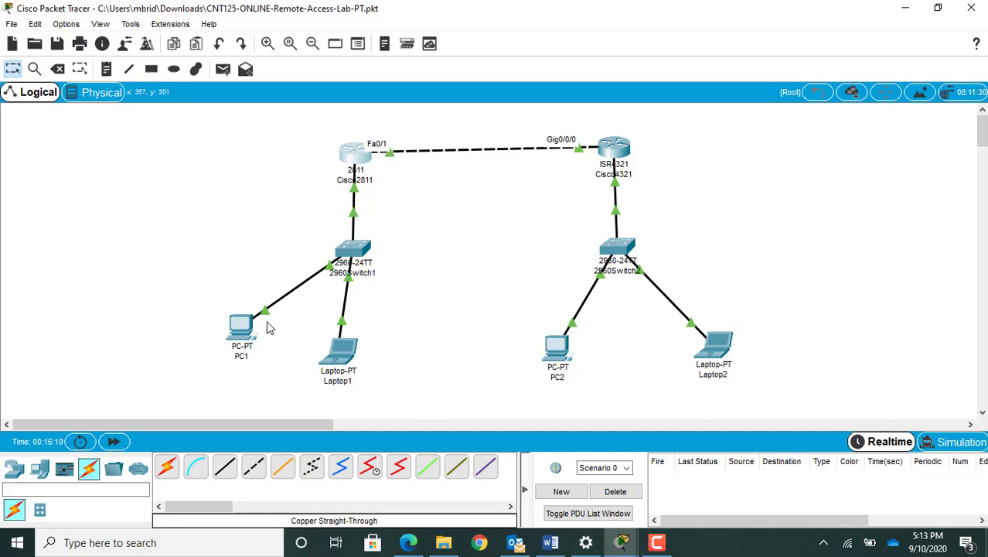
mouse_move(360, 145)
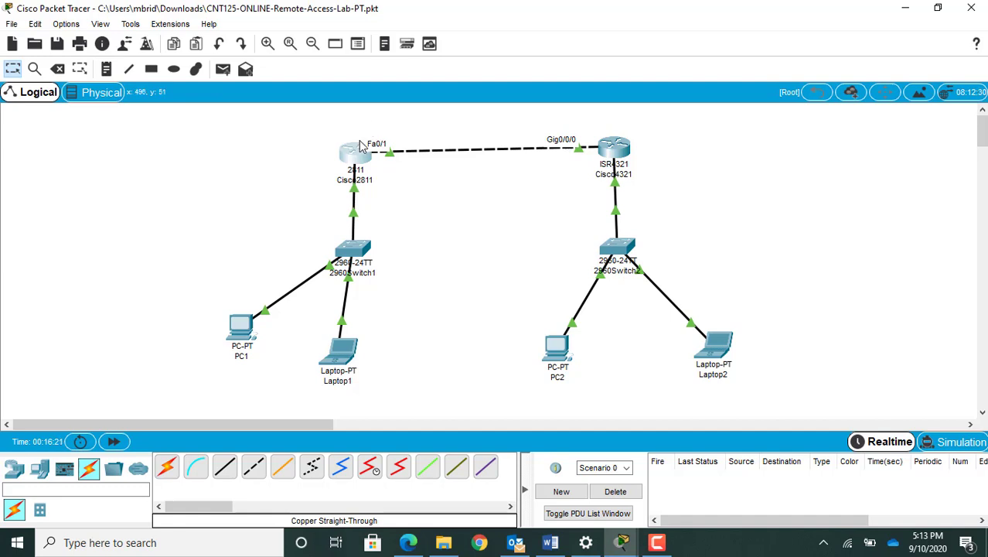
Set enable secret class on Cisco2811.
click(354, 152)
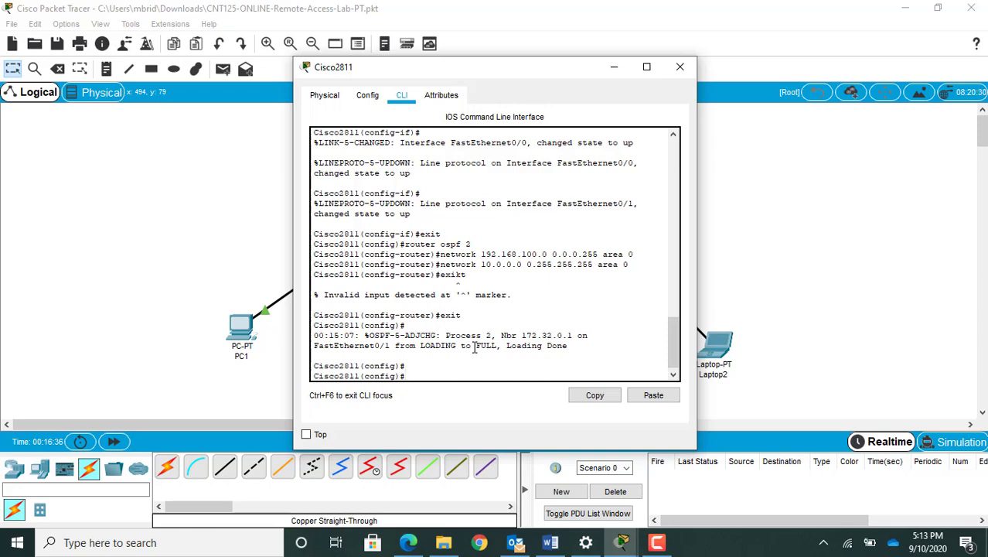
text(e)
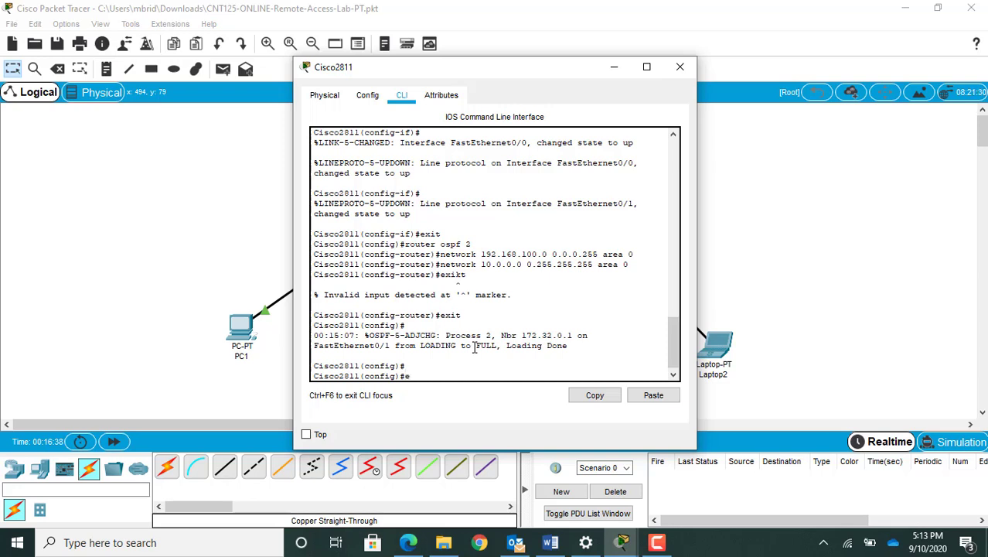
text(enable sec)
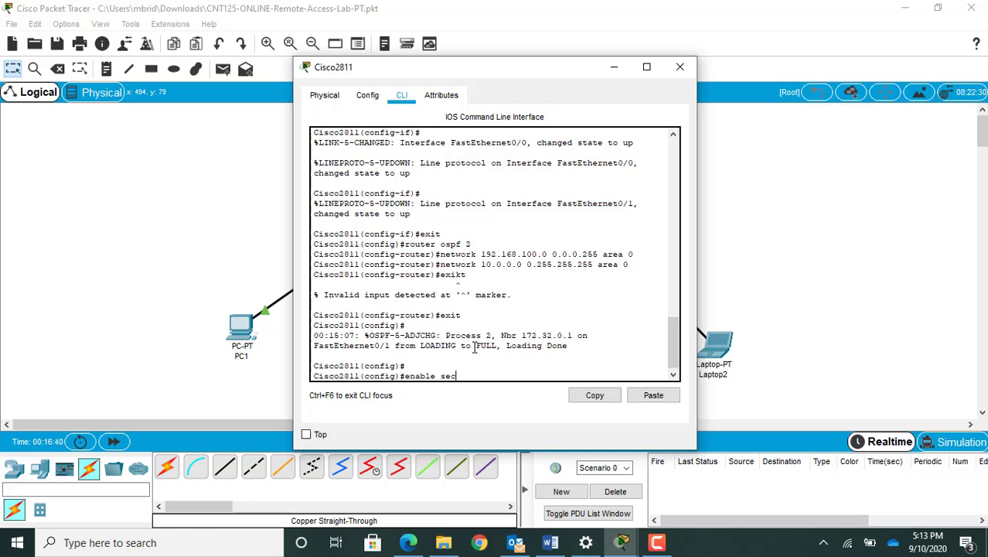
text(ret)
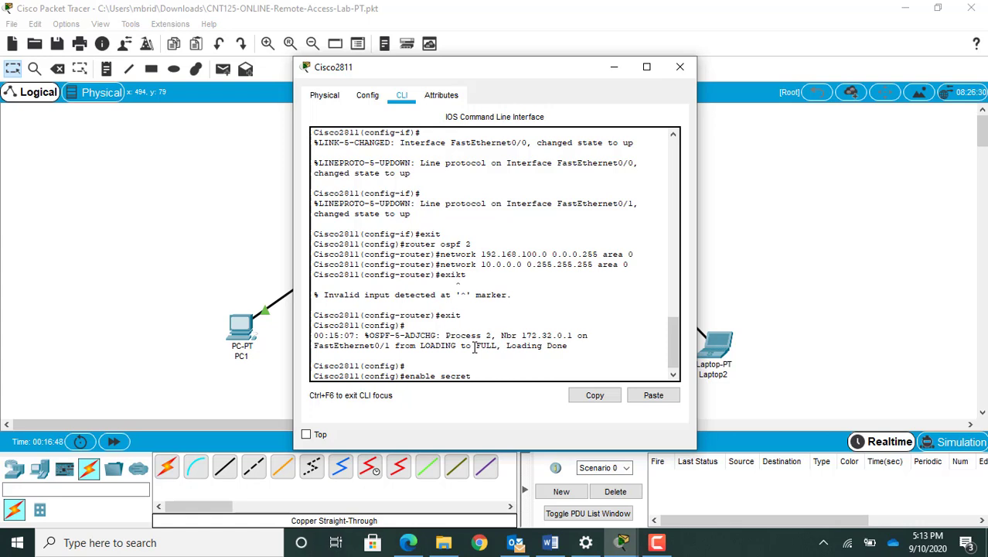
text(class)
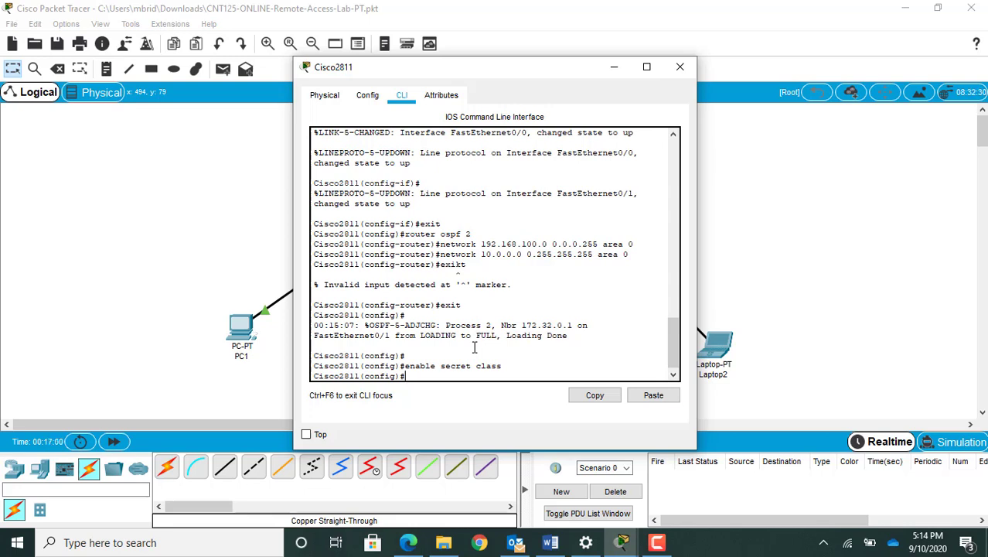
Enter vty lines 0 15 on Cisco2811 and restrict transport input to telnet.
text(li)
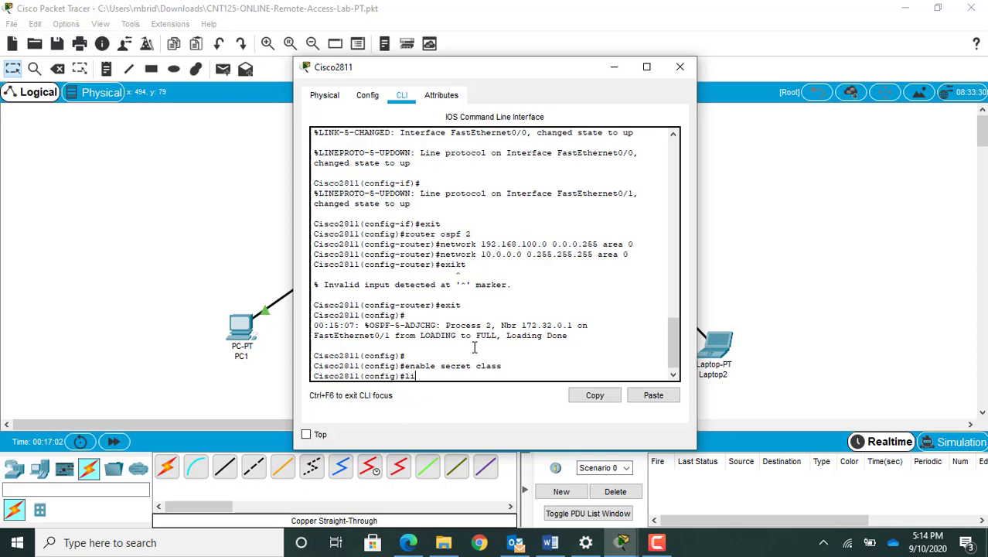
text(ne vty)
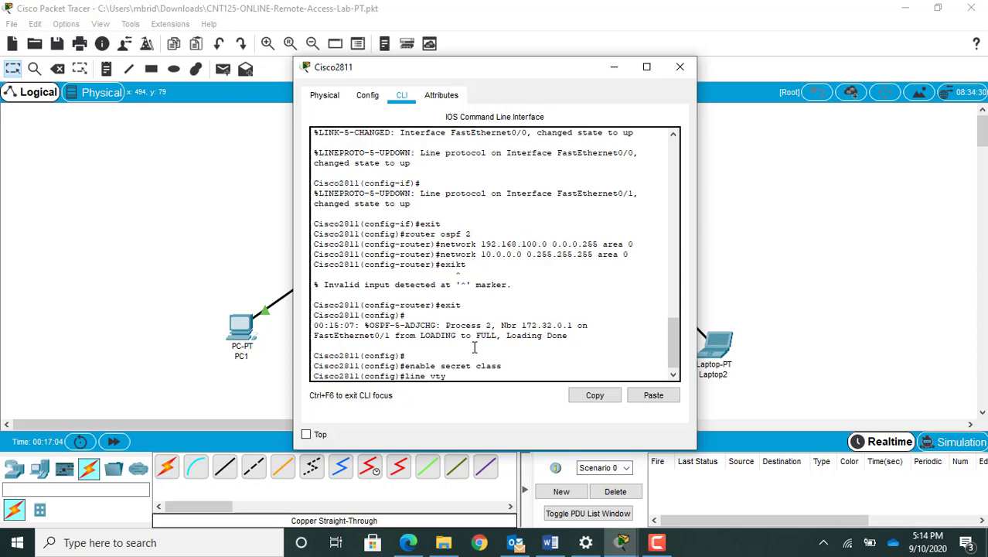
text(0 15)
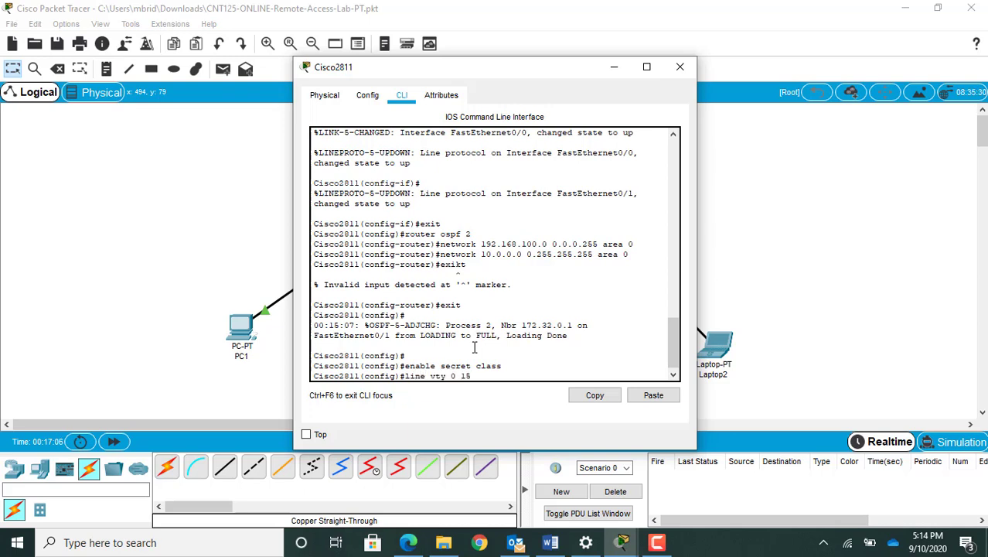
key(enter)
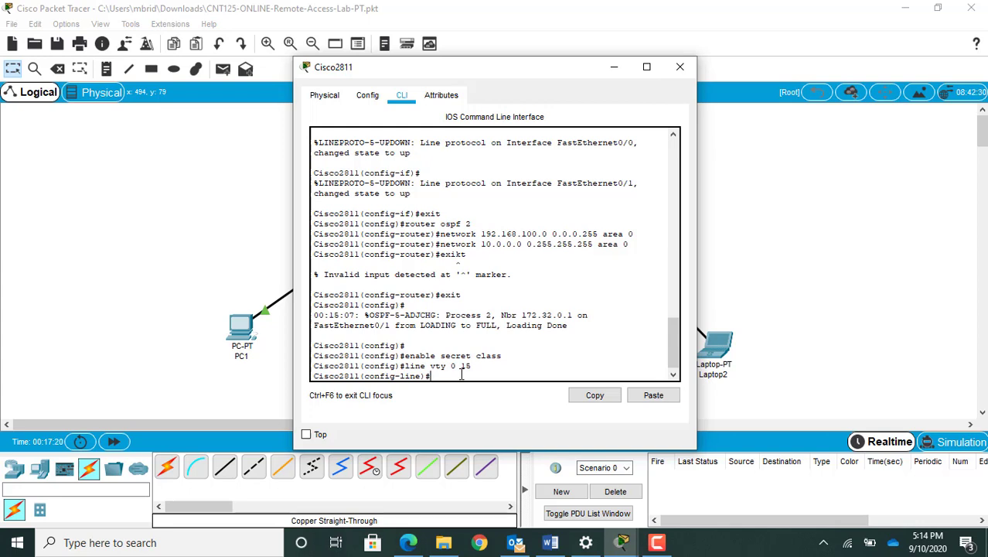
text(transport)
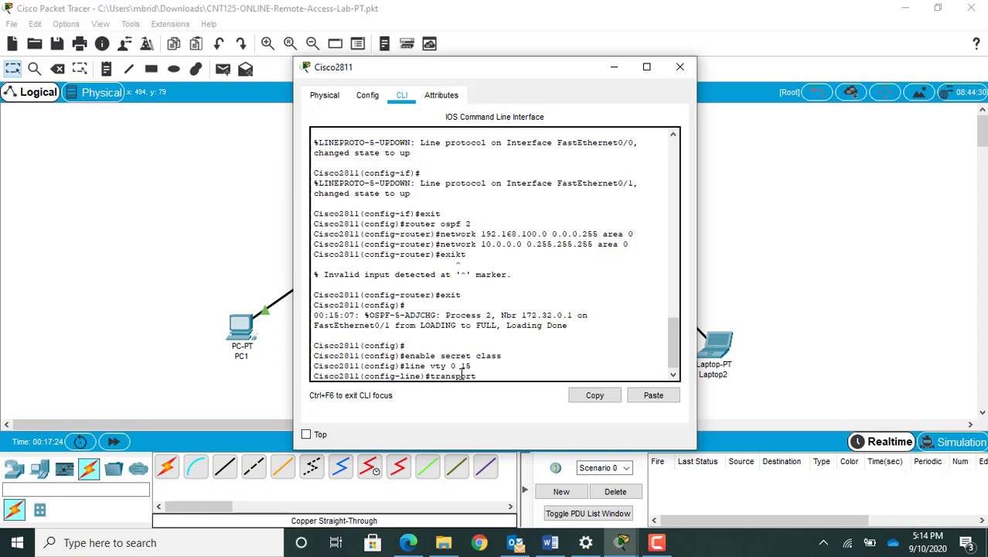
text(input tel)
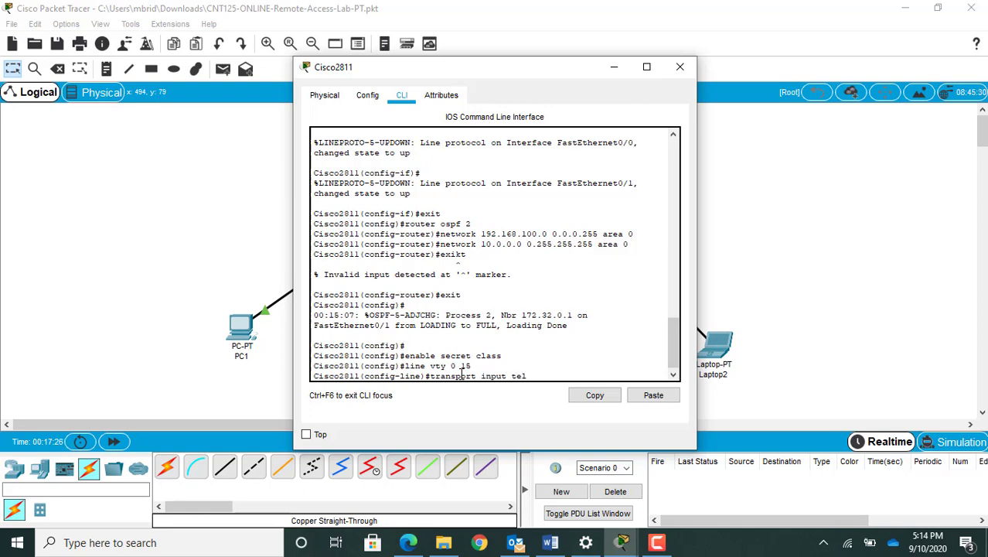
text(net)
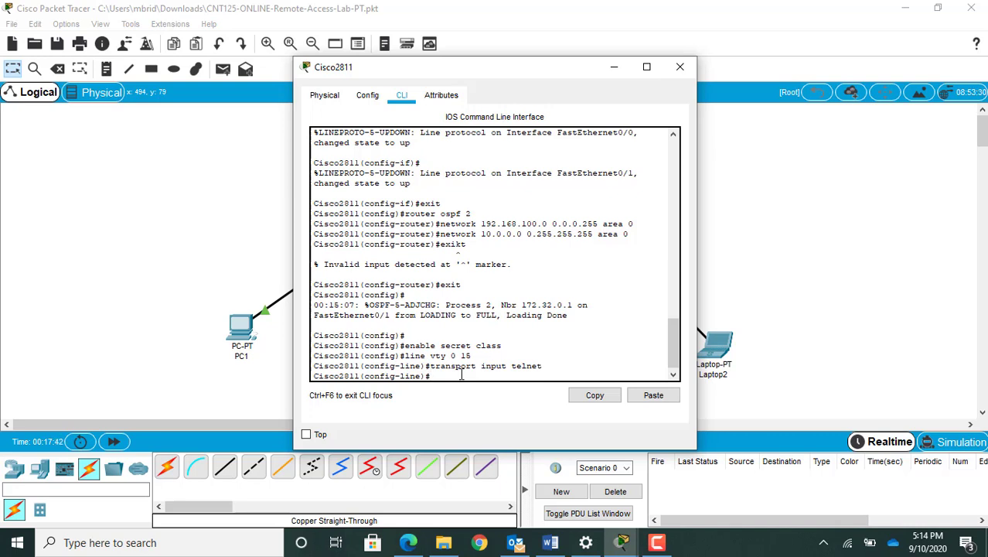
text(password cisc)
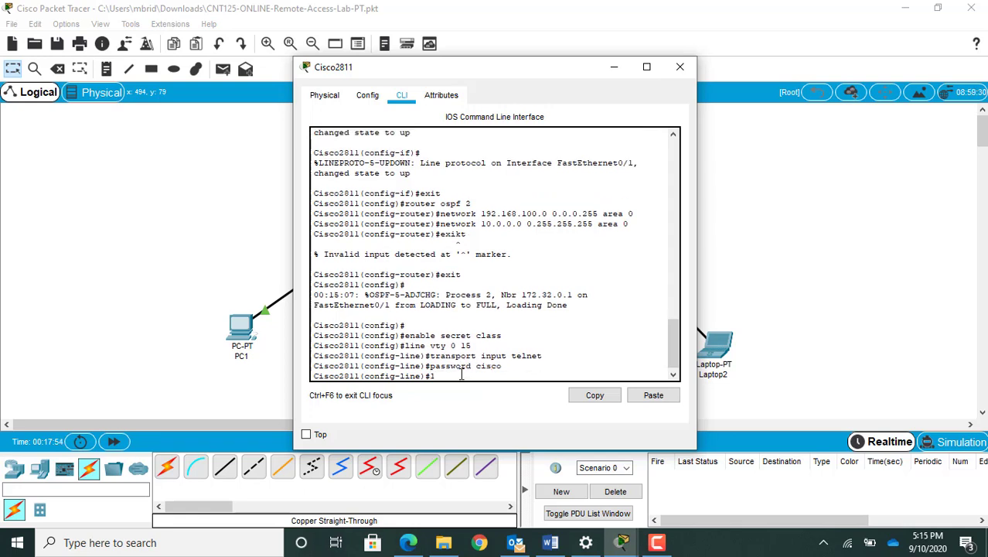
text(ogin)
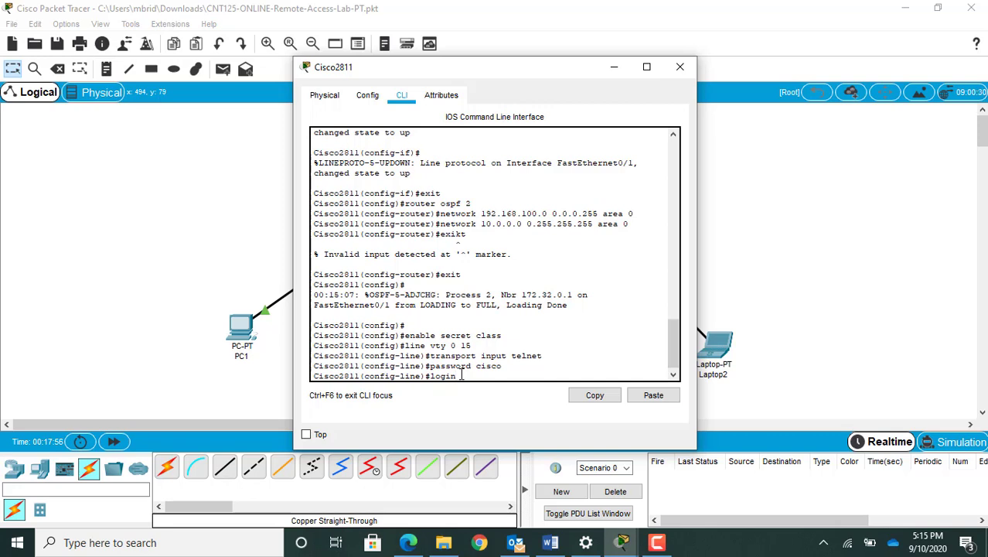
text(exit)
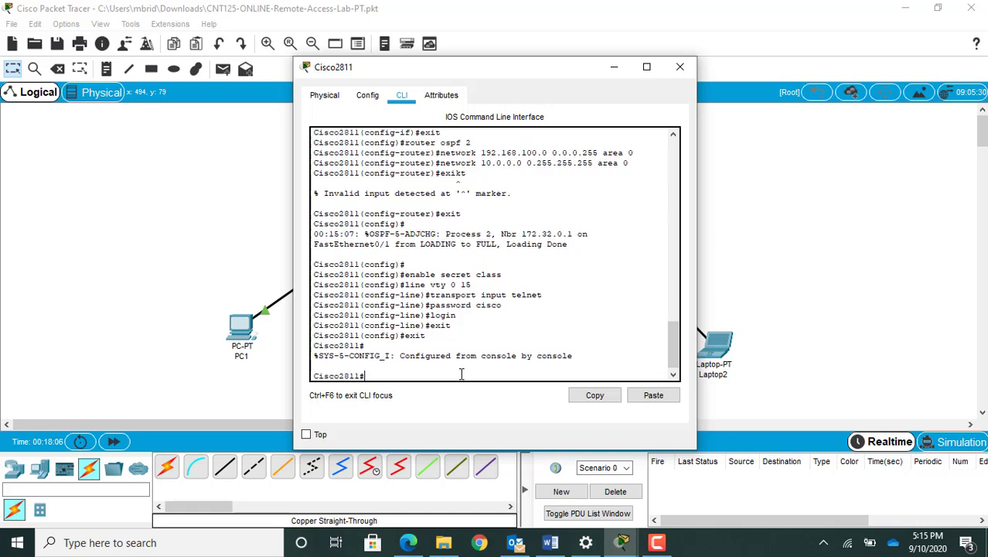
Display Cisco2811's running configuration through to the vty telnet settings at the end.
text(sh run)
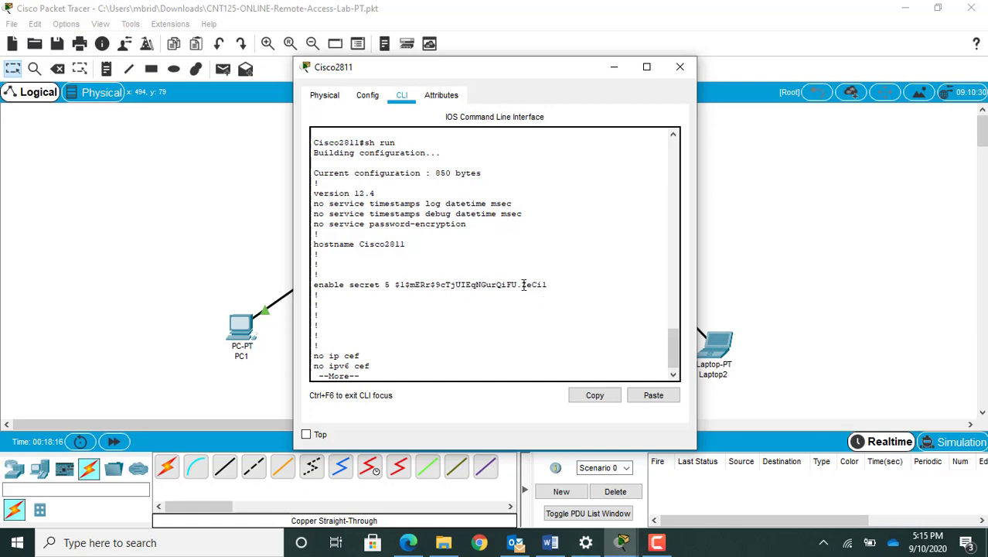
key(space)
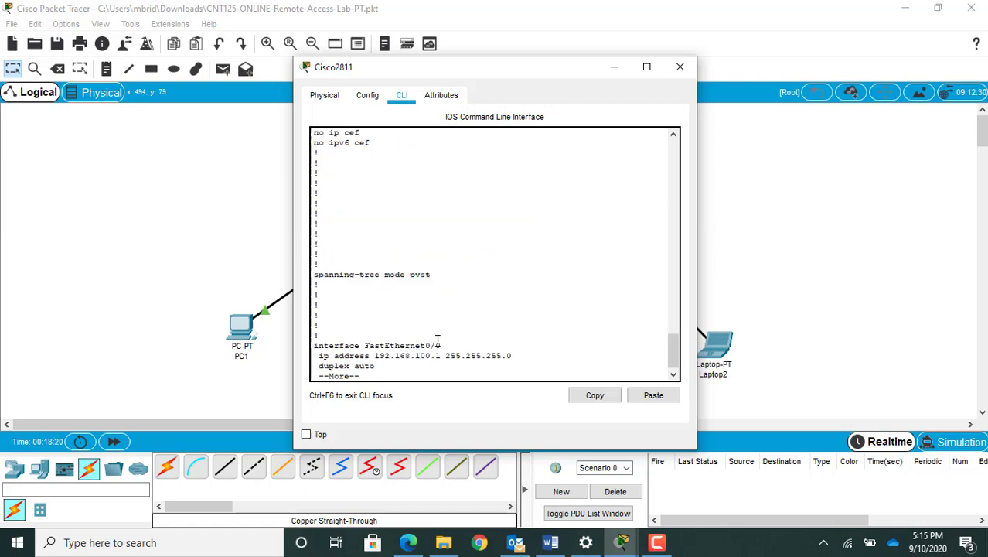
key(space)
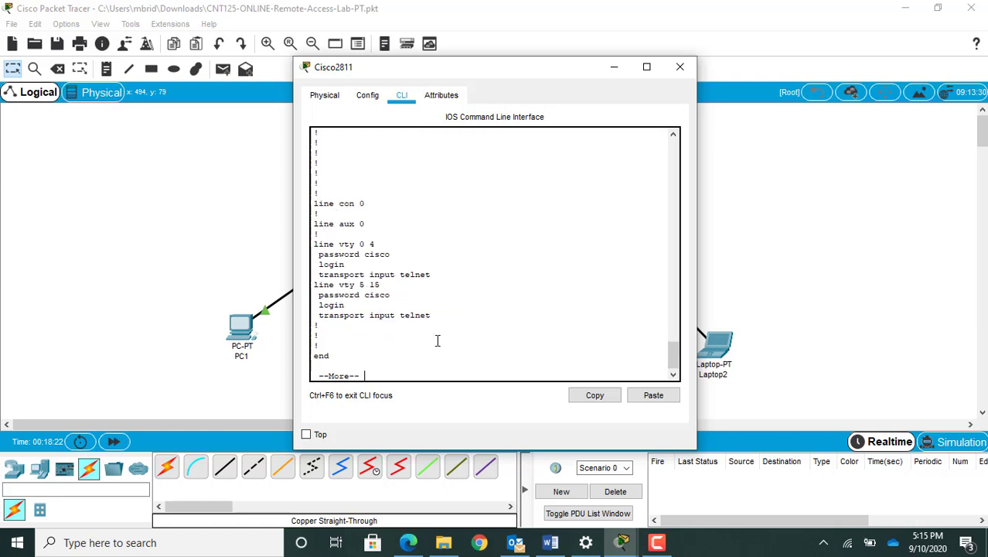
mouse_move(374, 316)
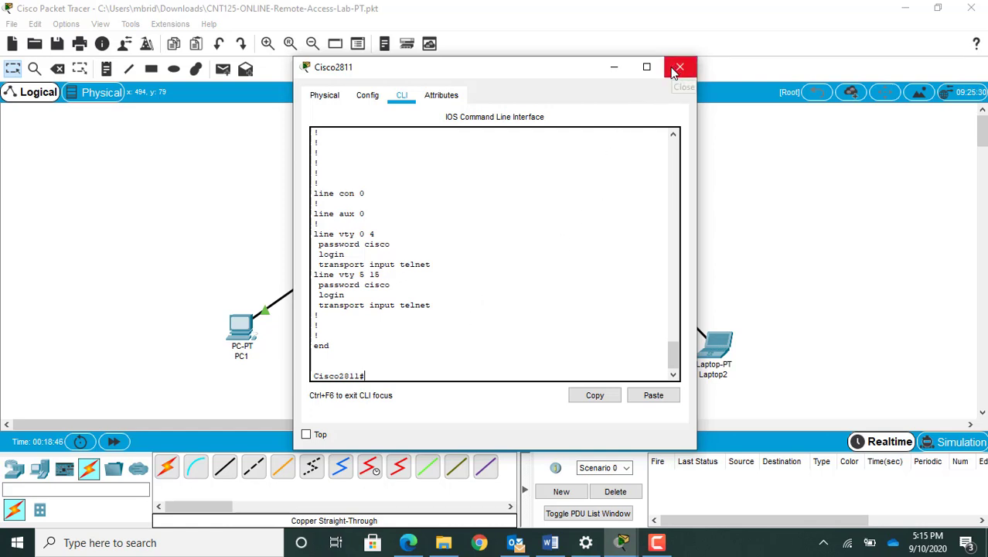
mouse_move(679, 68)
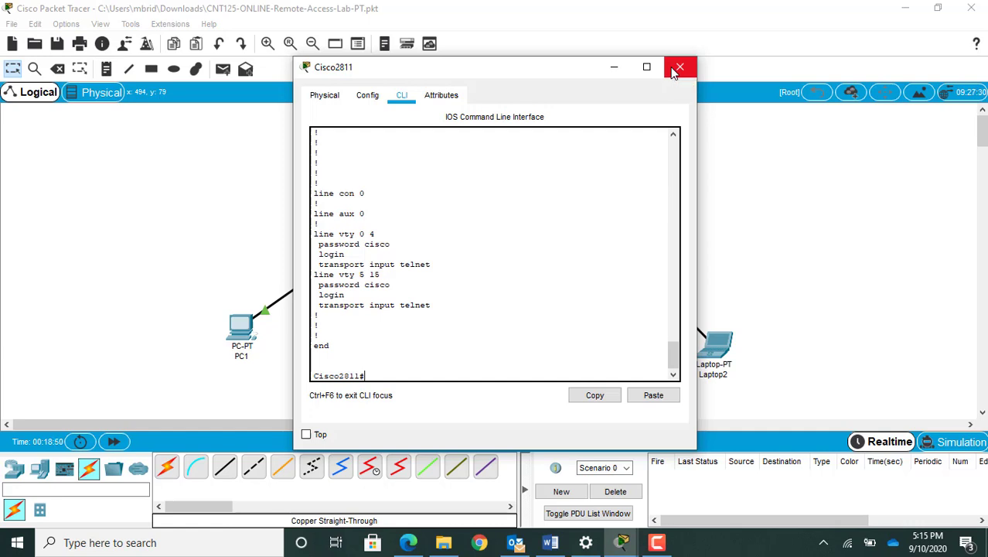
Close Cisco2811, enter Cisco4321's global config and set enable secret class.
click(679, 68)
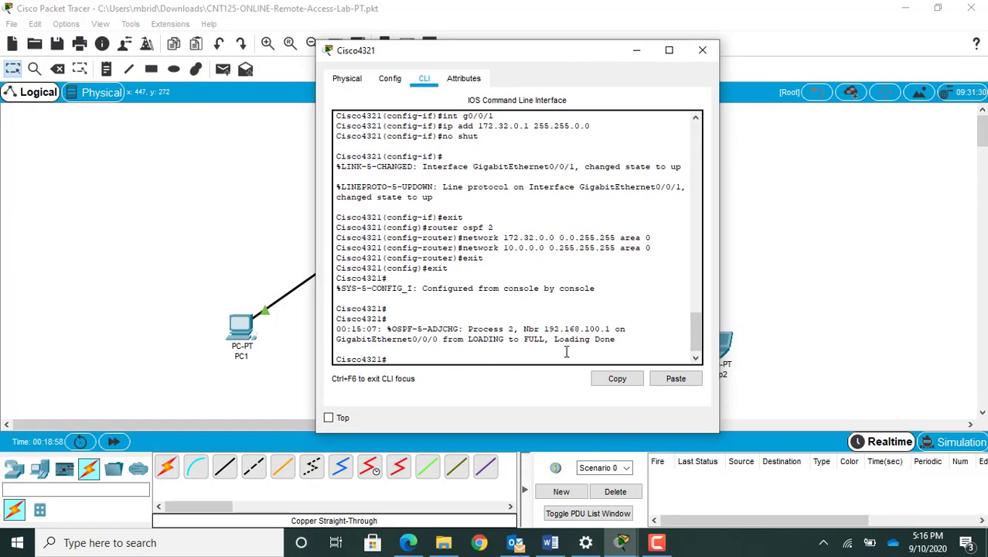
text(c)
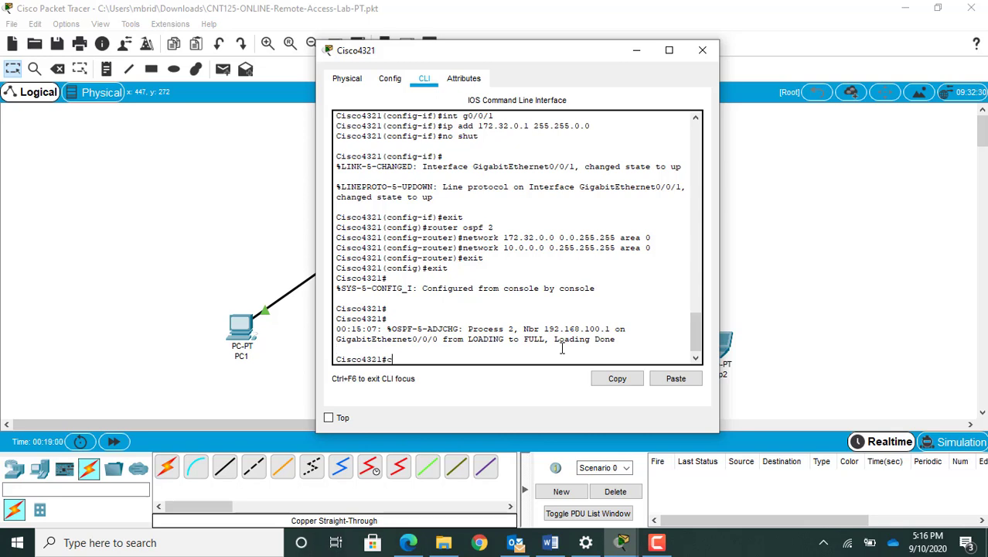
text(conf t)
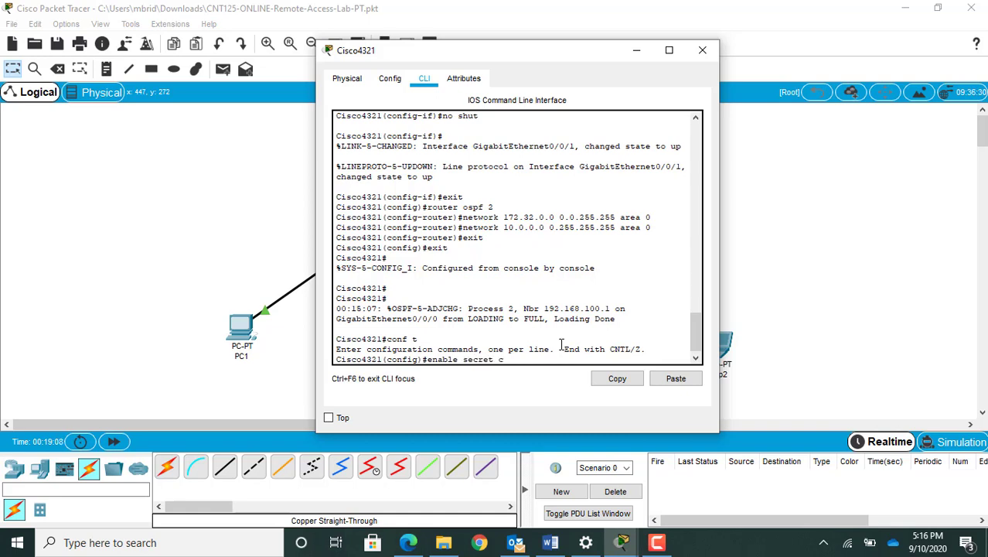
text(lass)
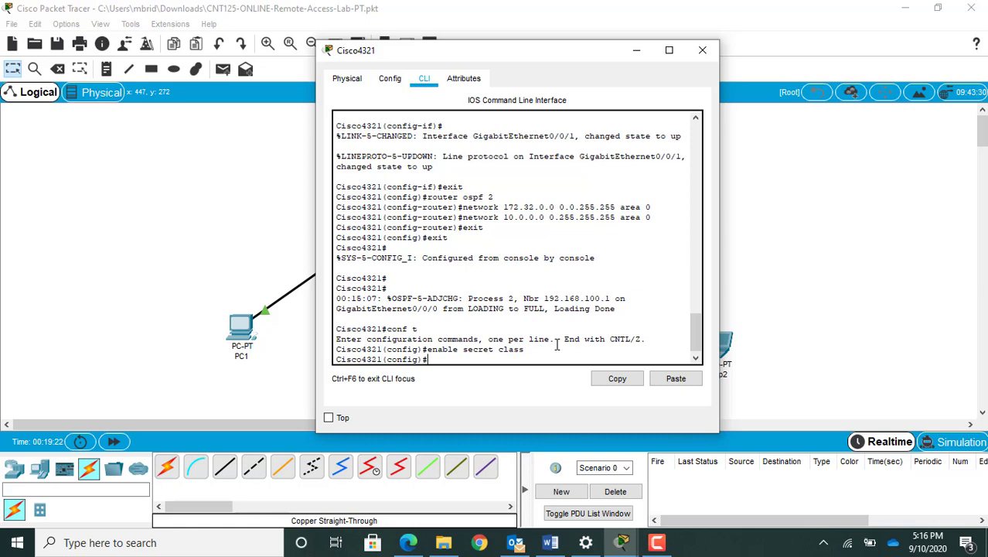
Make Cisco4321's vty lines 0 15 SSH-only with login local.
text(line v)
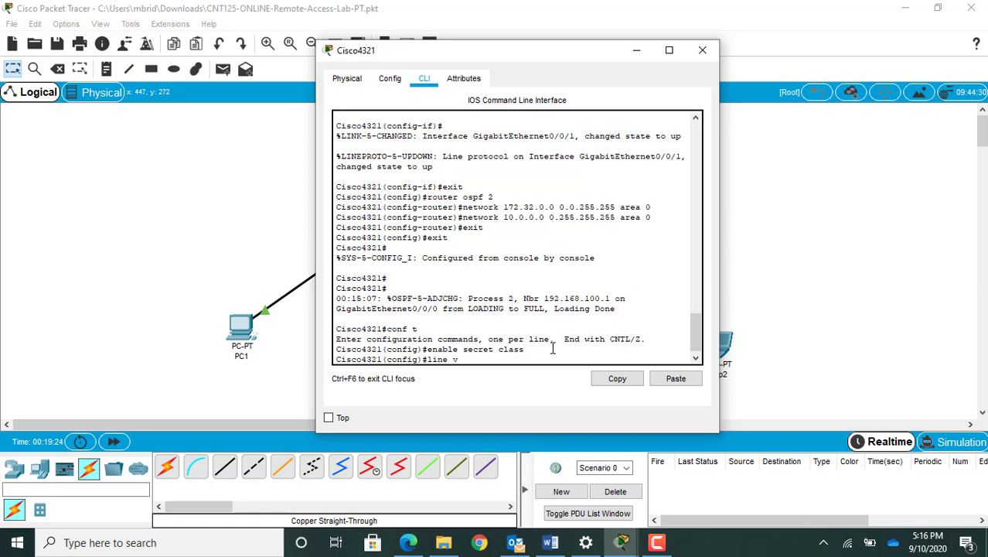
text(ty)
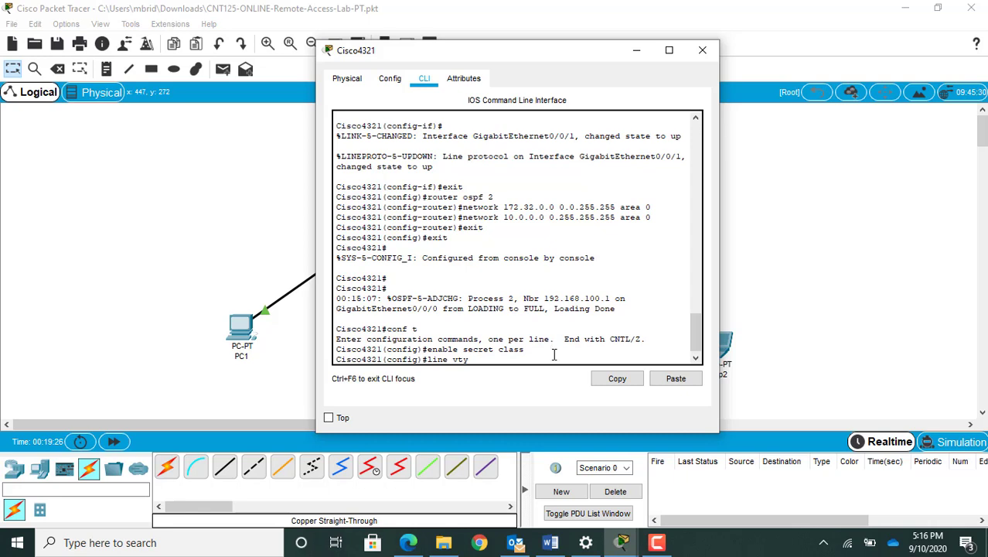
key(enter)
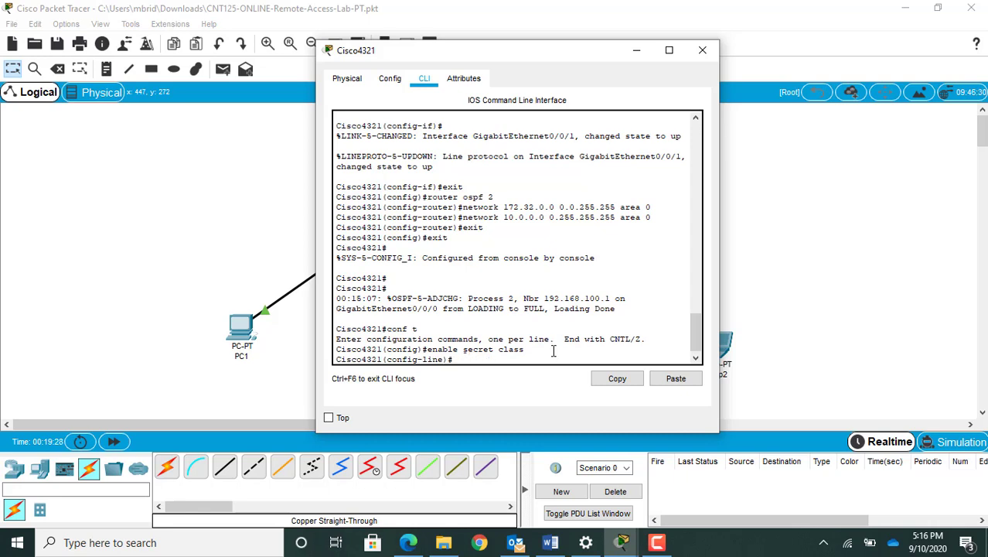
text(line vty 0 15)
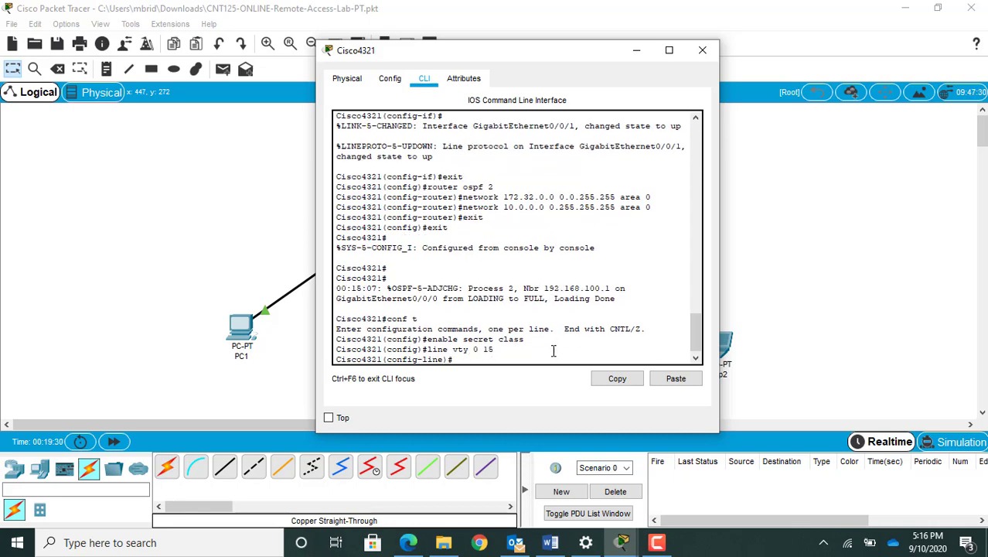
text(tran)
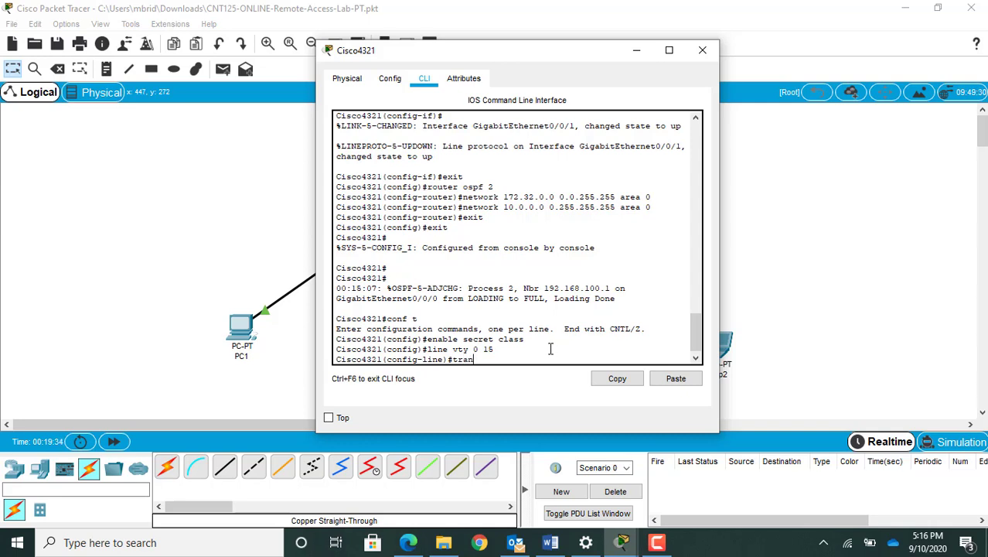
text(s)
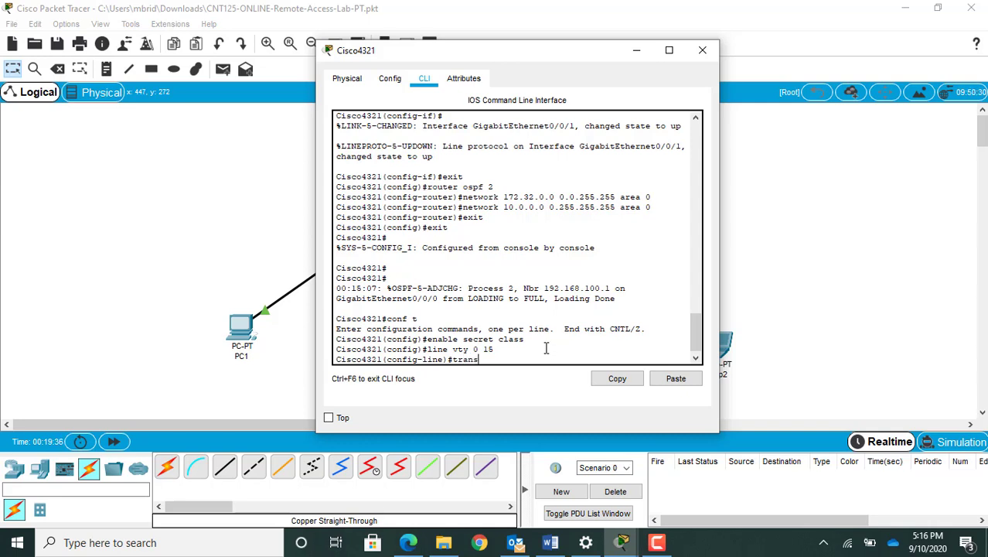
text(p)
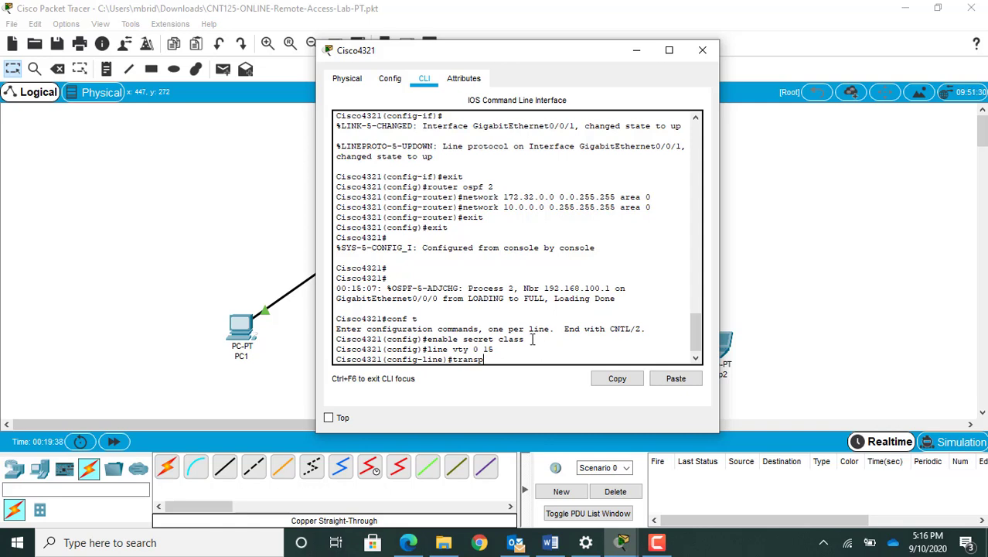
text(ort input ssh)
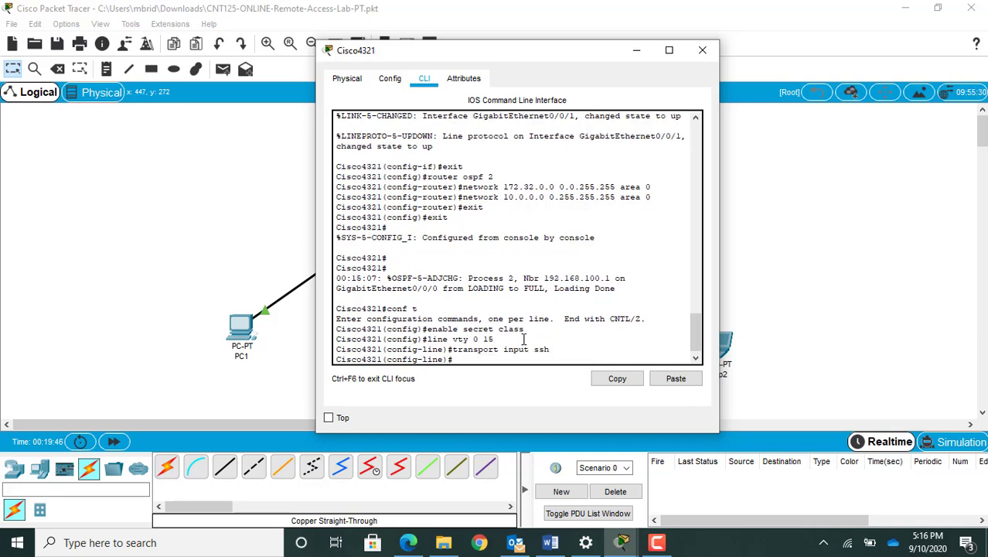
text(login local)
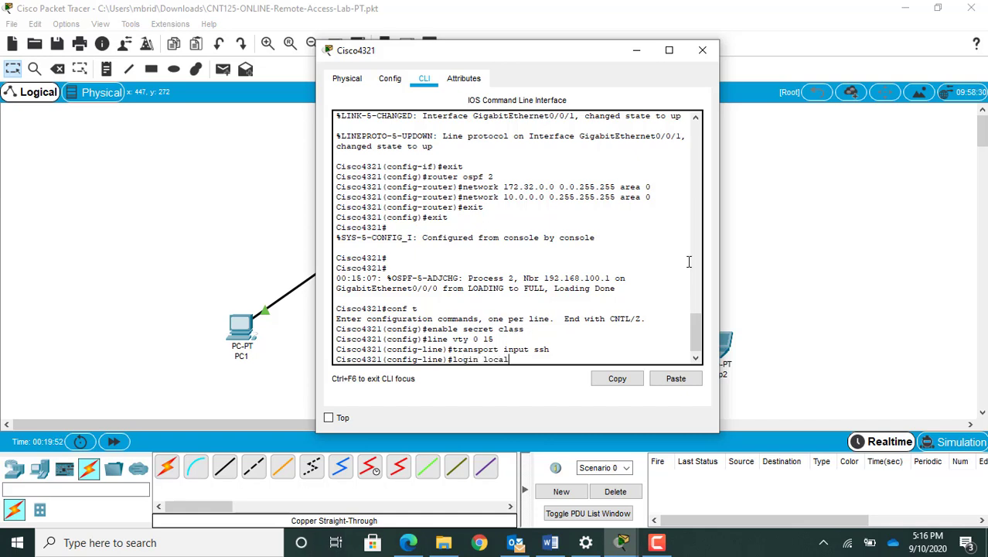
text(ex)
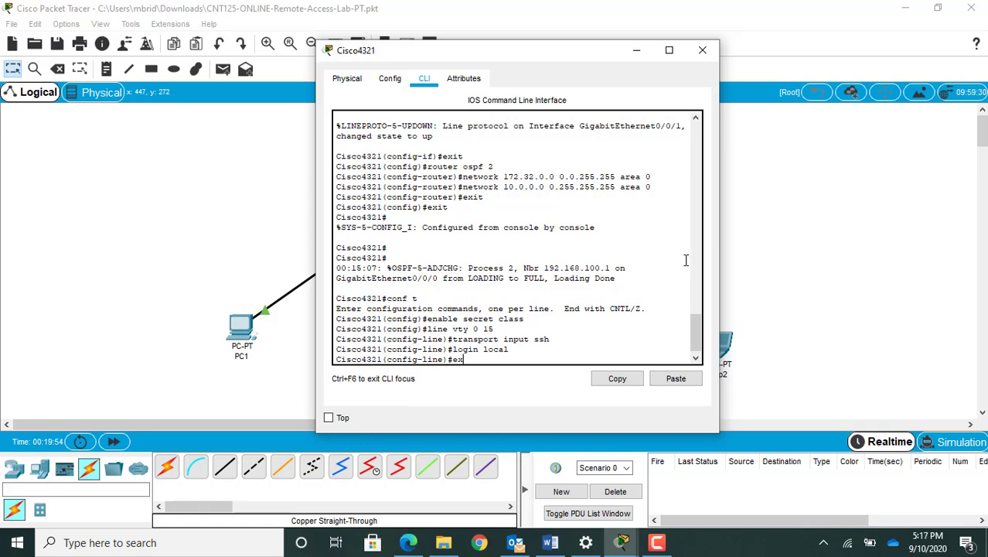
key(Return)
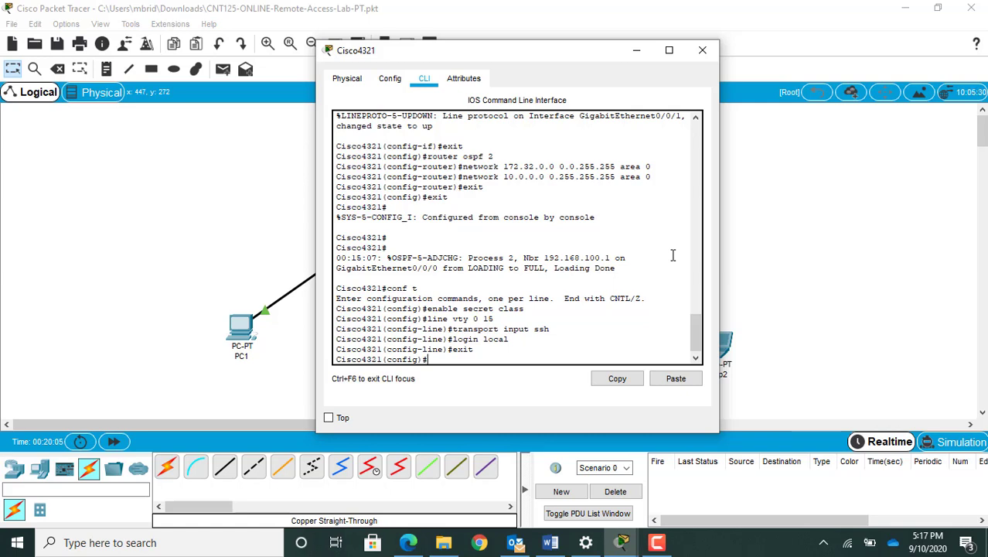
mouse_move(671, 252)
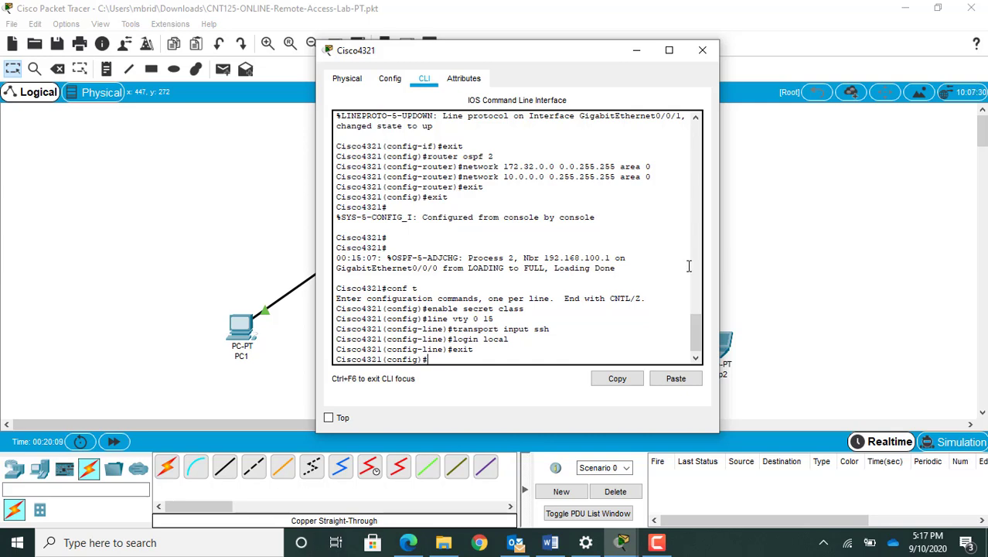
text(username)
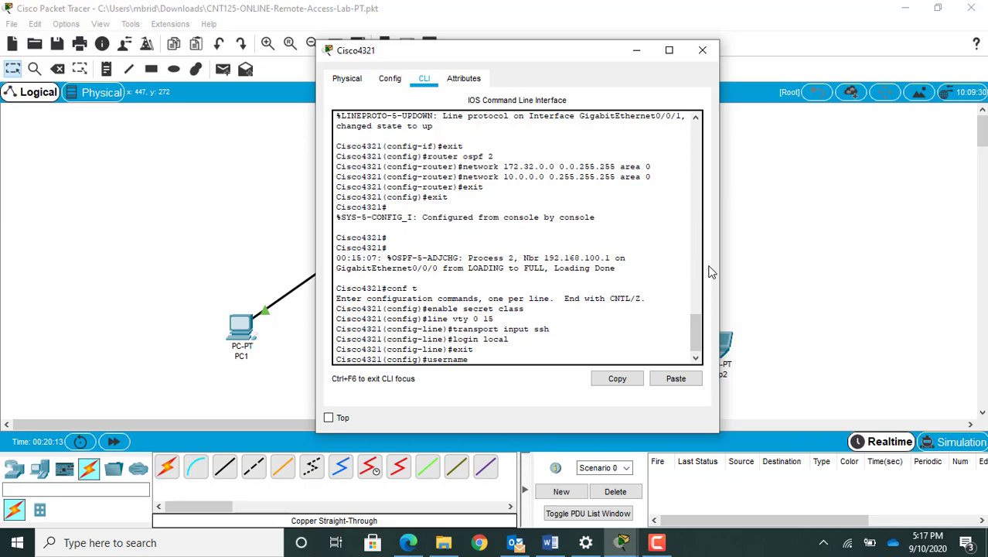
text(mike)
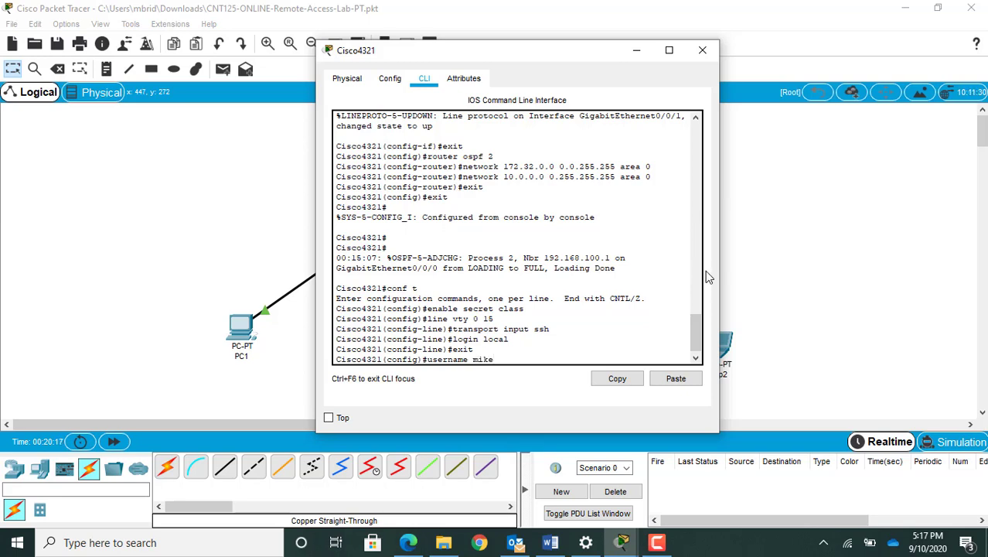
text(password)
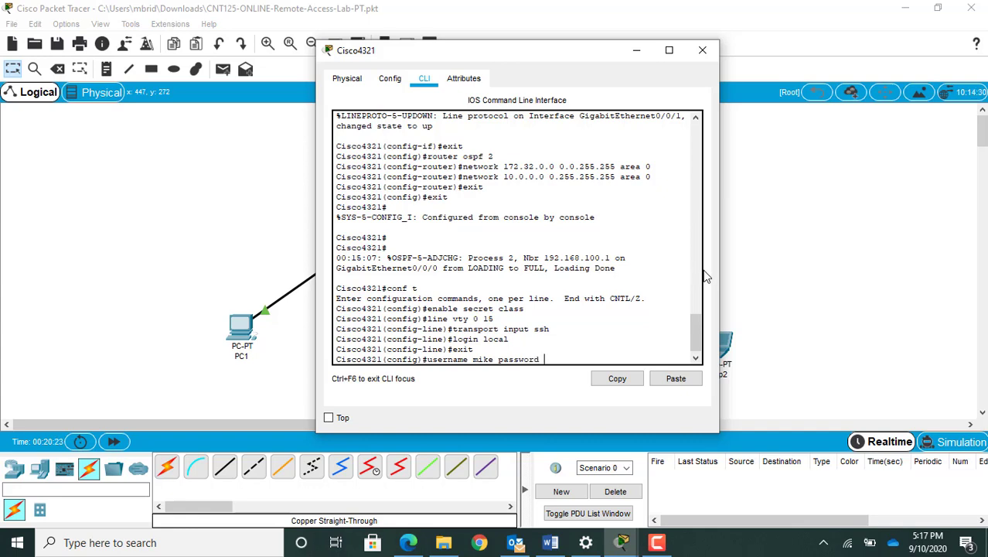
text(ci)
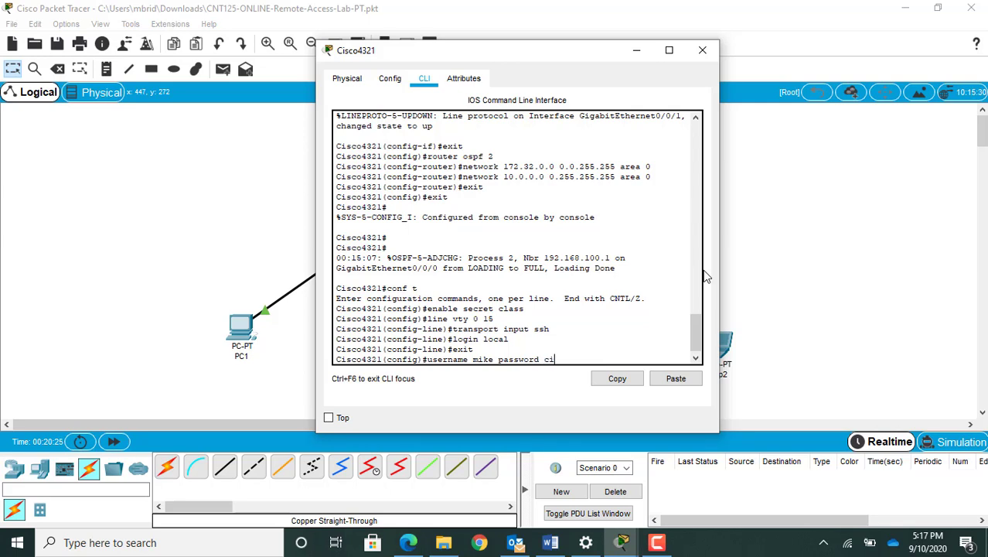
text(sco)
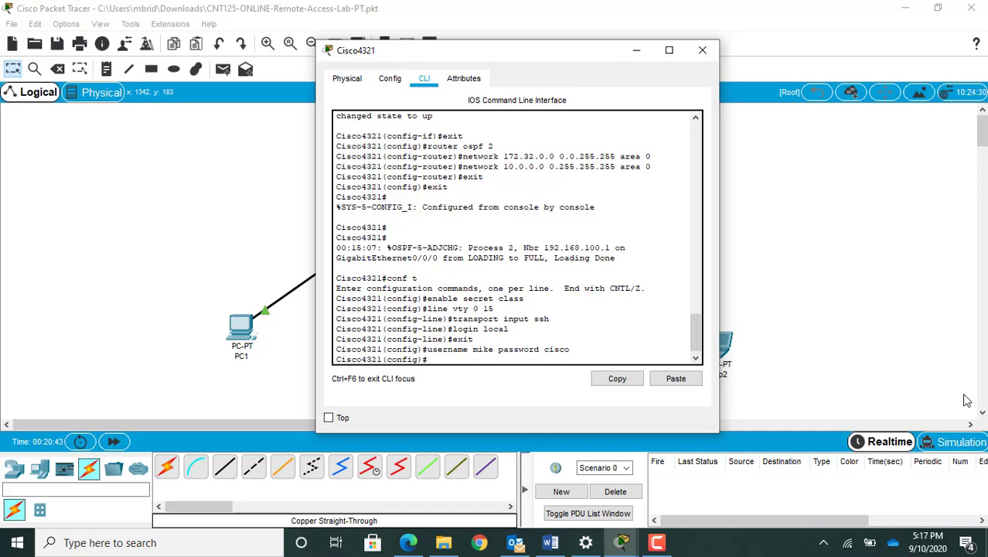
mouse_move(625, 319)
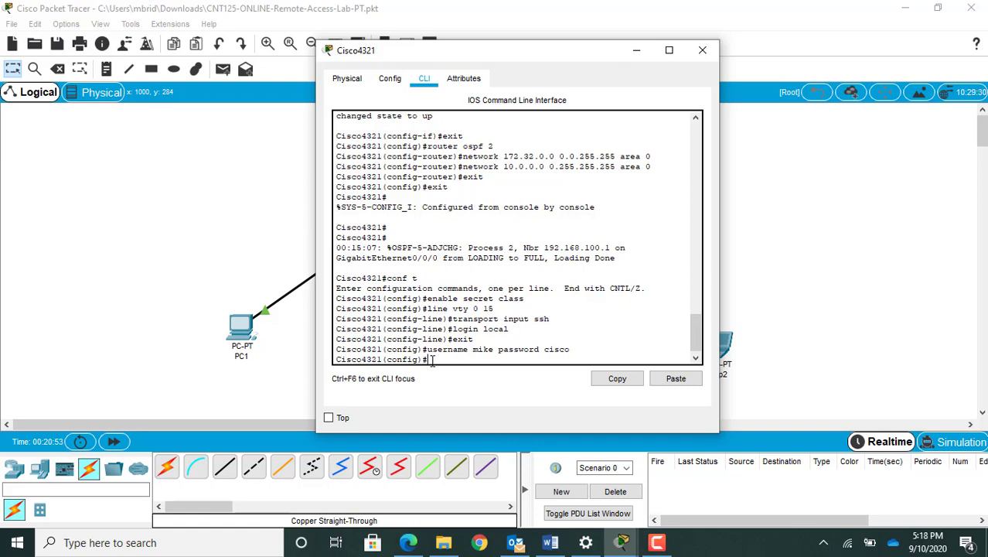
Set Cisco4321's IP domain name to cnt.org and begin crypto key generate rsa.
text(ip domain name)
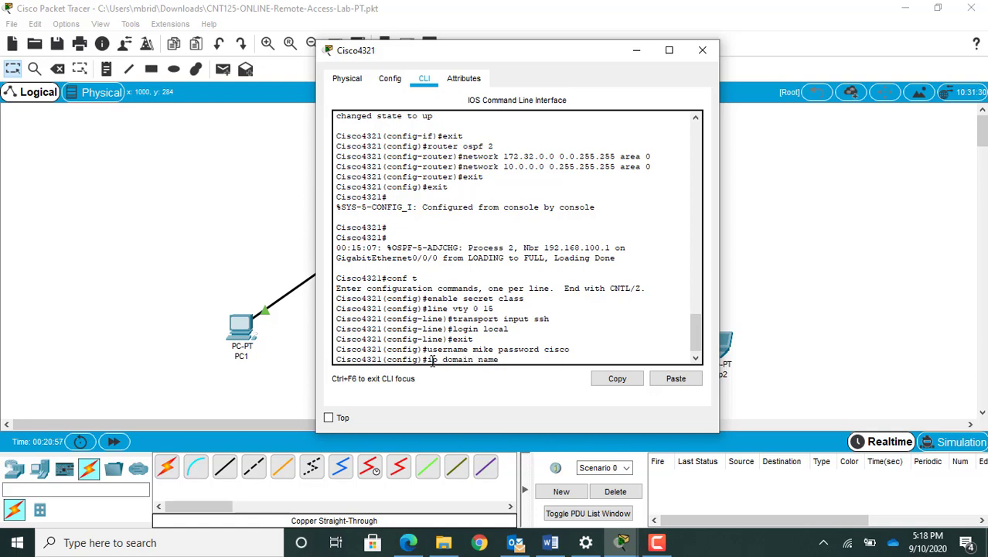
text(cnt)
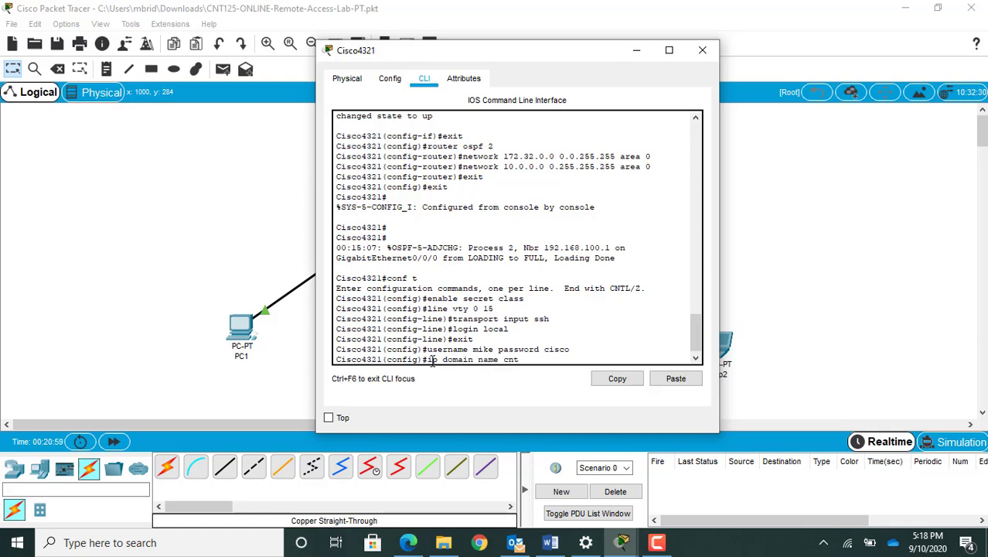
text(.org)
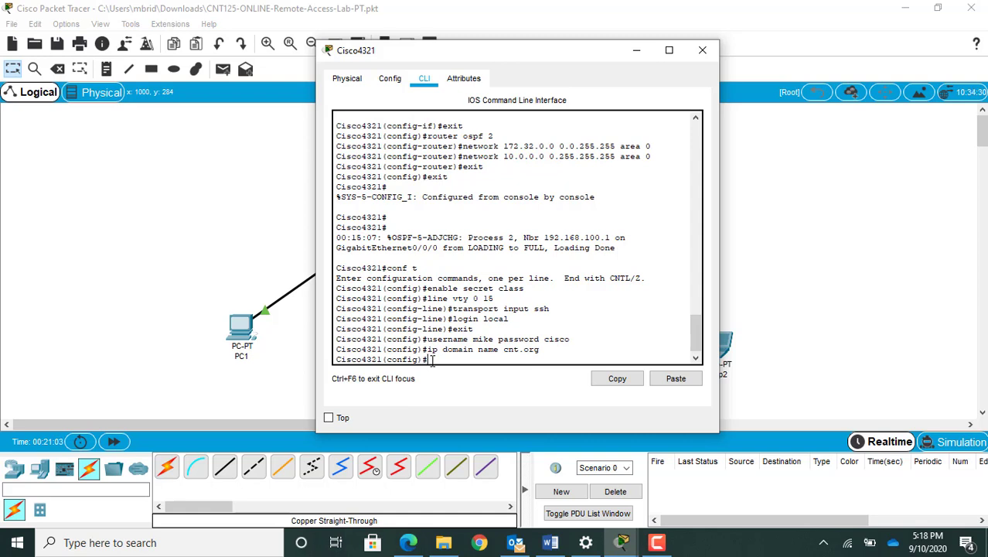
text(c)
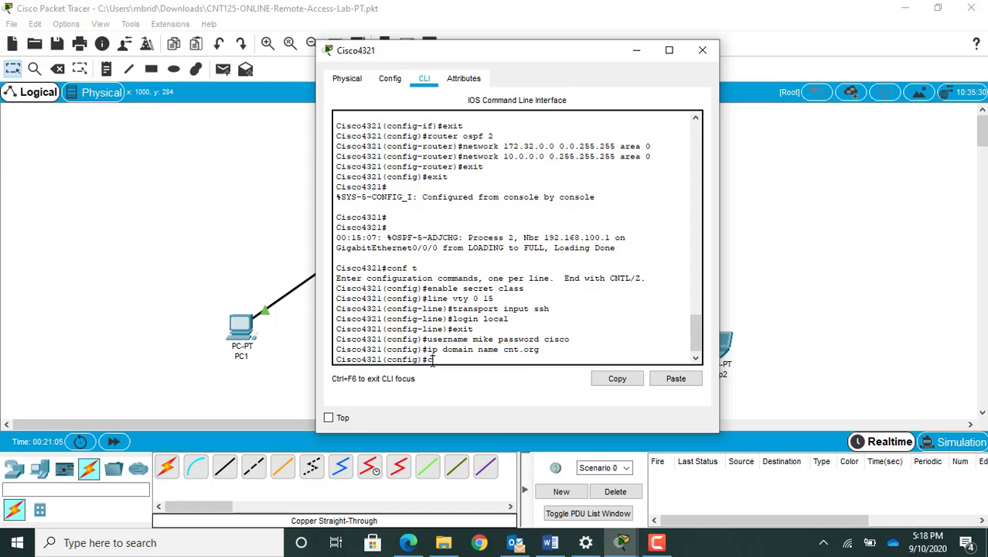
text(crypto key generate r)
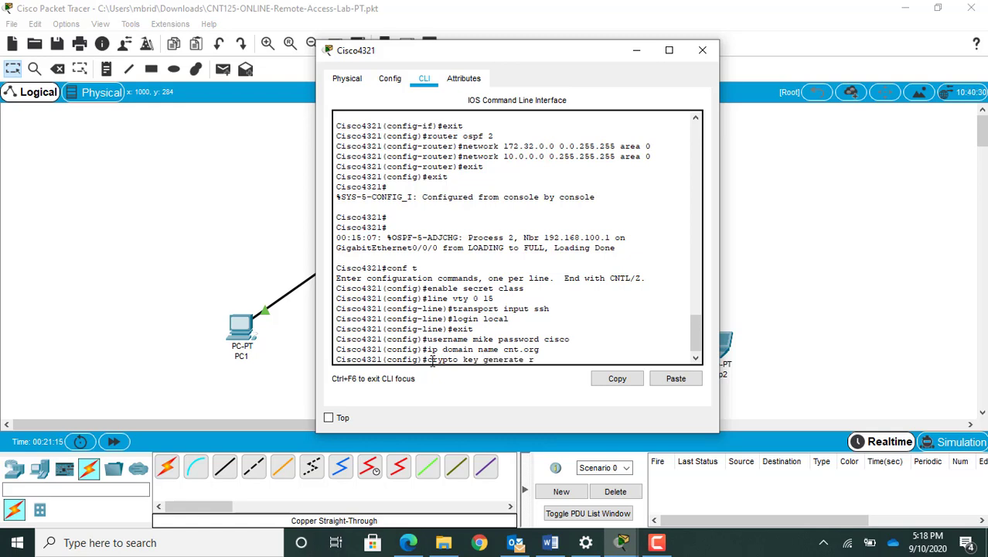
text(sa)
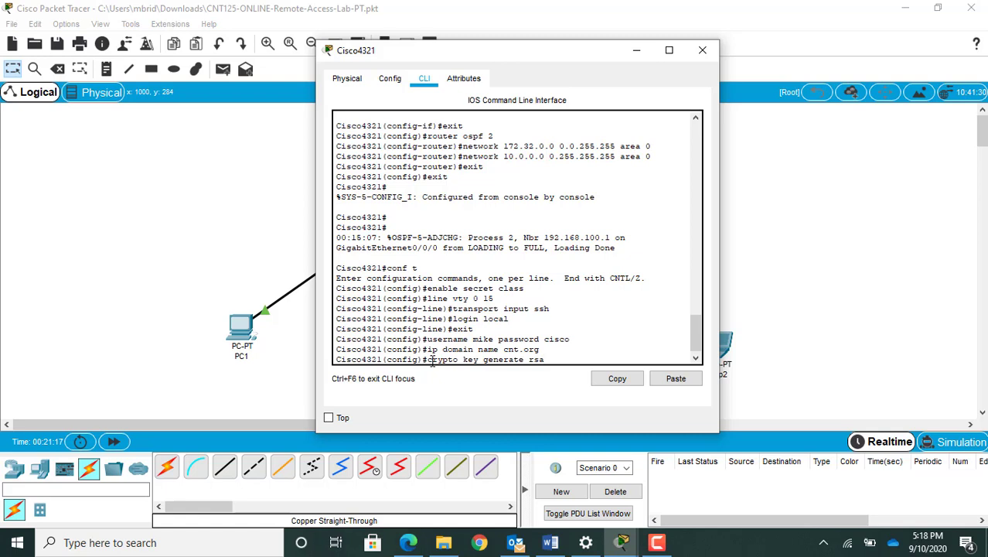
Replace the existing RSA keys with new 1024-bit keys.
key(enter)
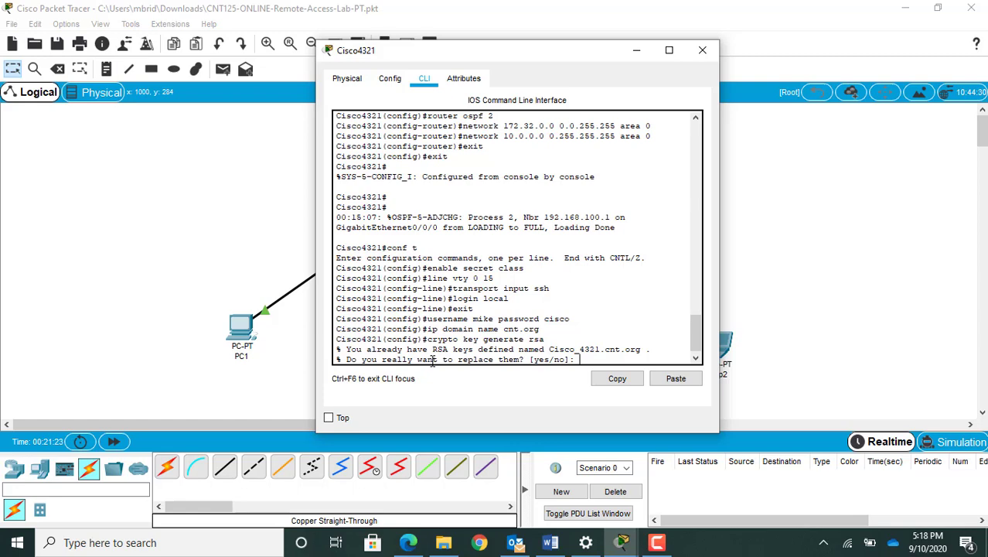
text(yes)
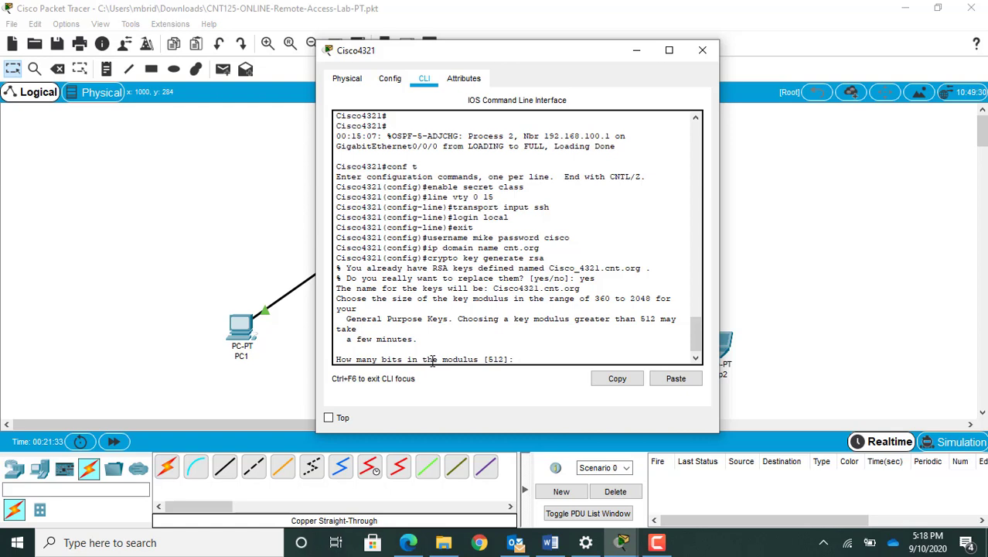
text(1024)
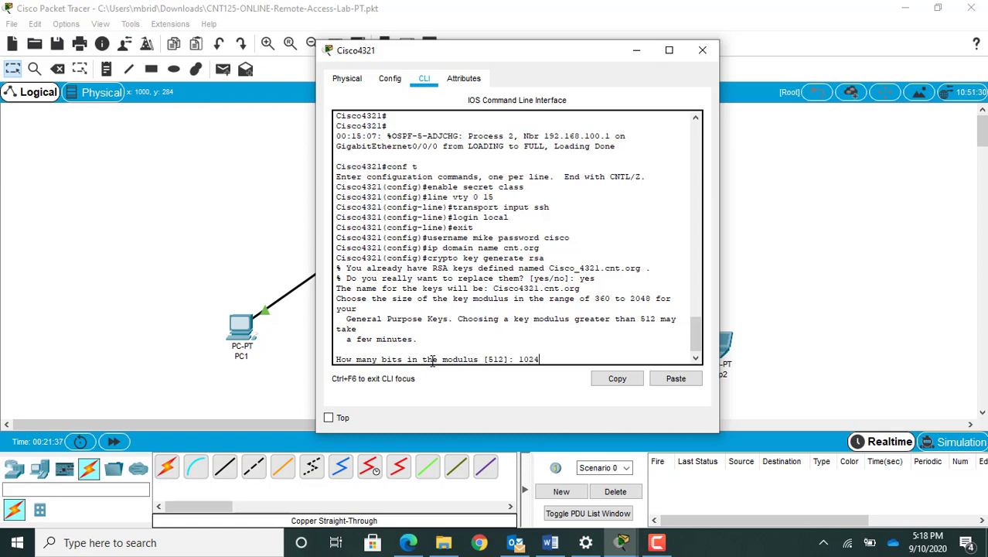
key(enter)
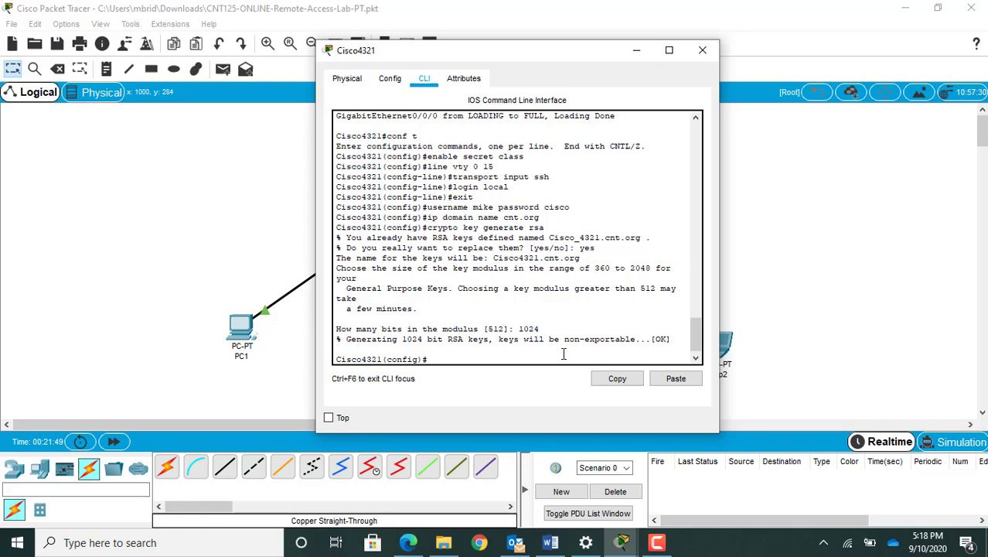
Exit config mode and copy running-config to startup-config, accepting the default filename.
text(exit)
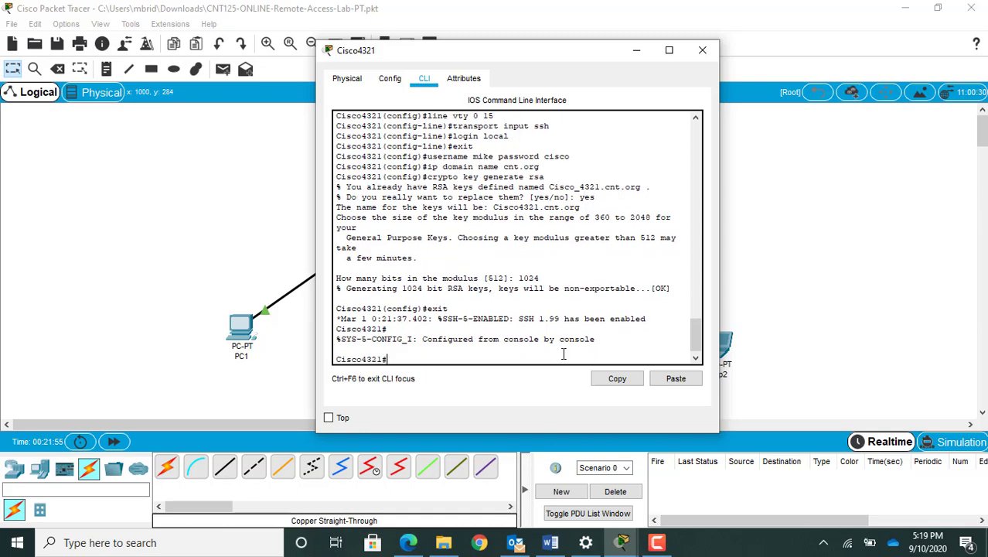
text(copy run)
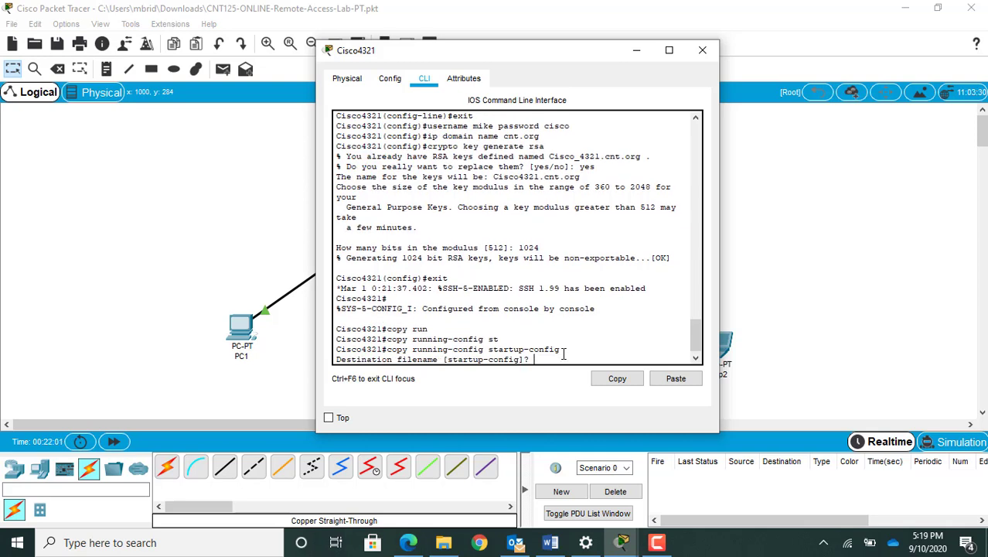
key(enter)
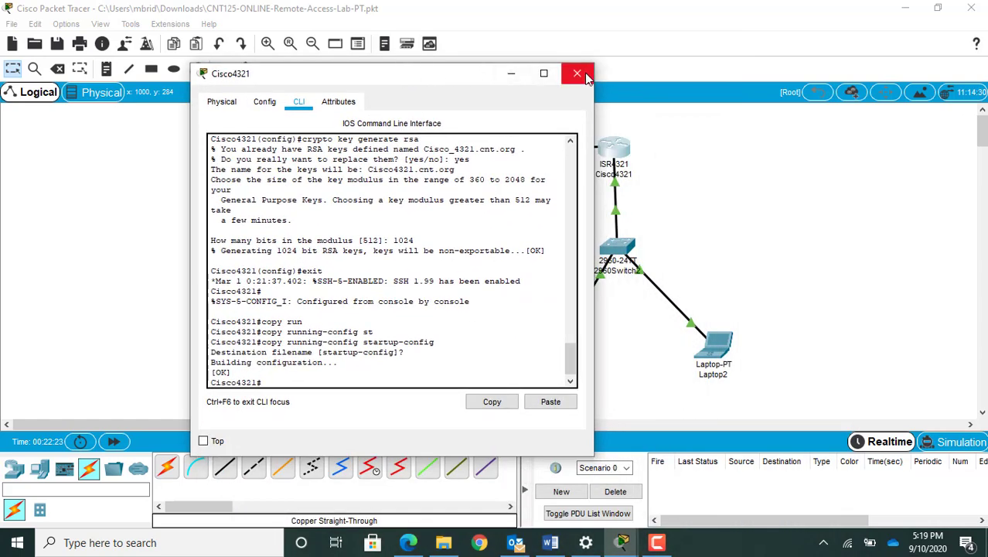
Run show ip route to confirm OSPF route 192.168.100.0/24 via 10.10.10.1, then close the window.
click(577, 73)
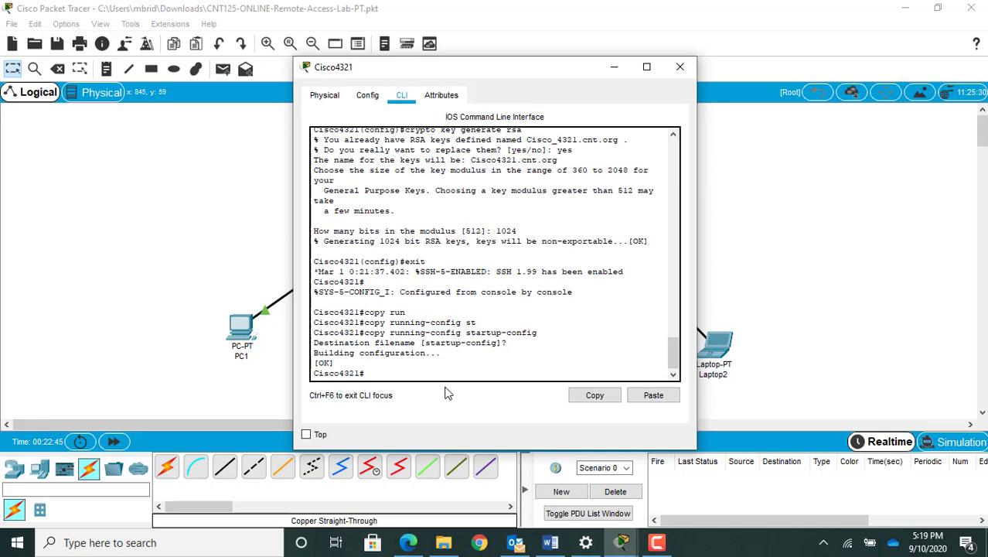
text(sh ip route)
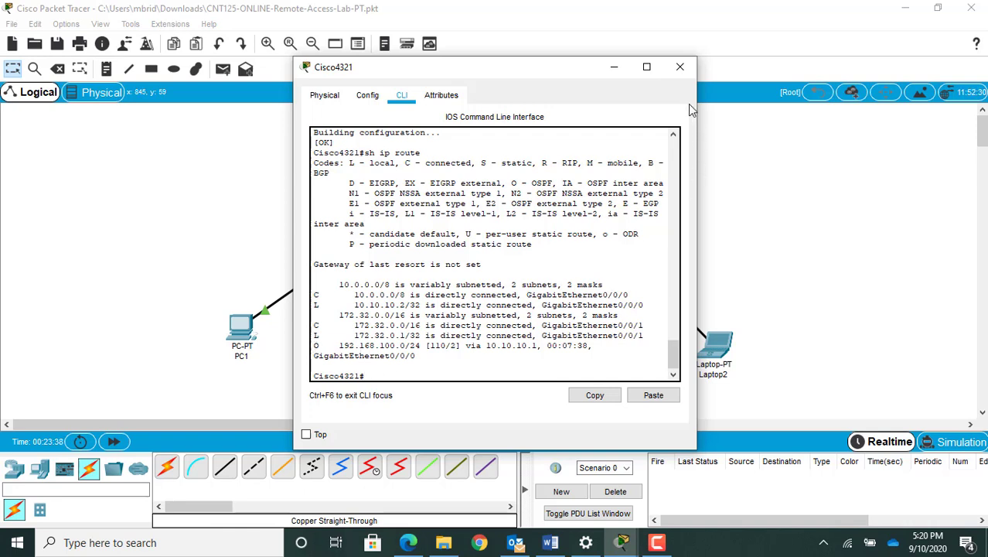
click(681, 66)
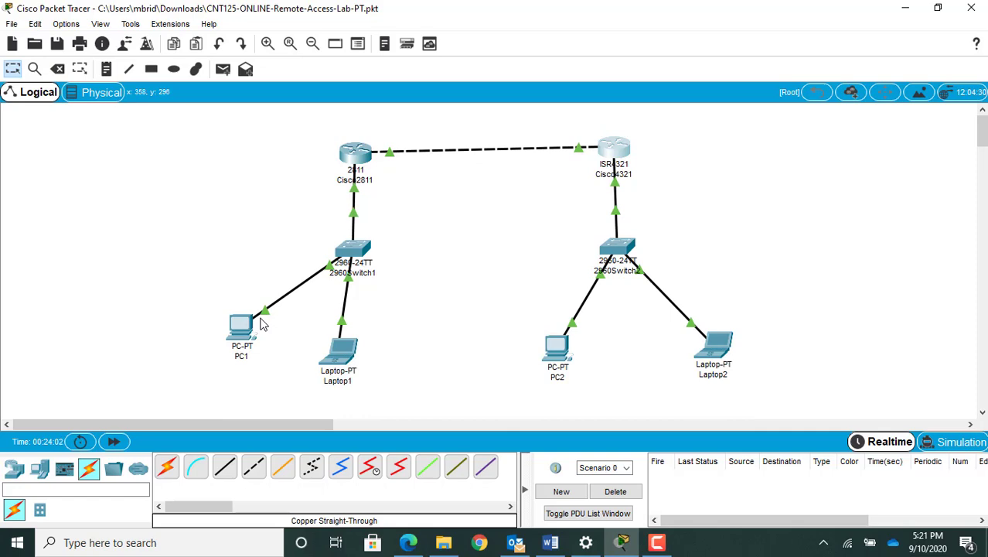
Bring up PC1's desktop applications and dismiss the Terminal Configuration dialog.
double_click(241, 328)
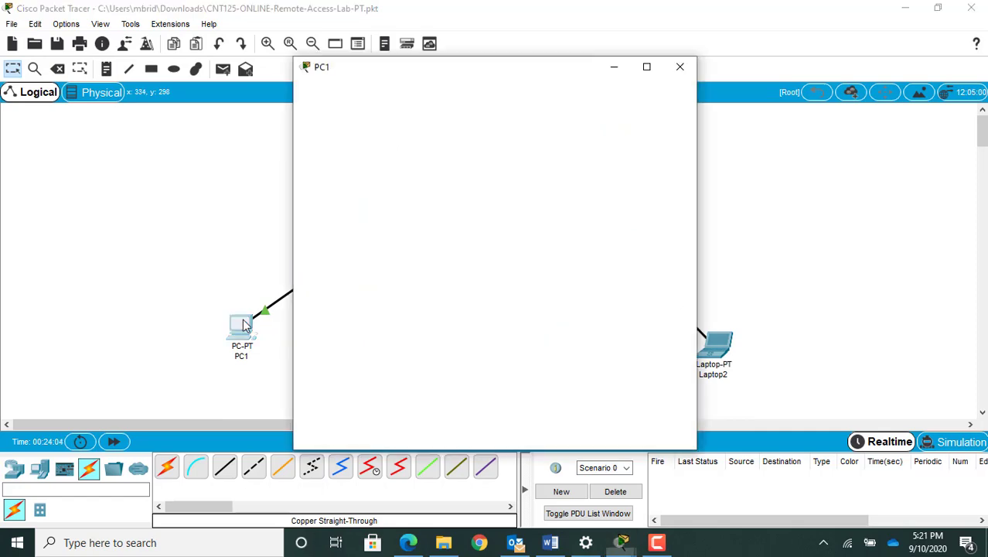
click(410, 94)
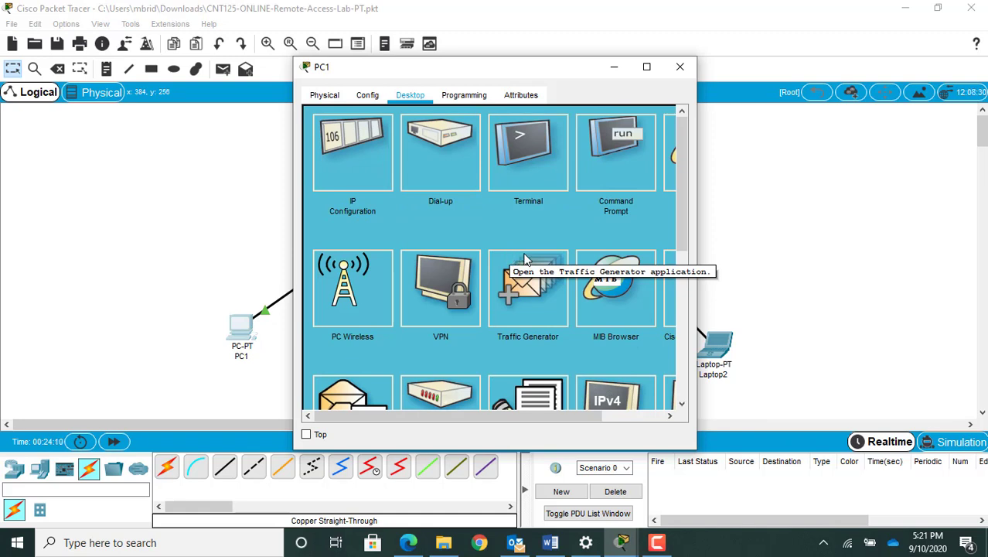
mouse_move(634, 226)
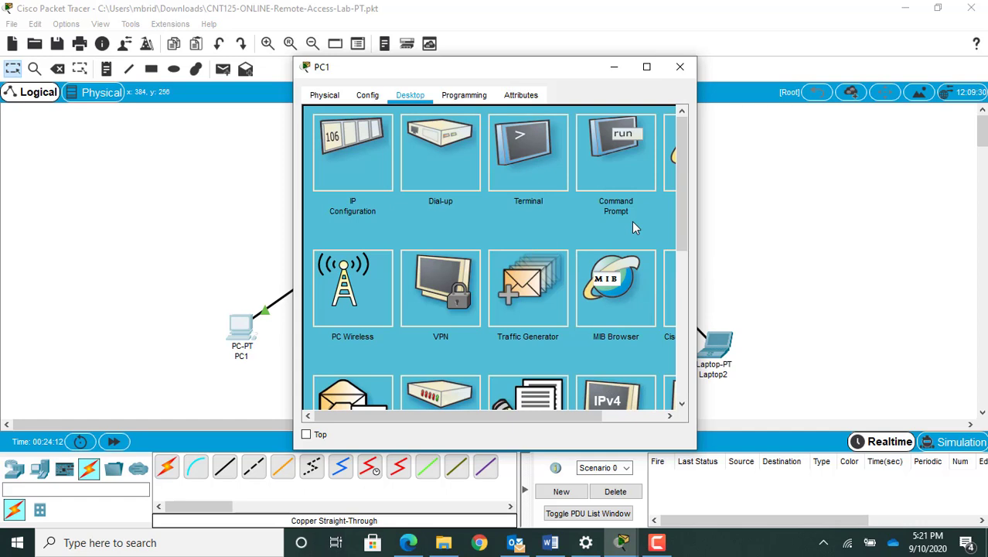
mouse_move(432, 116)
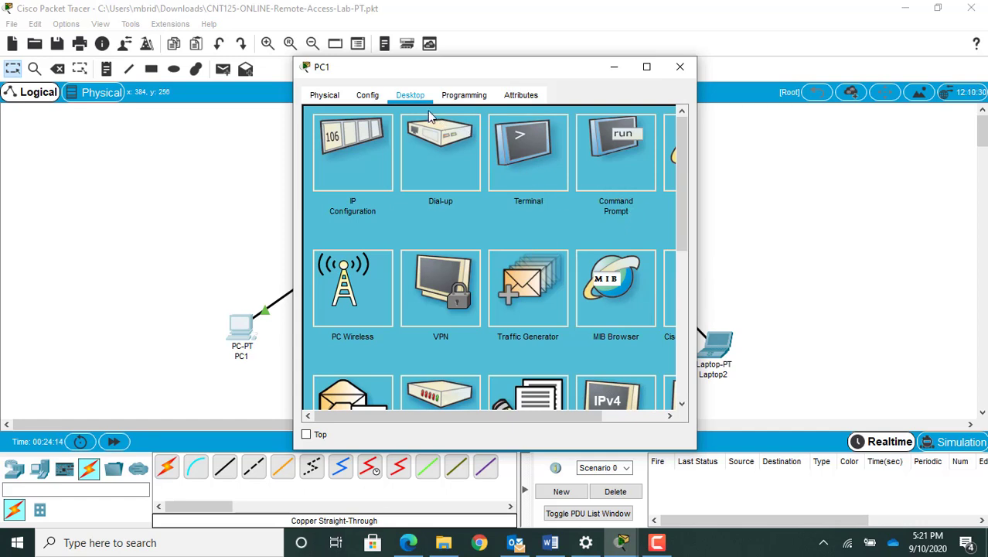
mouse_move(698, 211)
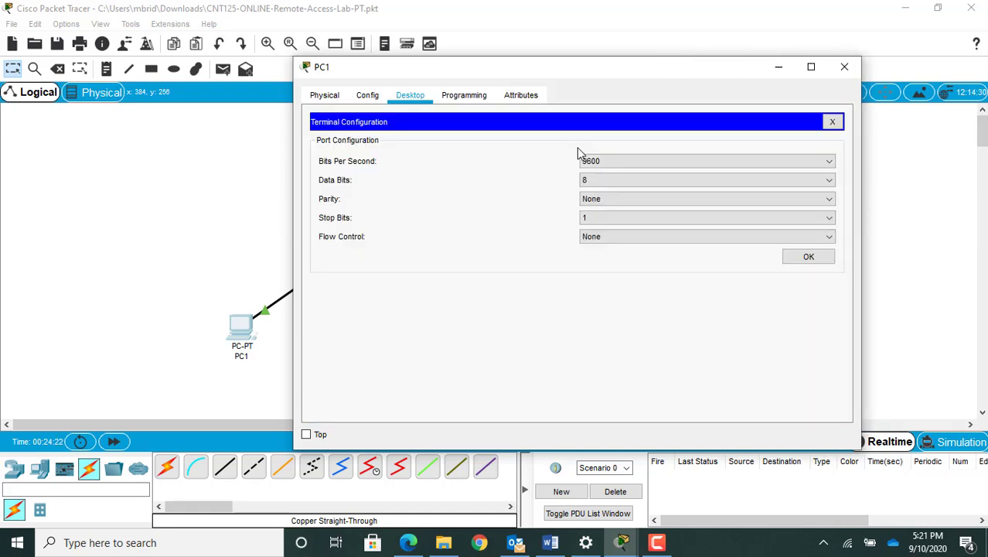
mouse_move(477, 214)
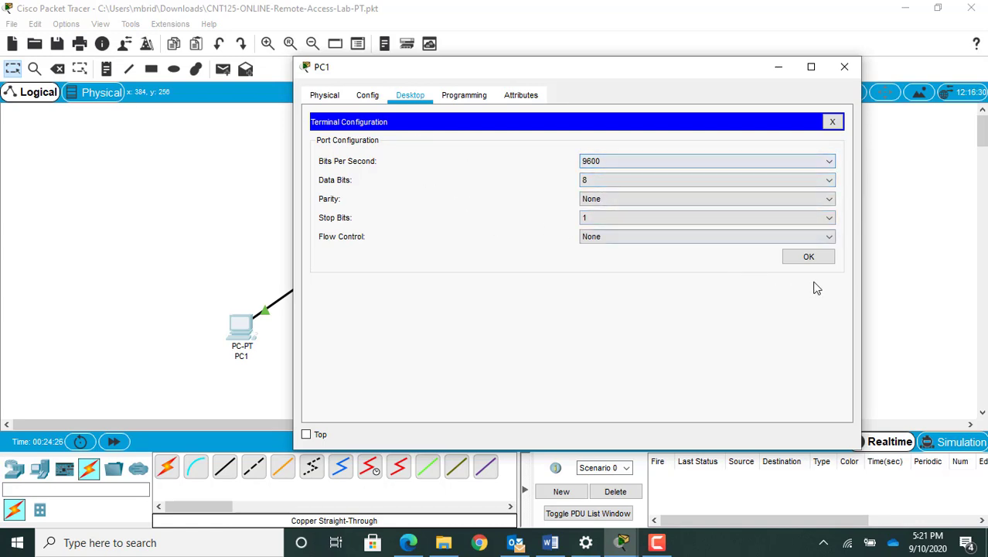
mouse_move(518, 186)
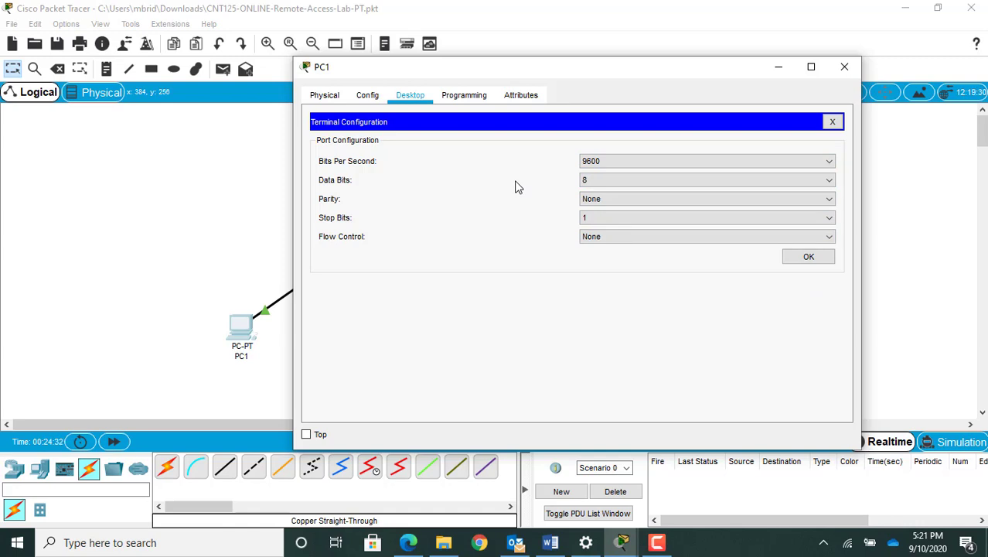
mouse_move(463, 118)
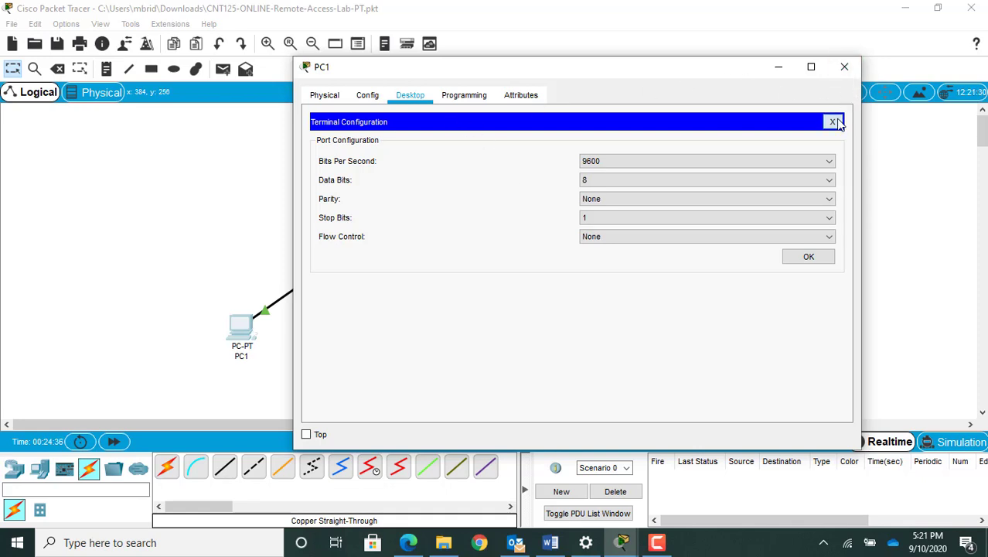
click(832, 123)
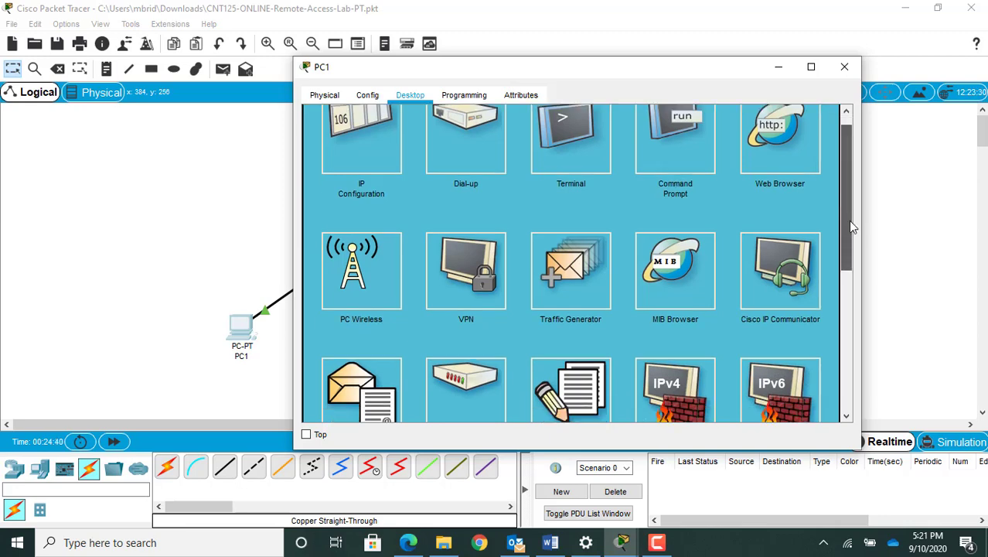
Connect PC1's Telnet client to the router at 192.168.100.1.
scroll(down, 3)
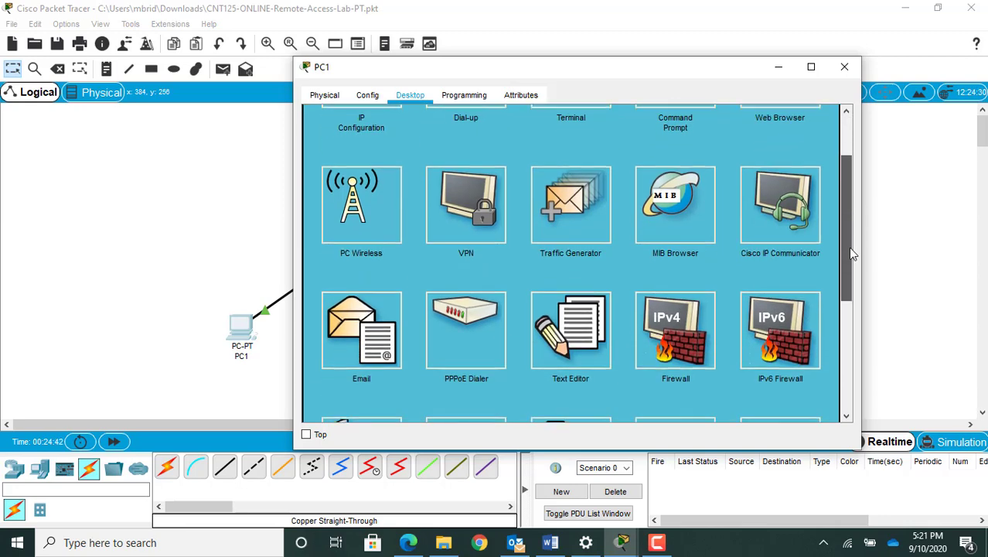
scroll(down, 3)
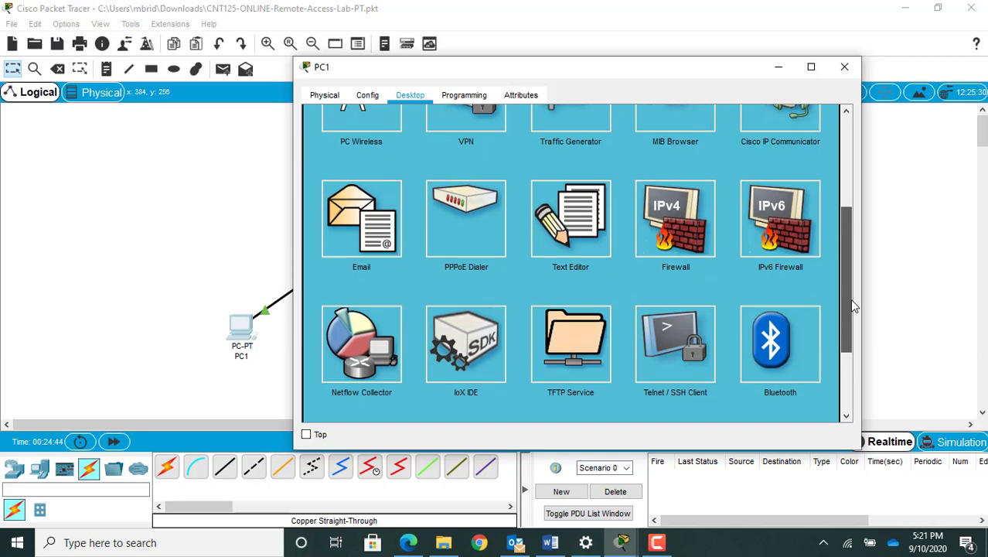
scroll(down, 3)
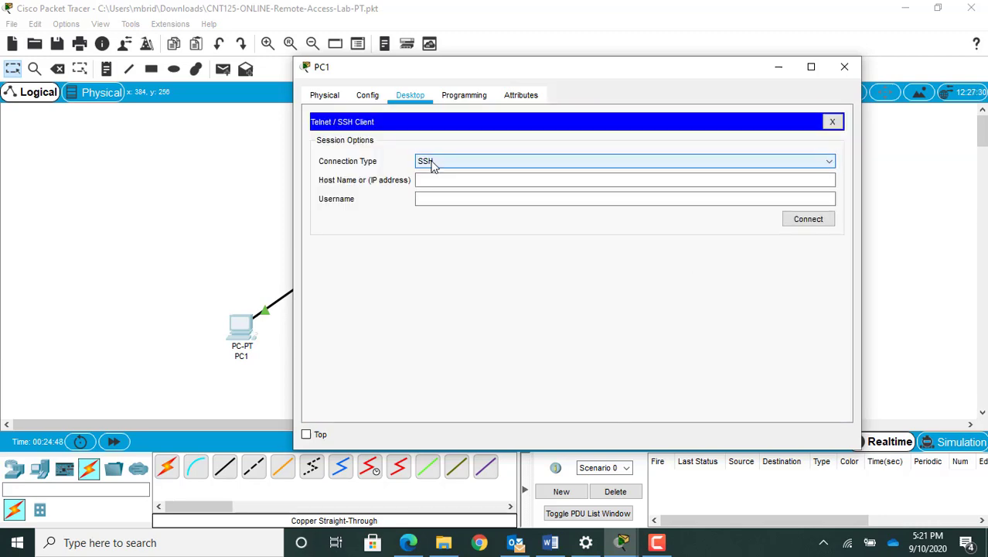
click(625, 161)
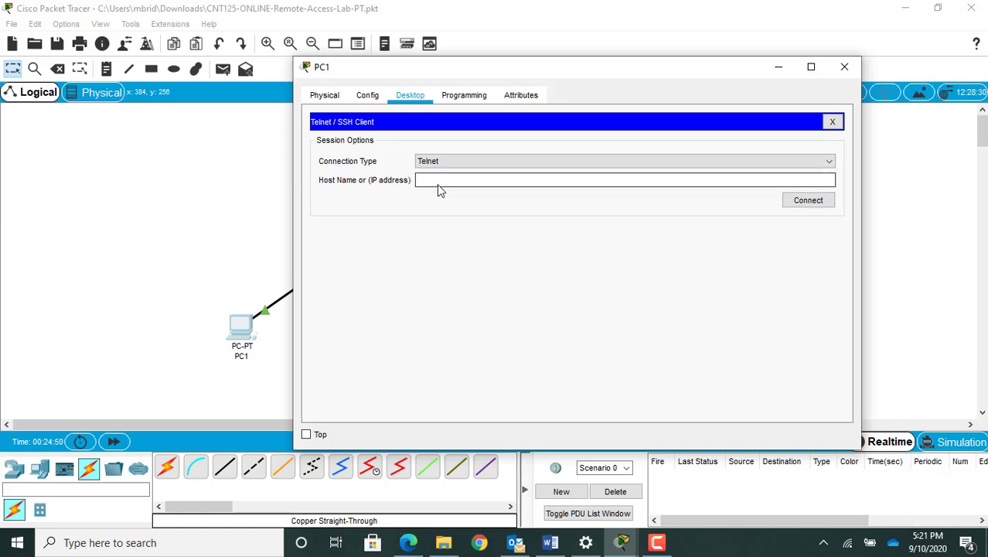
text(192.168.)
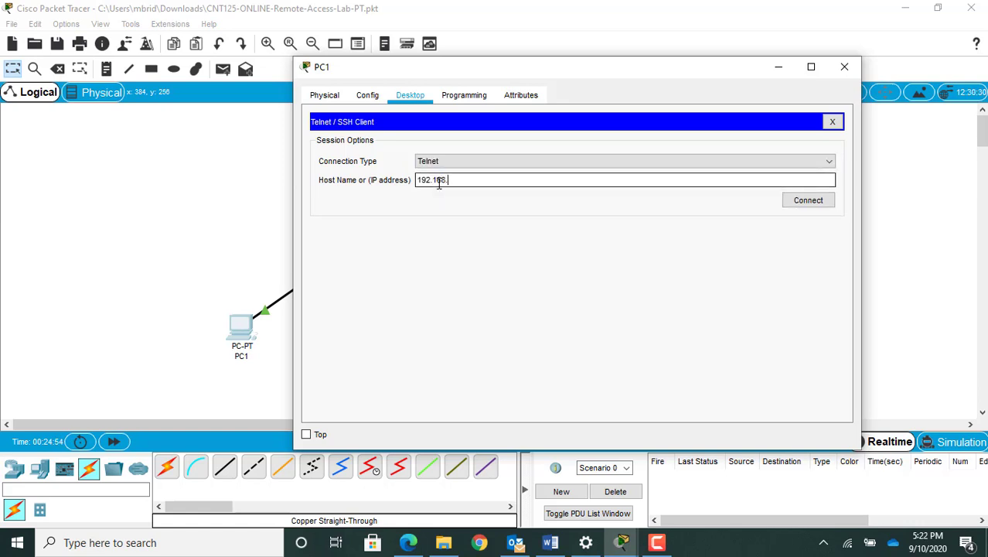
text(100.1)
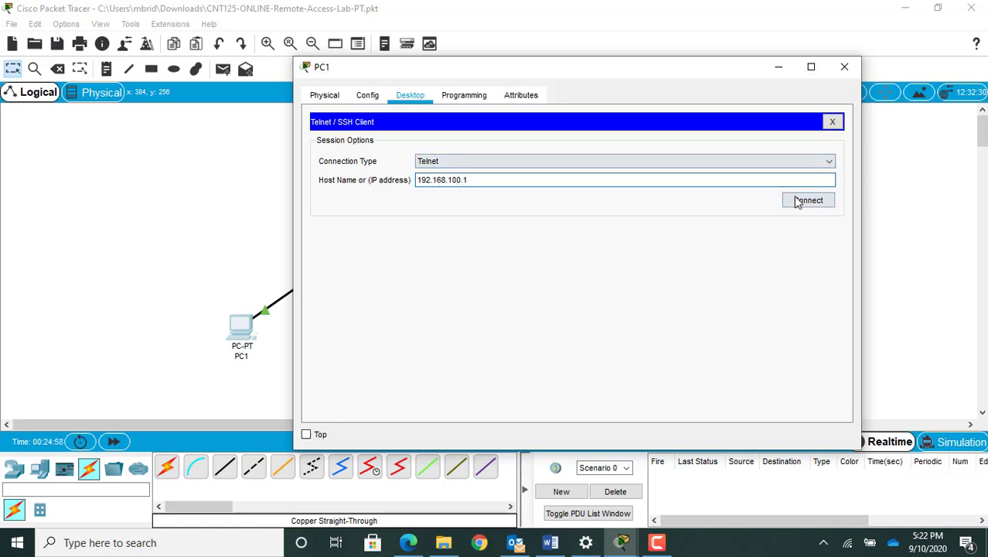
click(807, 201)
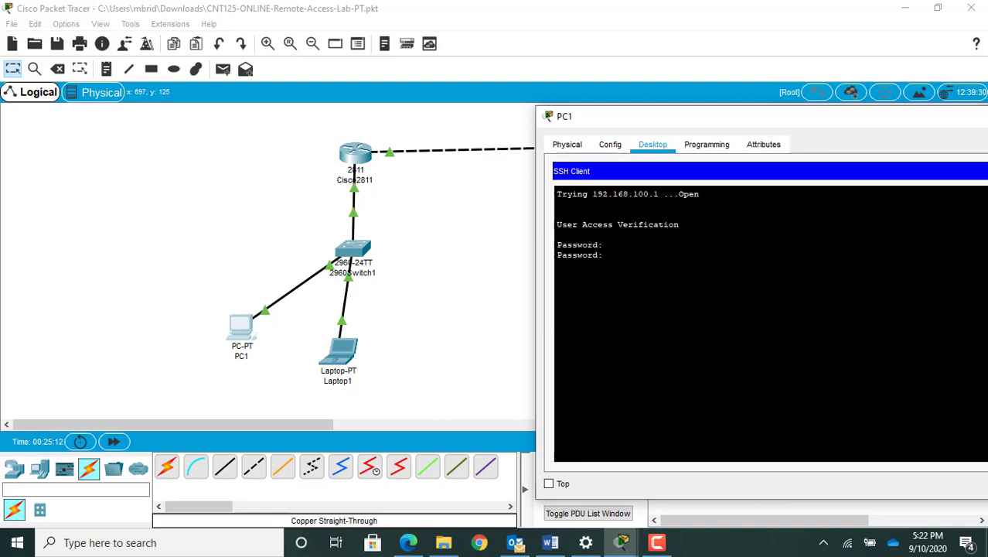
Log in to Cisco2811, enter privileged mode with en, and display sh run output.
key(enter)
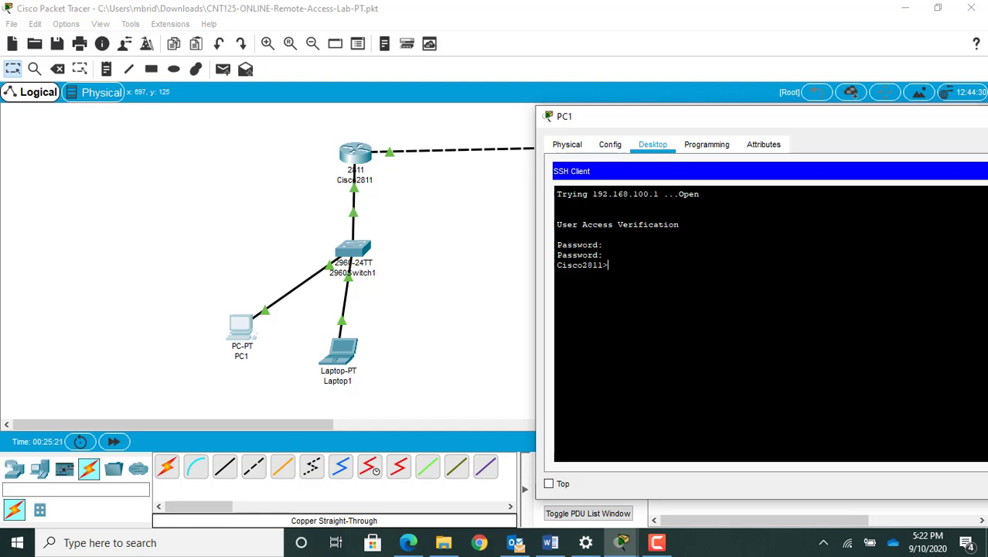
text(en)
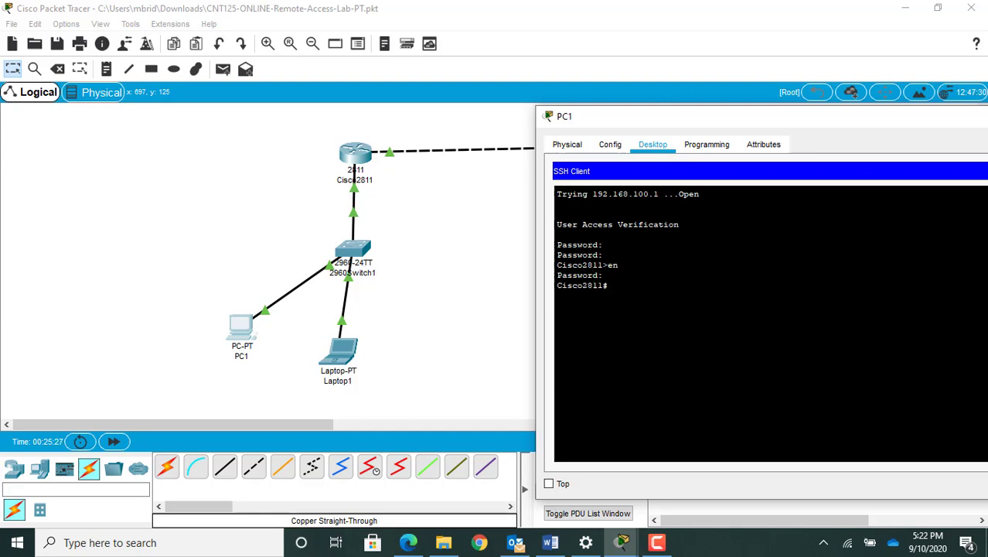
text(sh)
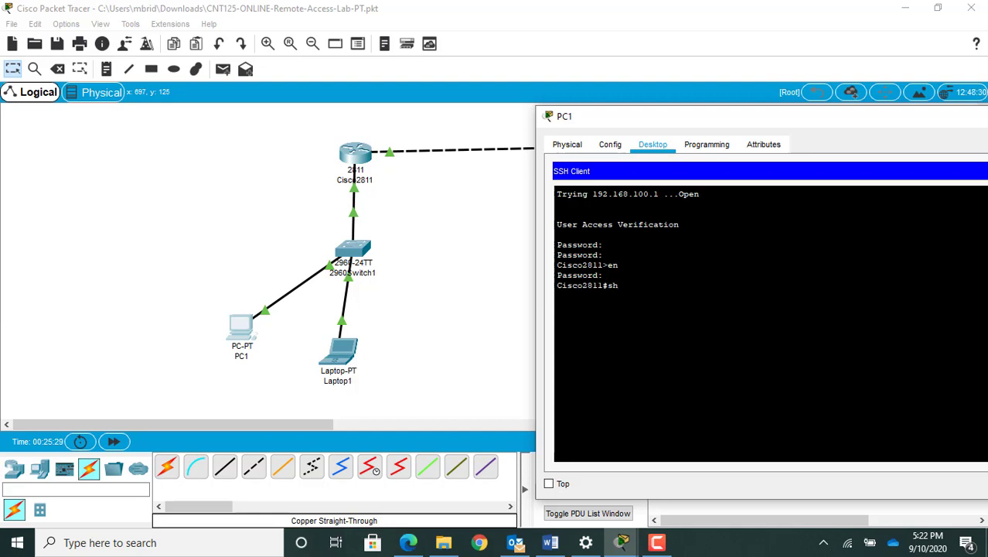
text(sh run)
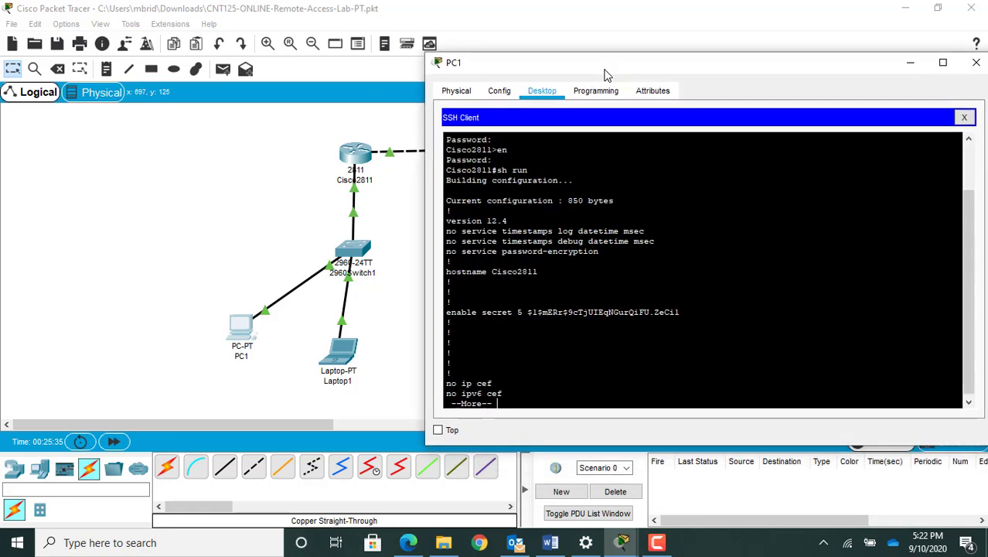
key(space)
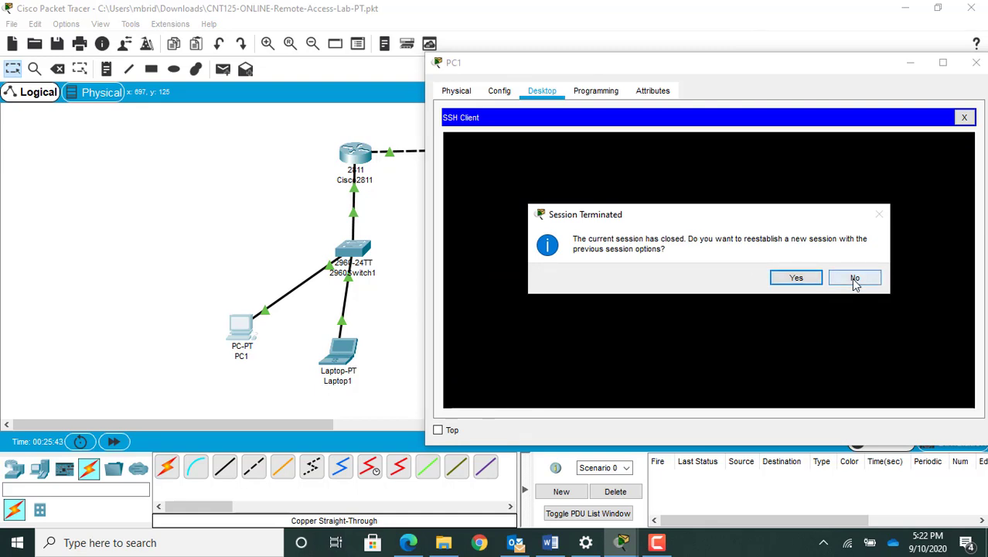
Decline reconnecting, then connect over SSH to 10.10.10.2 as user mike.
click(853, 278)
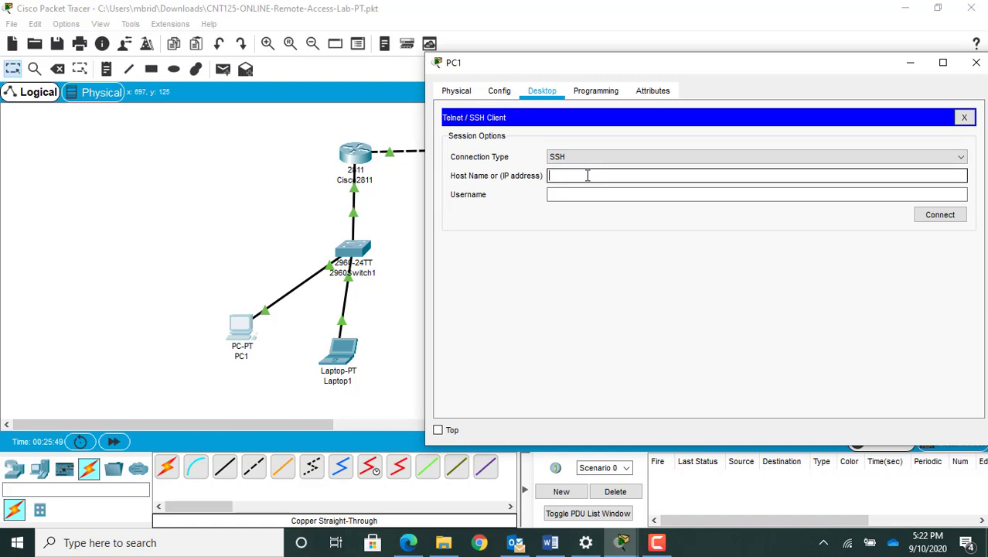
text(10.10.10.2)
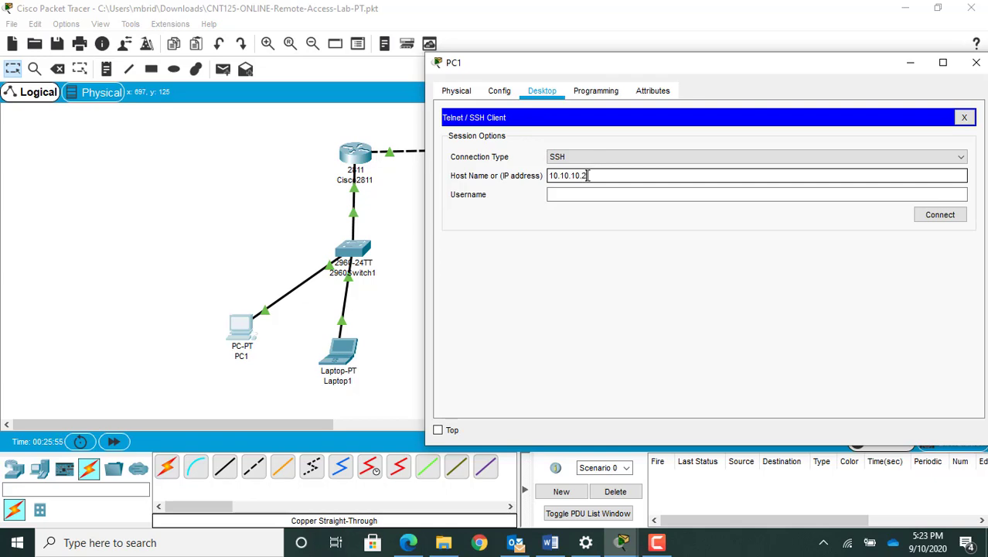
click(600, 195)
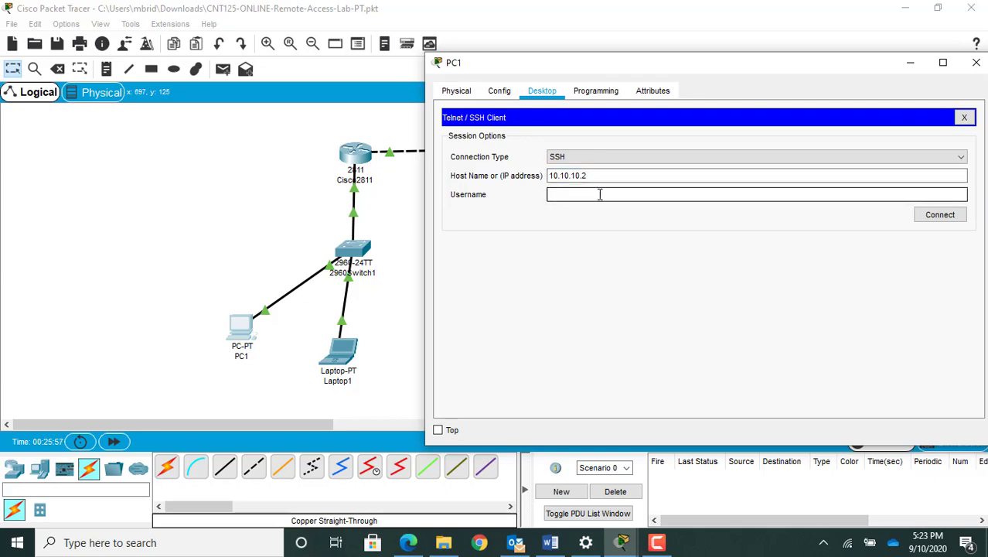
text(mike)
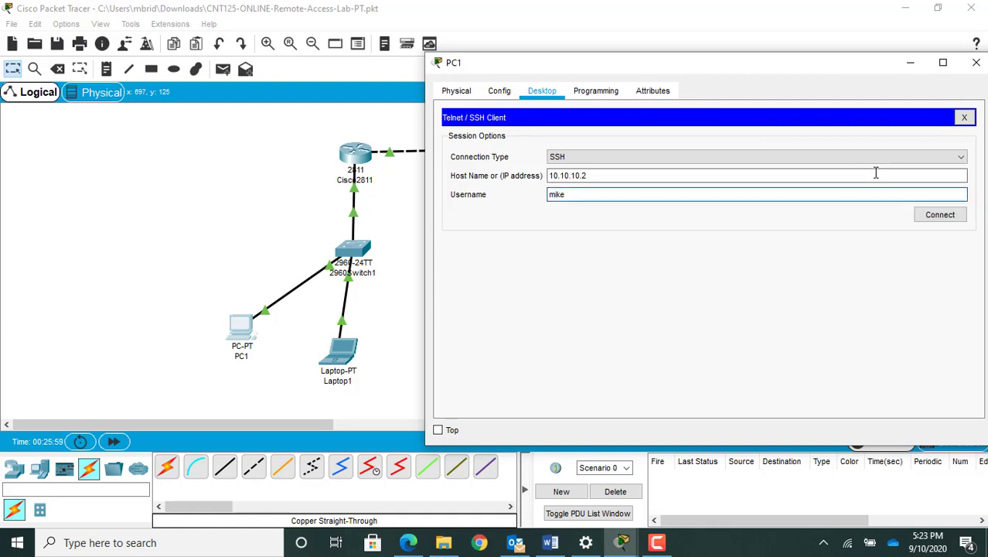
click(940, 213)
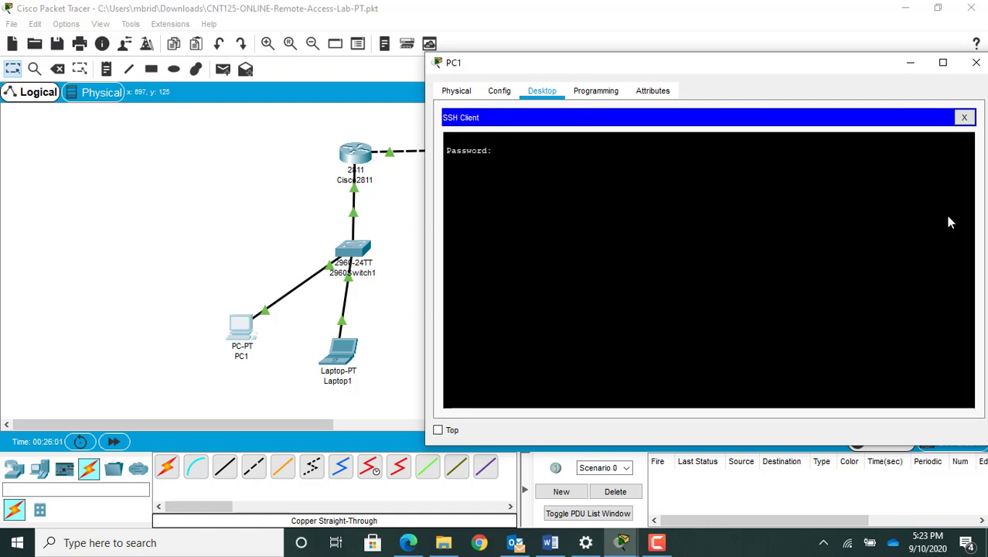